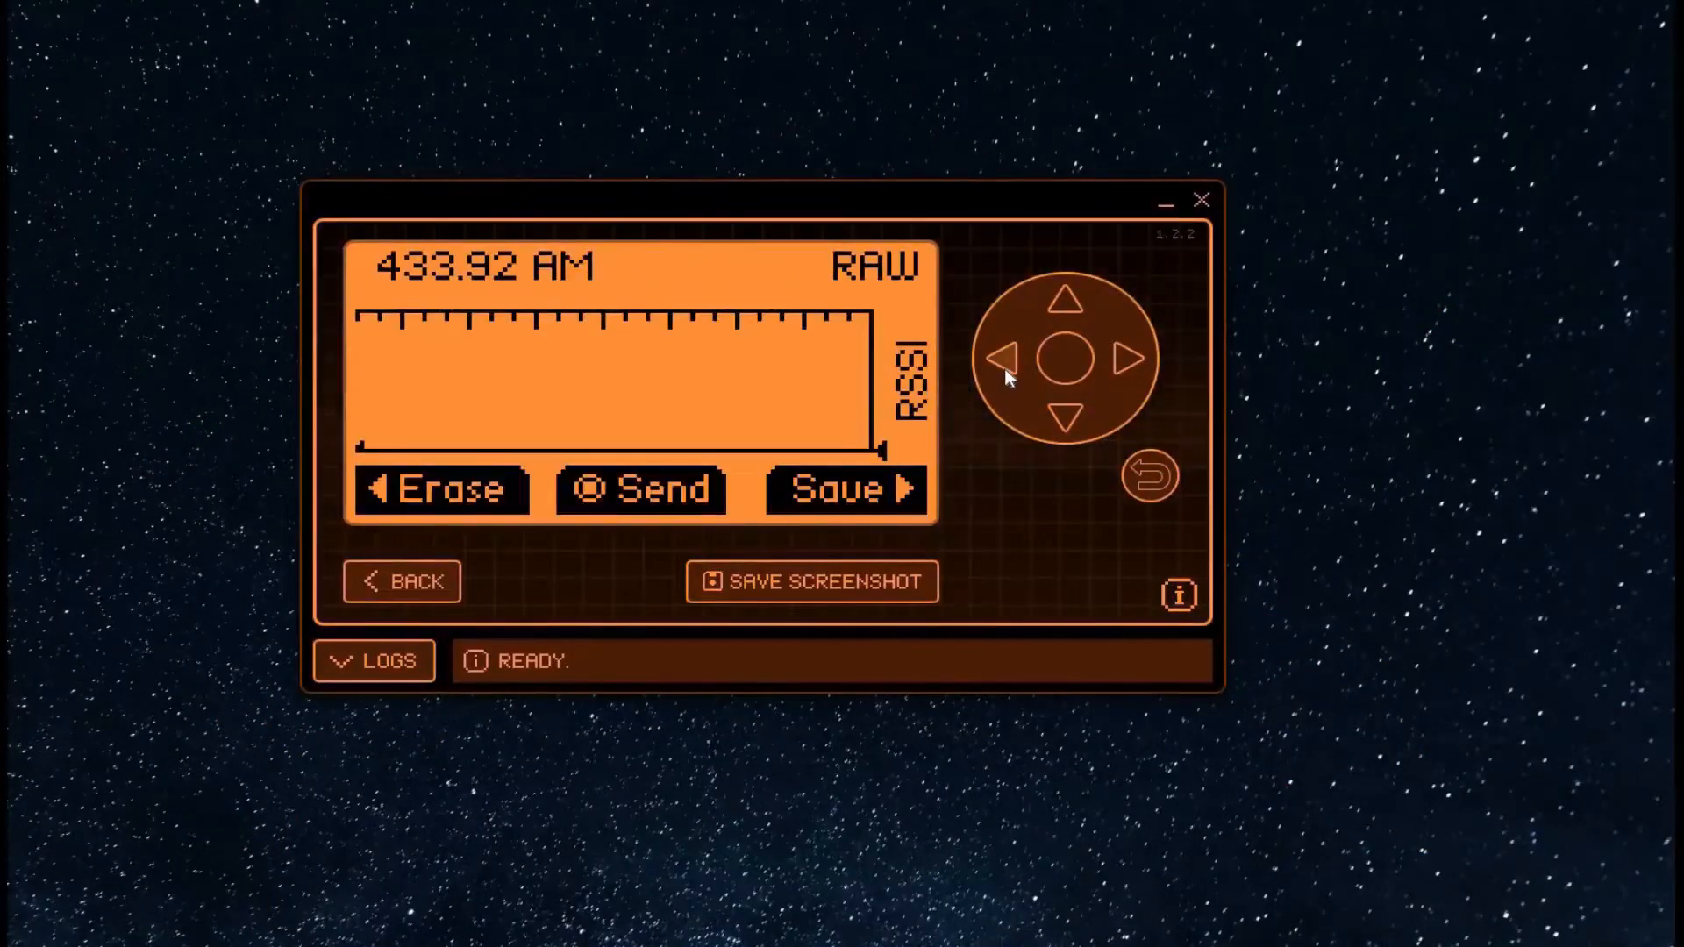
Open the Read RAW Config screen showing 433.92 frequency and AM650 modulation.
{"action": "left_click", "coordinate": [998, 359]}
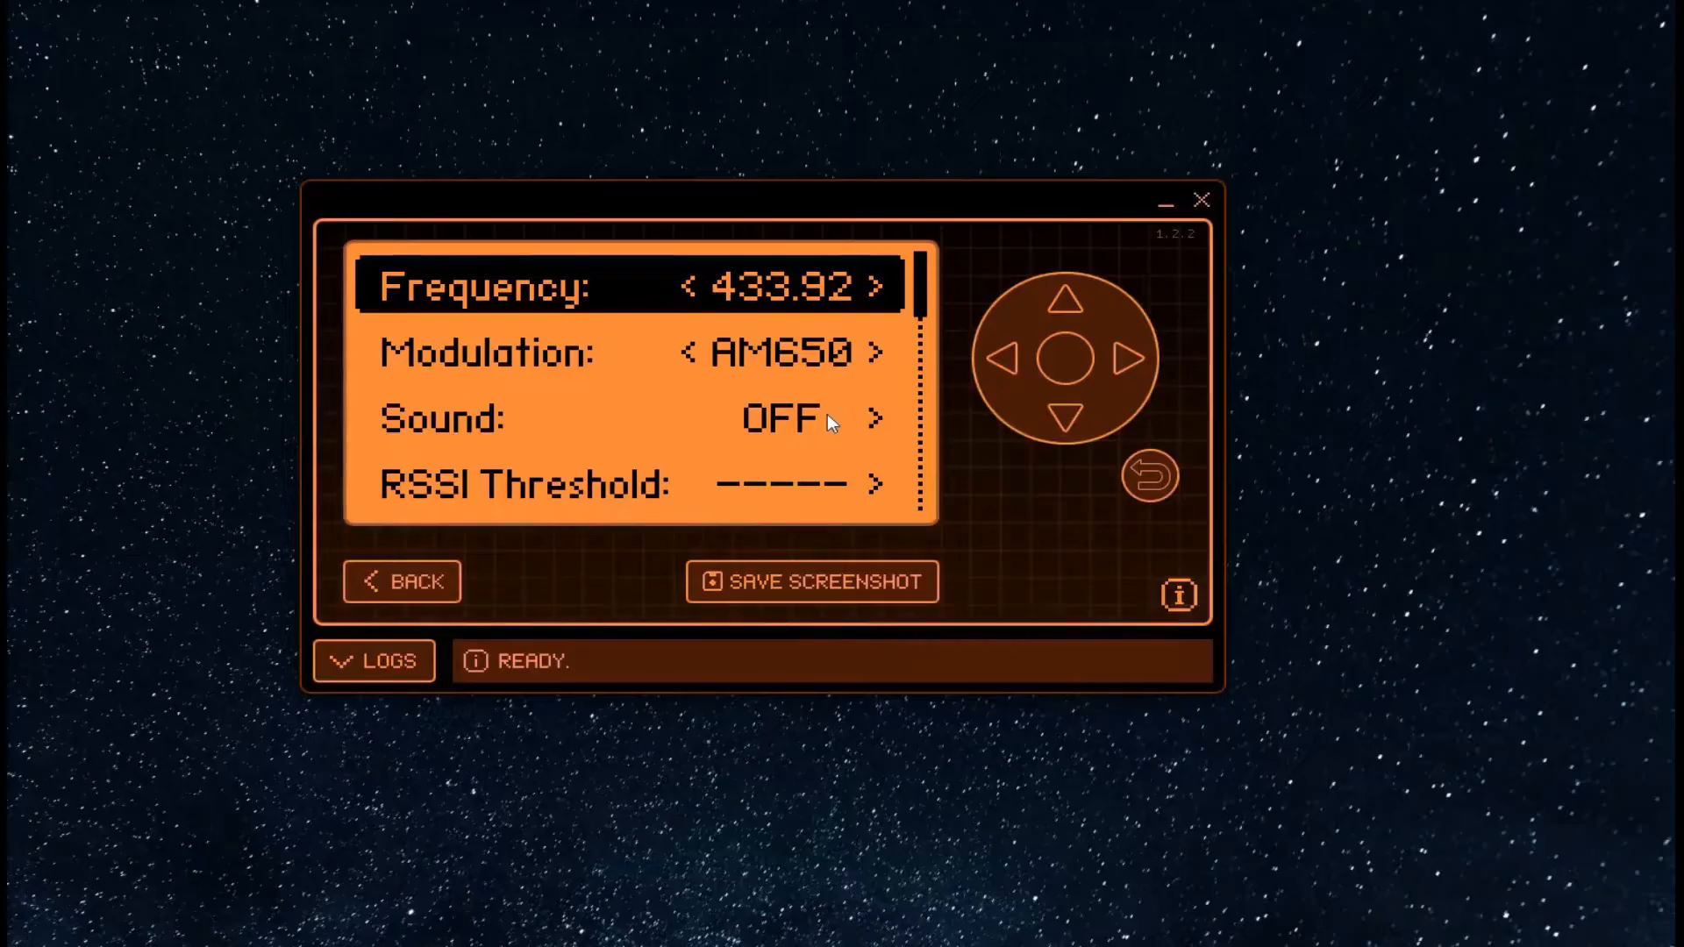
{"action": "mouse_move", "coordinate": [800, 793]}
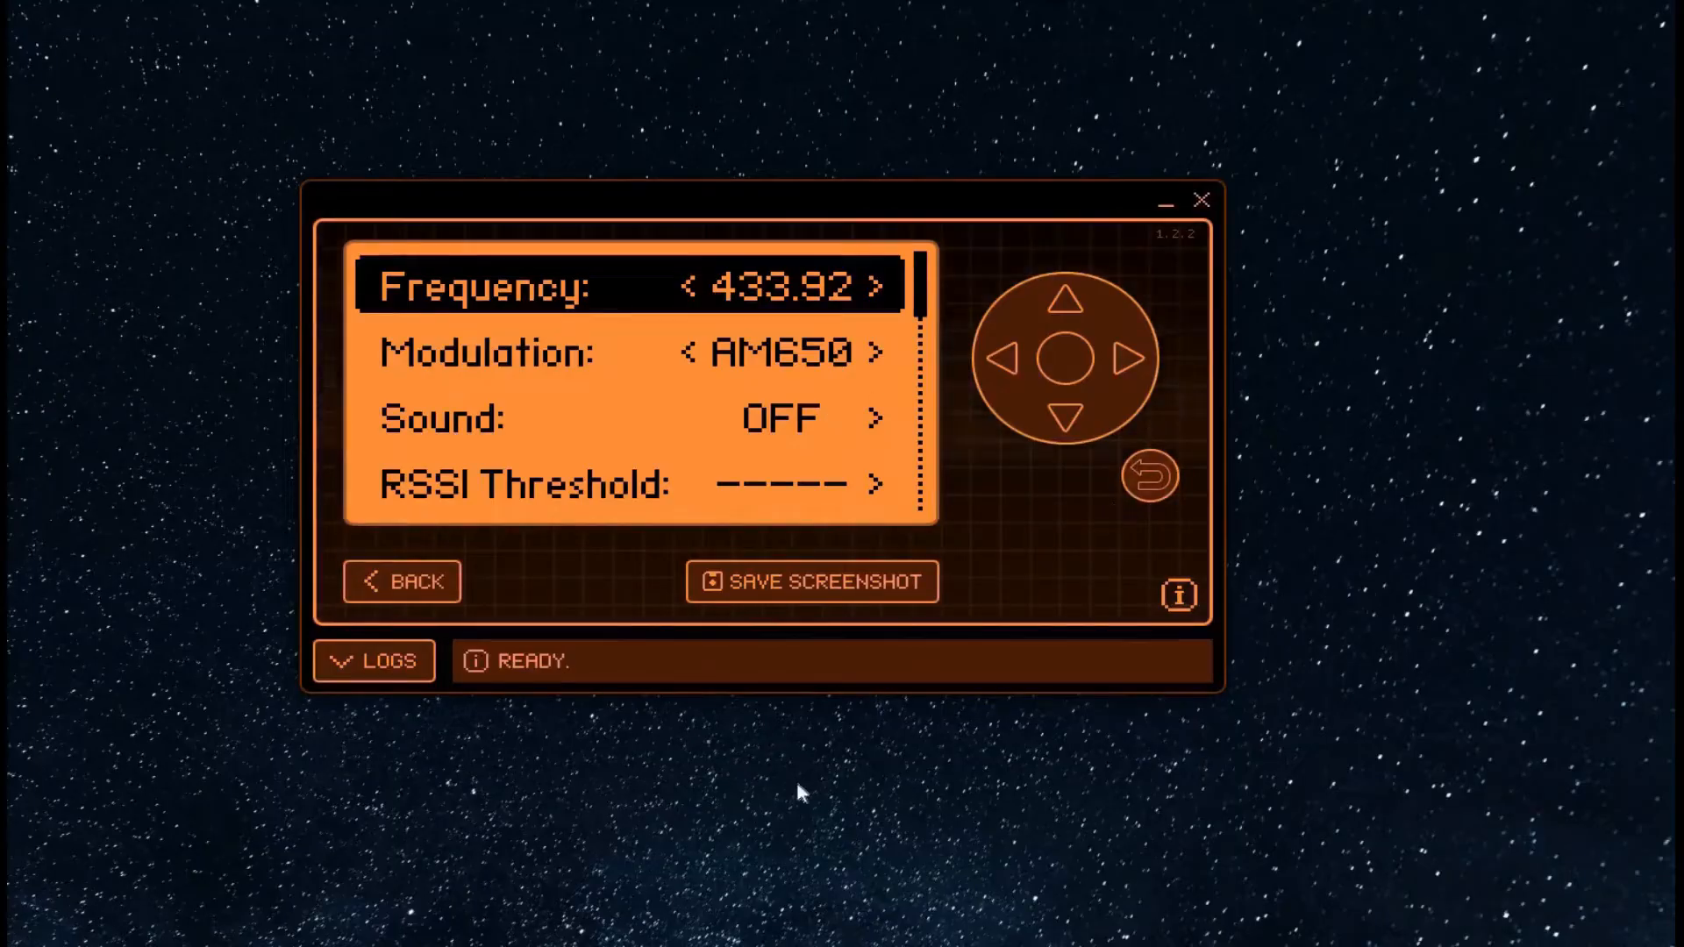
{"action": "mouse_move", "coordinate": [662, 752]}
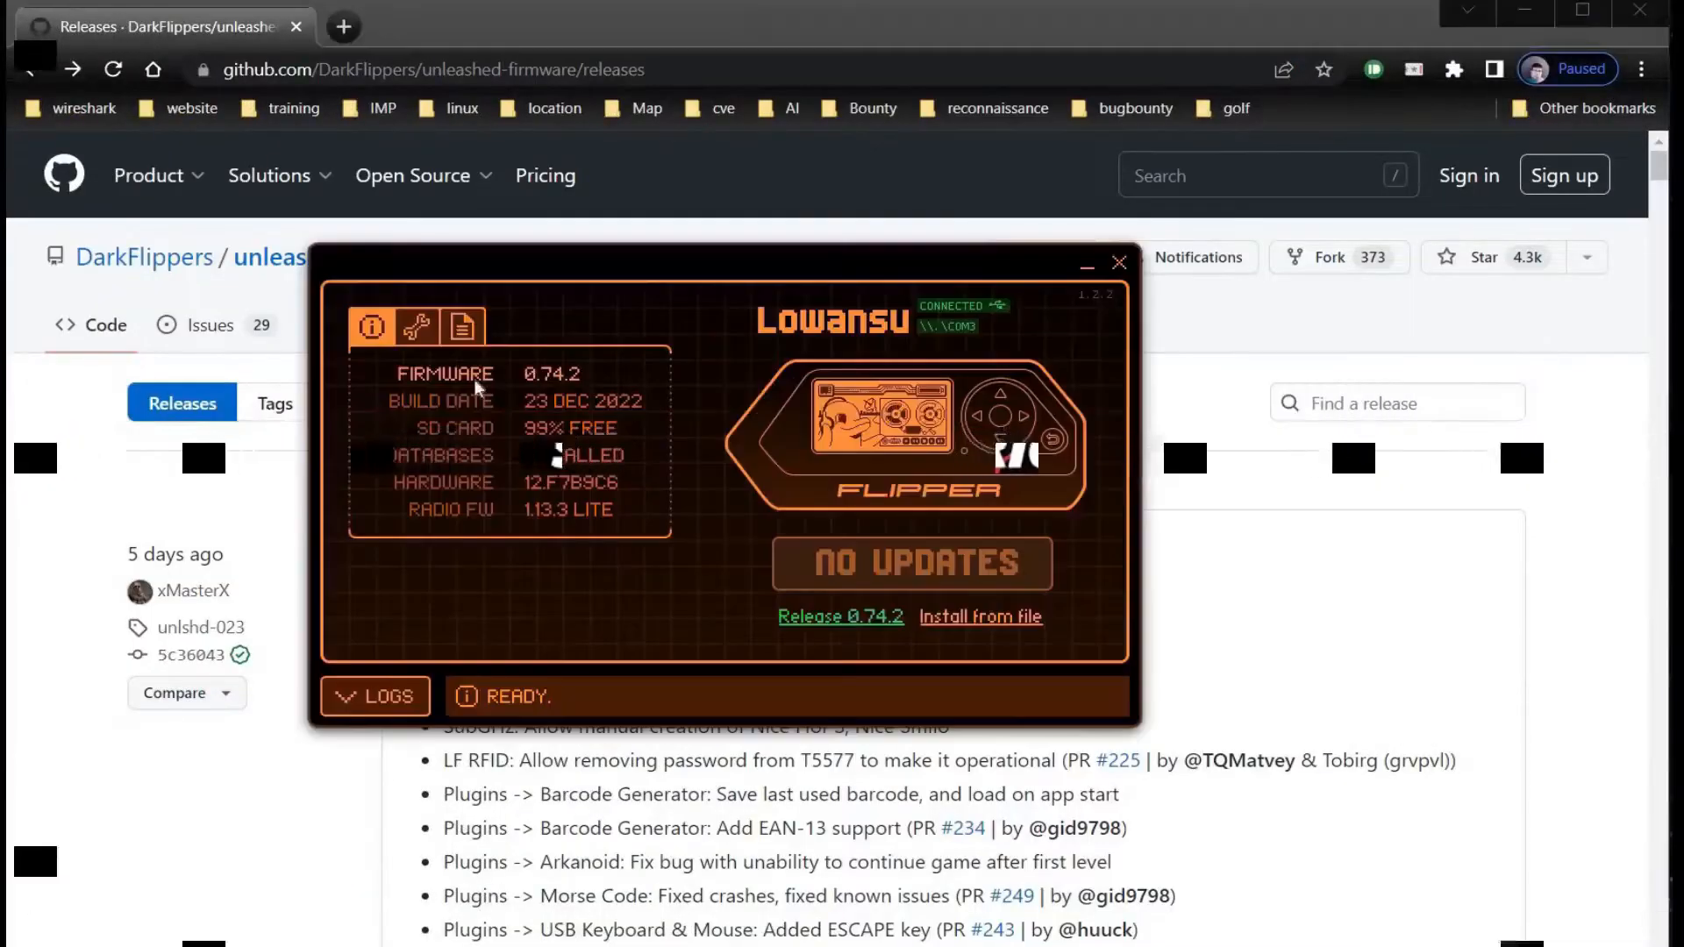
Review the Advanced controls with Backup/Restore options, then close qFlipper.
{"action": "left_click", "coordinate": [414, 326]}
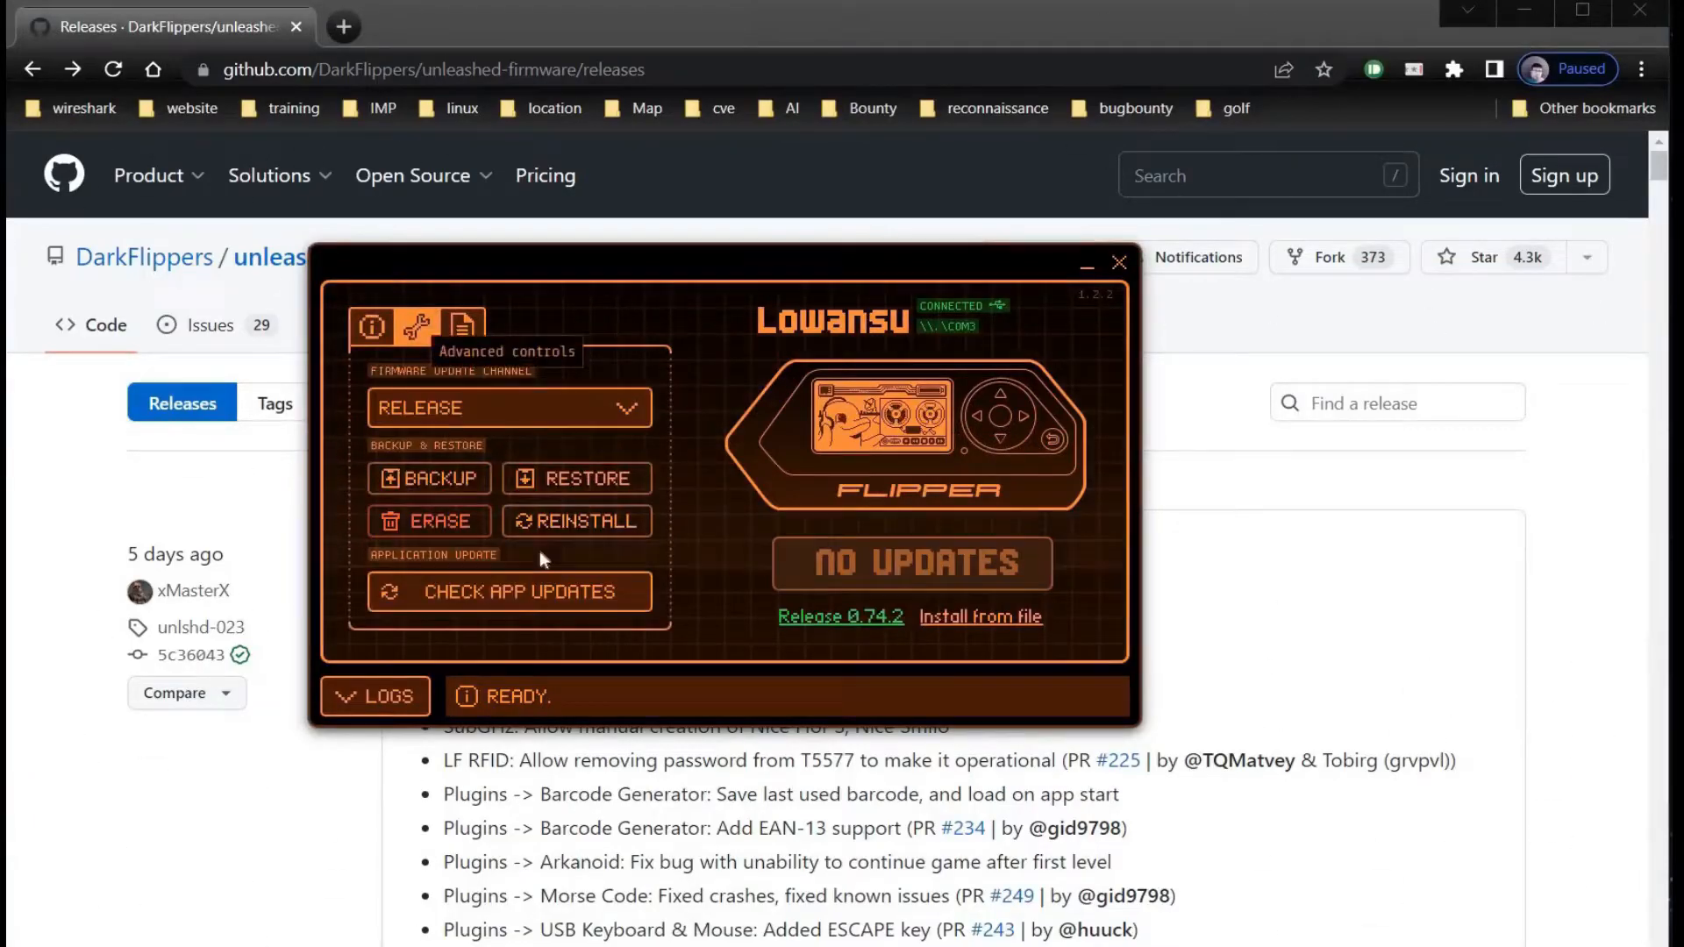
{"action": "left_click", "coordinate": [509, 591]}
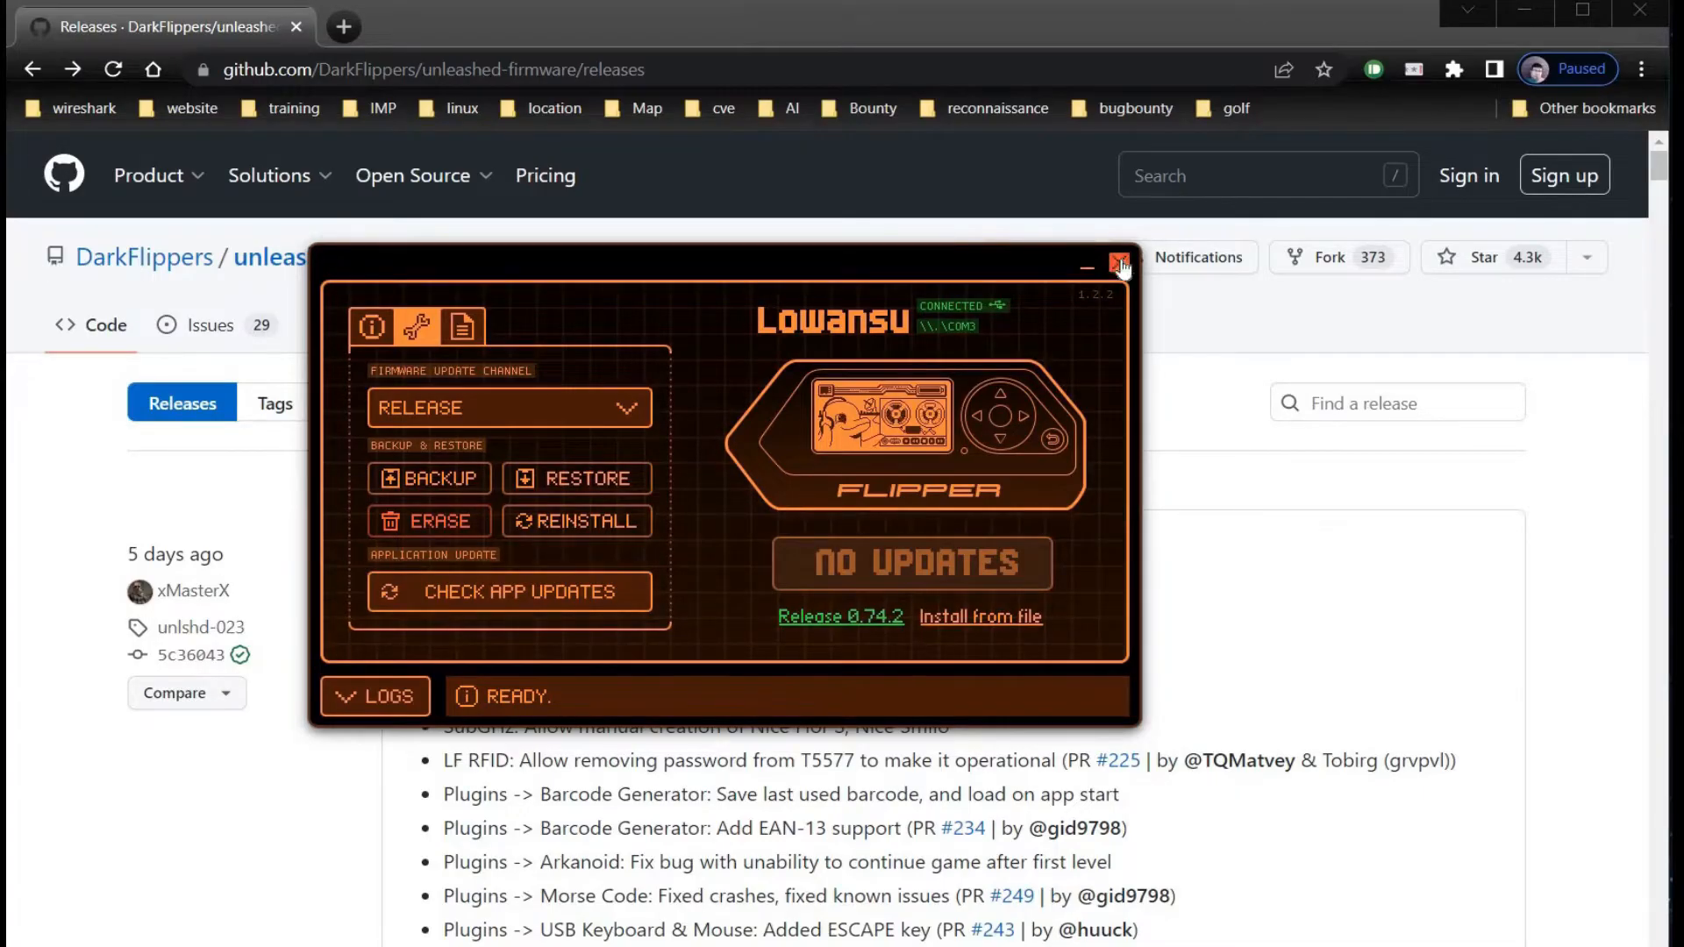
{"action": "left_click", "coordinate": [1121, 263]}
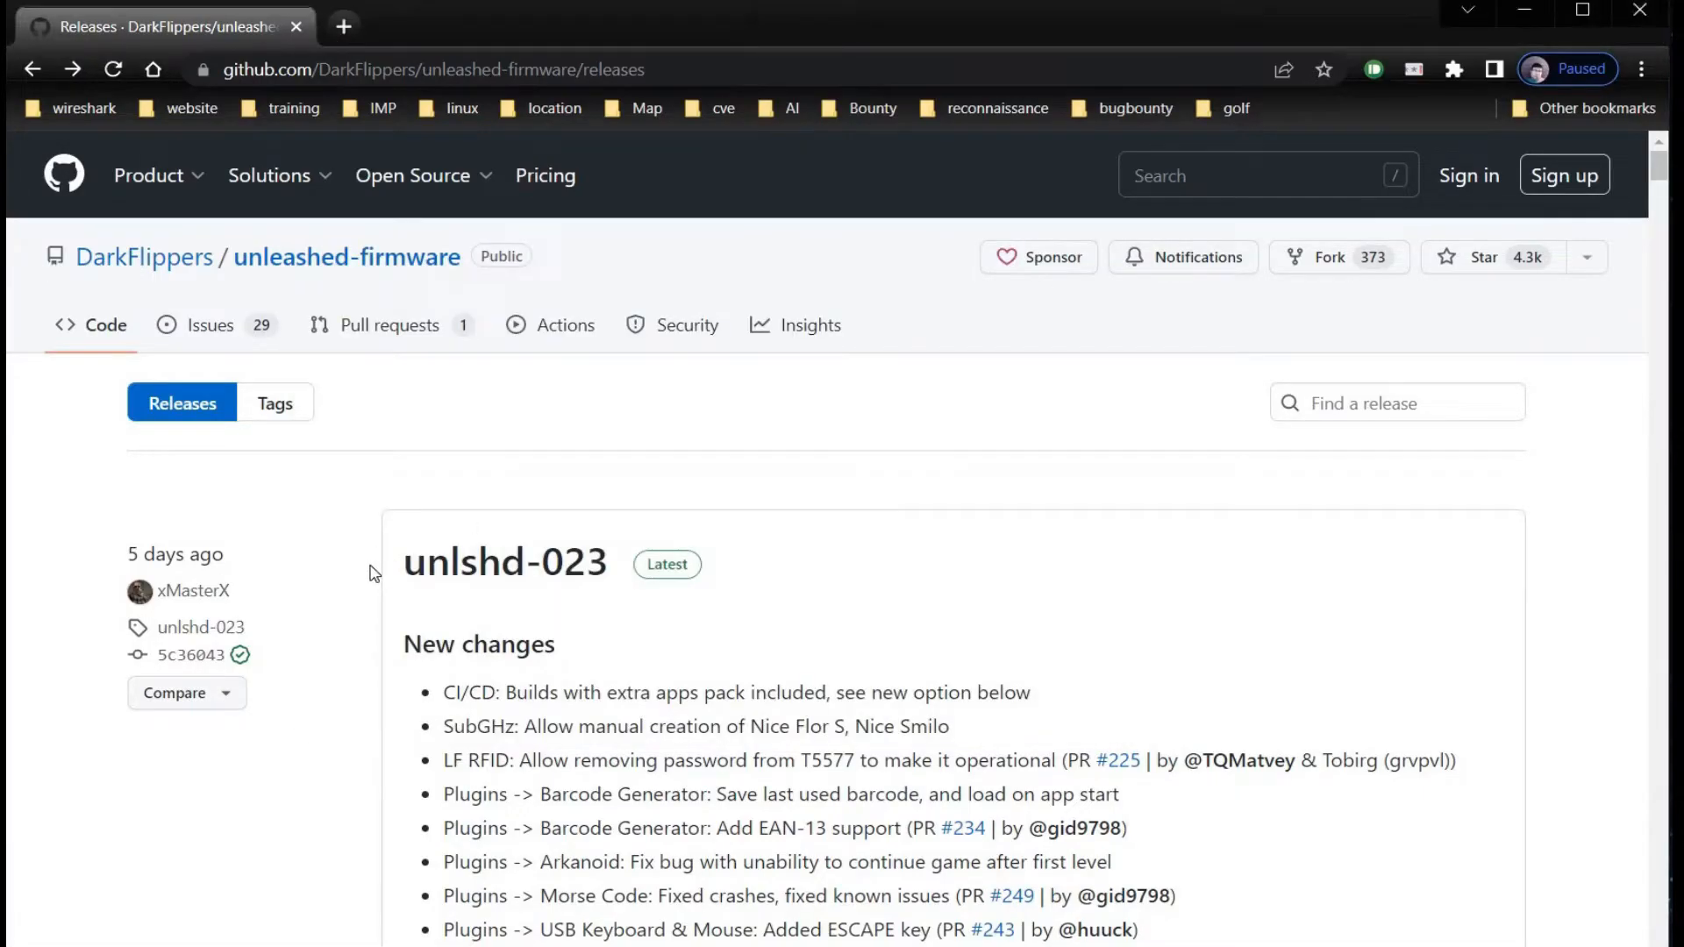
Open the 'How to install firmware' guide and reach its 'With Web Updater' section.
{"action": "scroll", "scroll_direction": "down", "scroll_amount": 3}
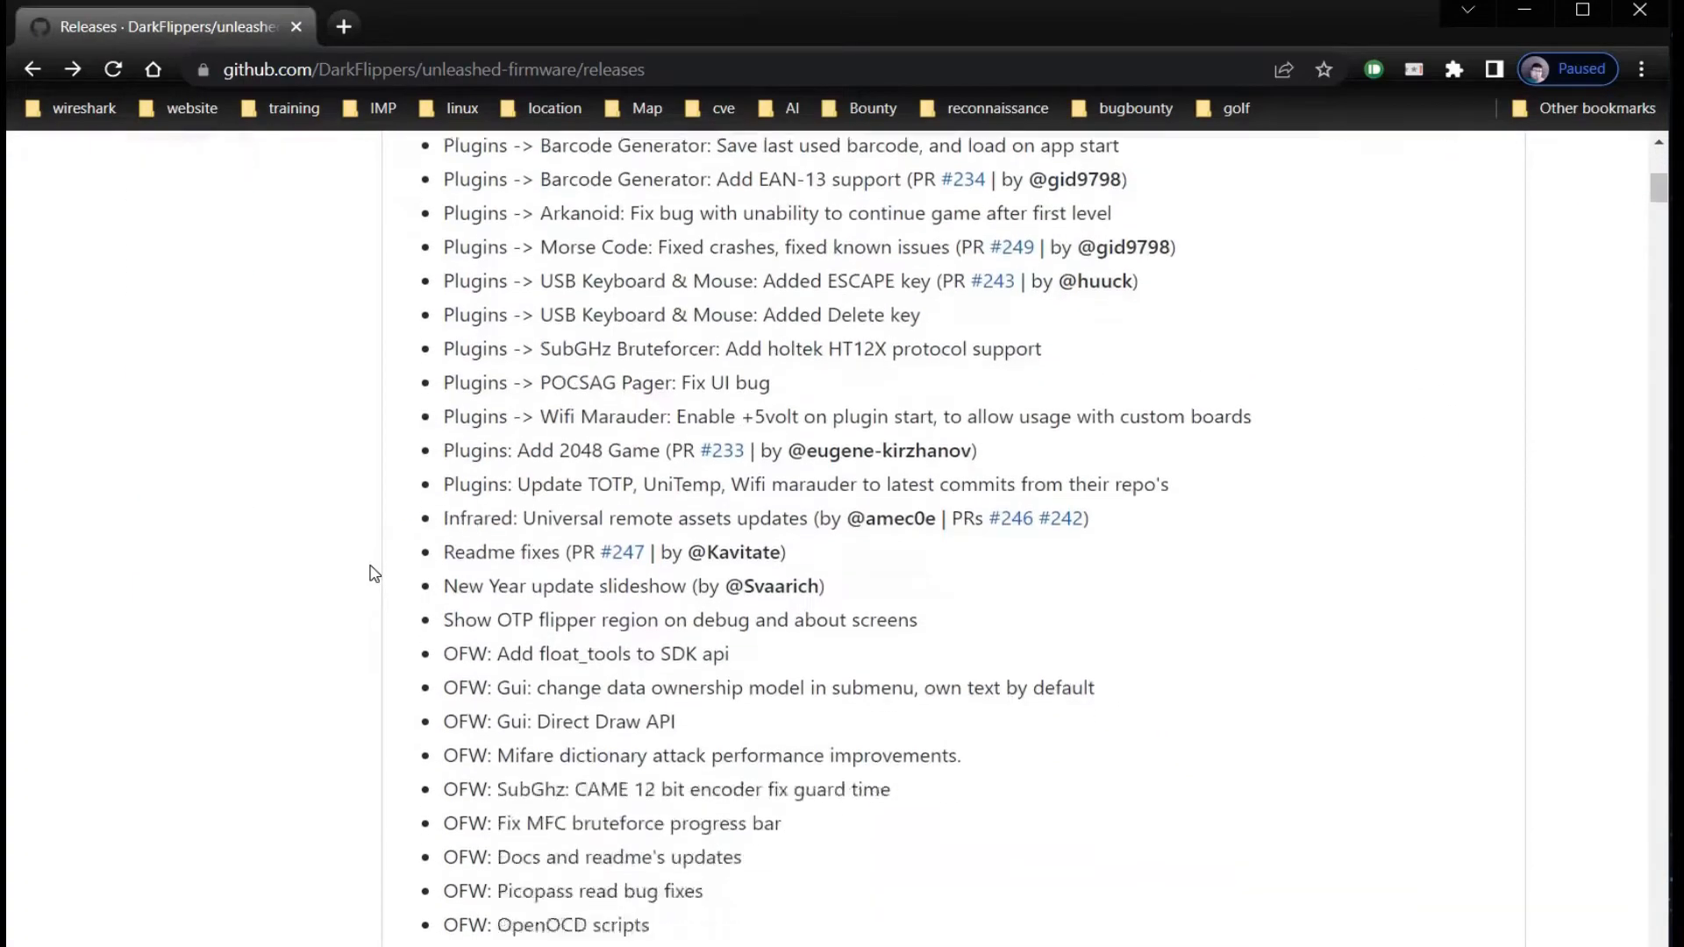
{"action": "scroll", "scroll_direction": "down", "scroll_amount": 3}
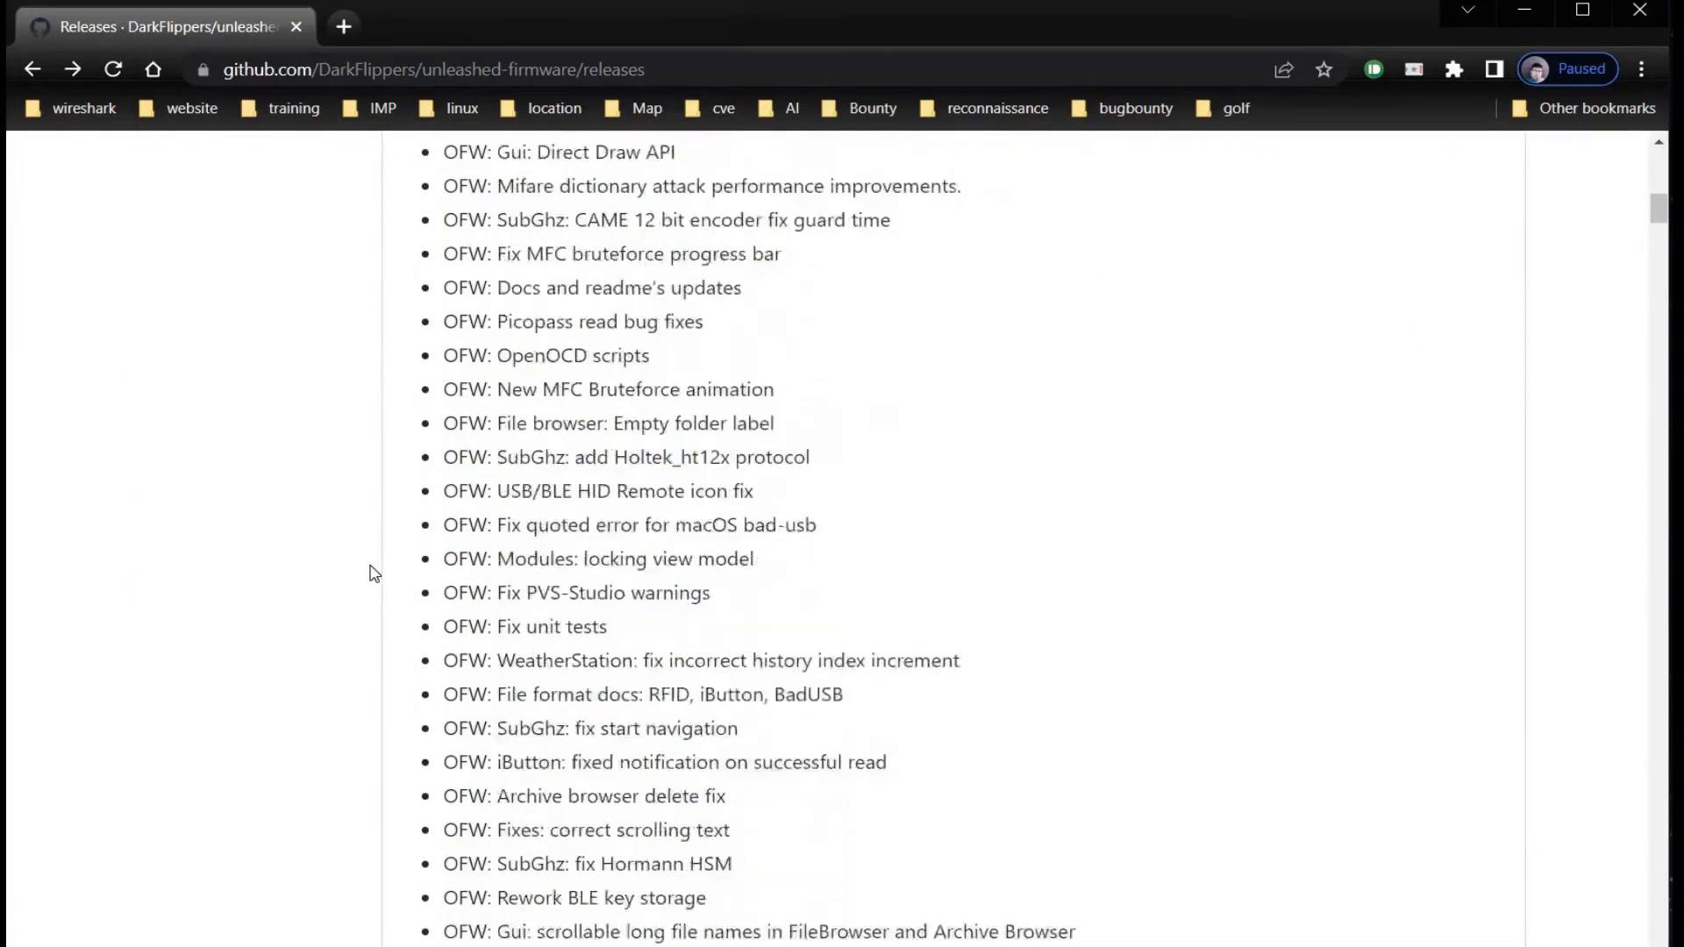
{"action": "scroll", "scroll_direction": "down", "scroll_amount": 3}
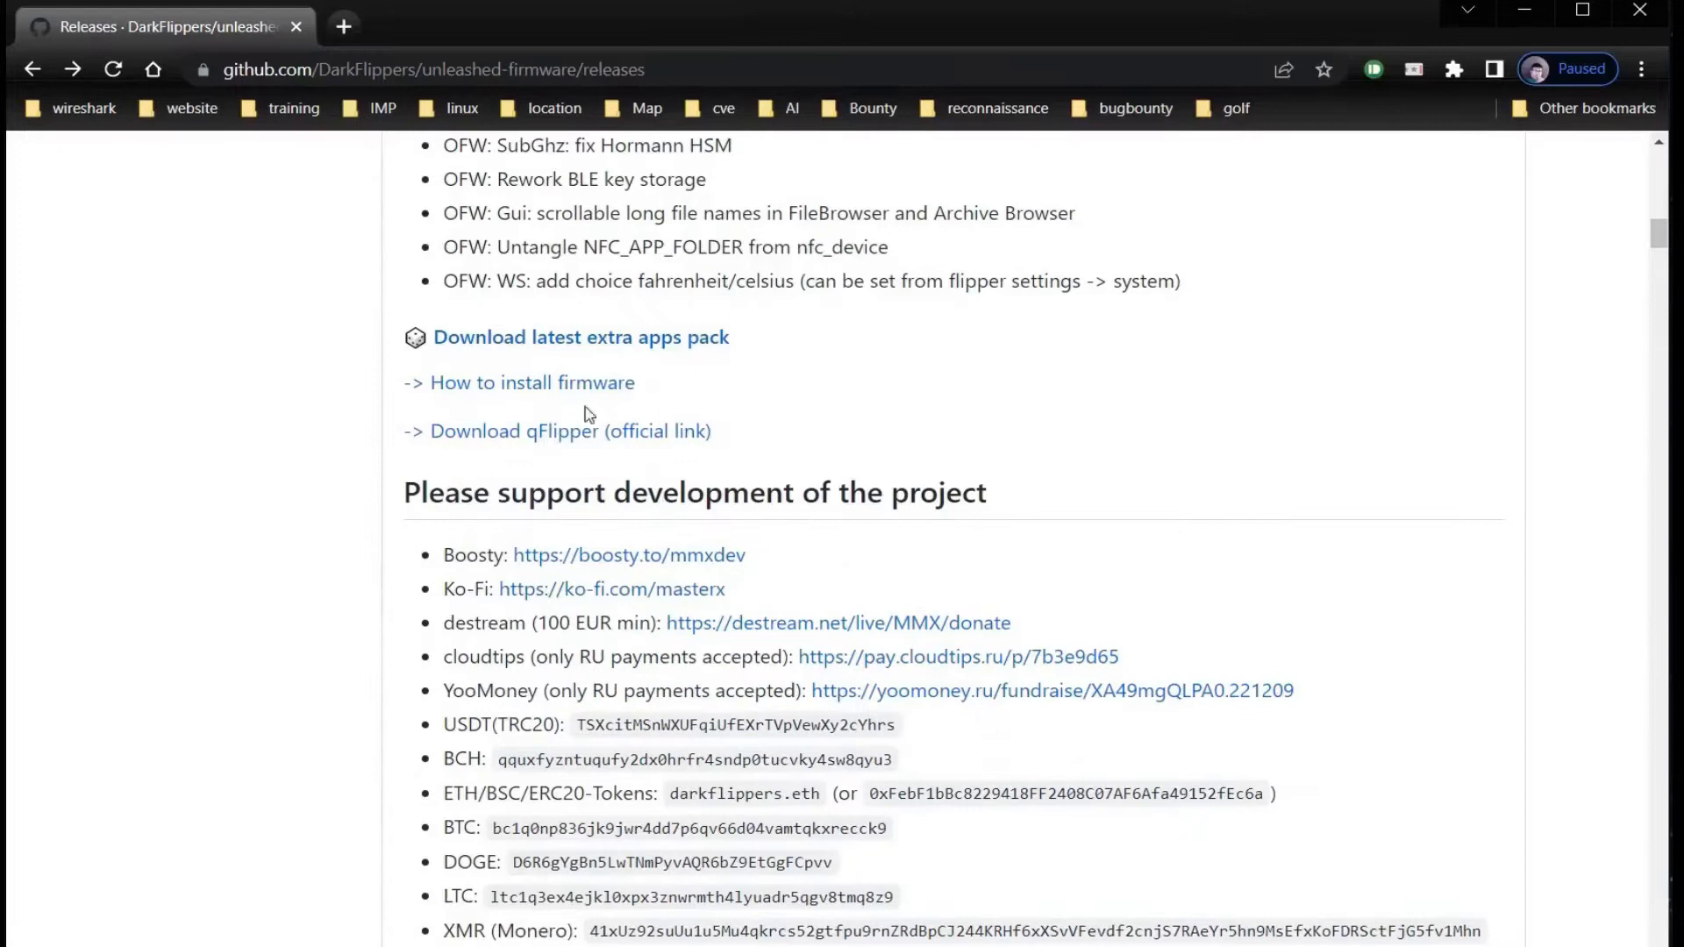
{"action": "mouse_move", "coordinate": [563, 386]}
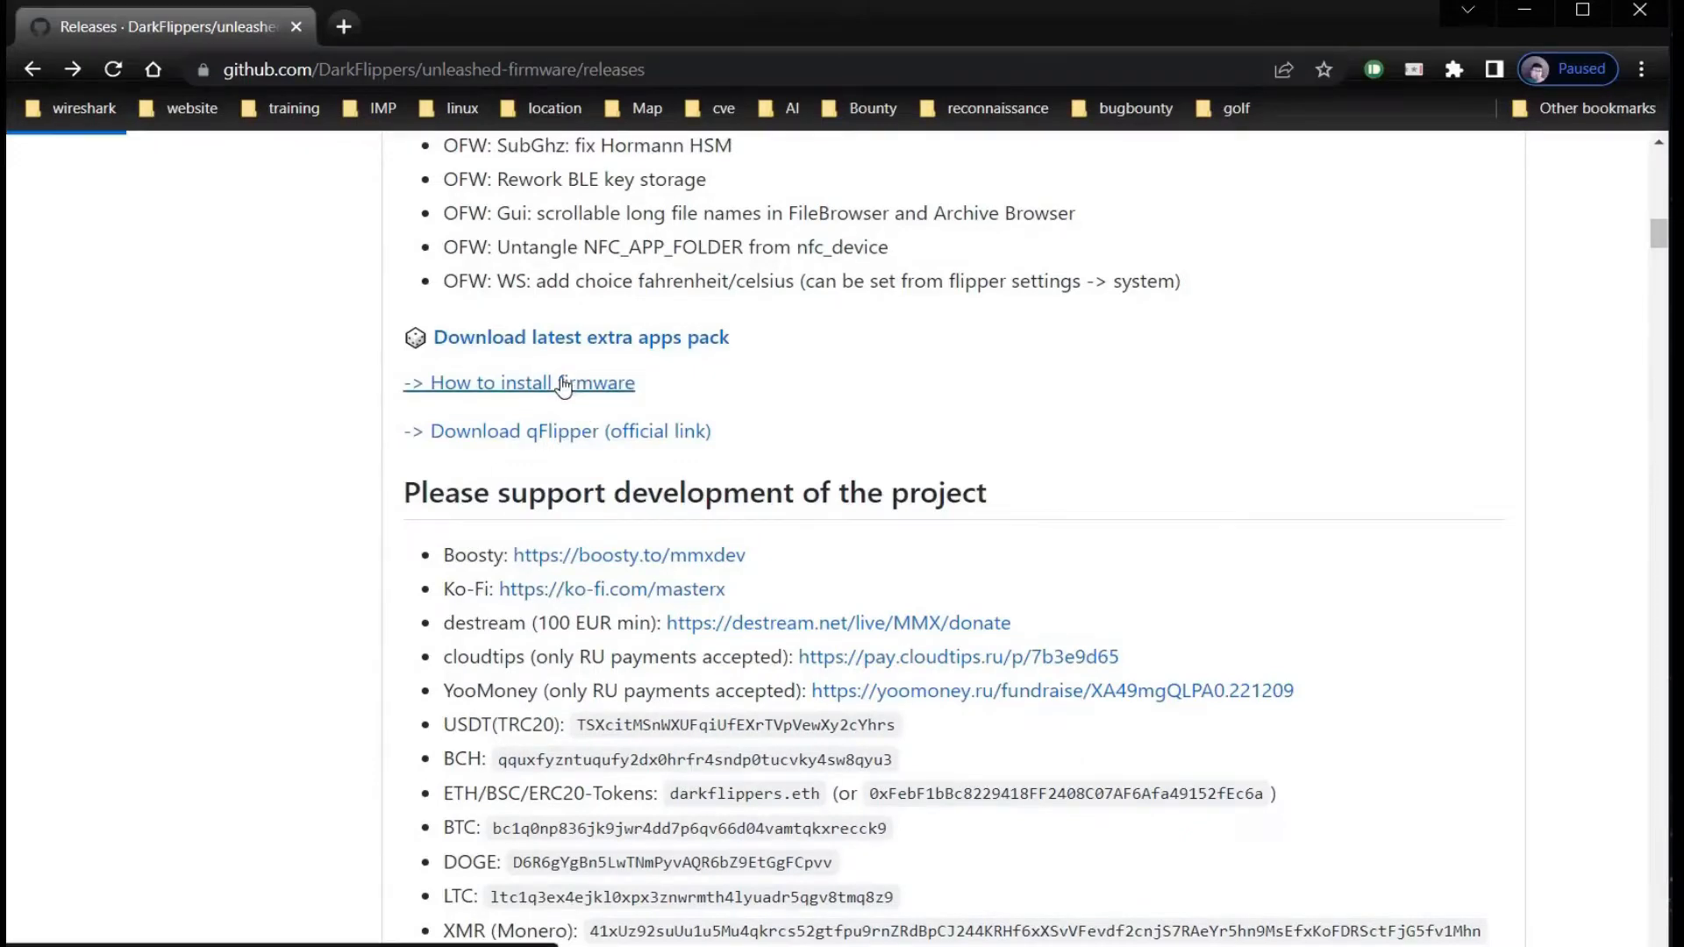
{"action": "left_click", "coordinate": [520, 383]}
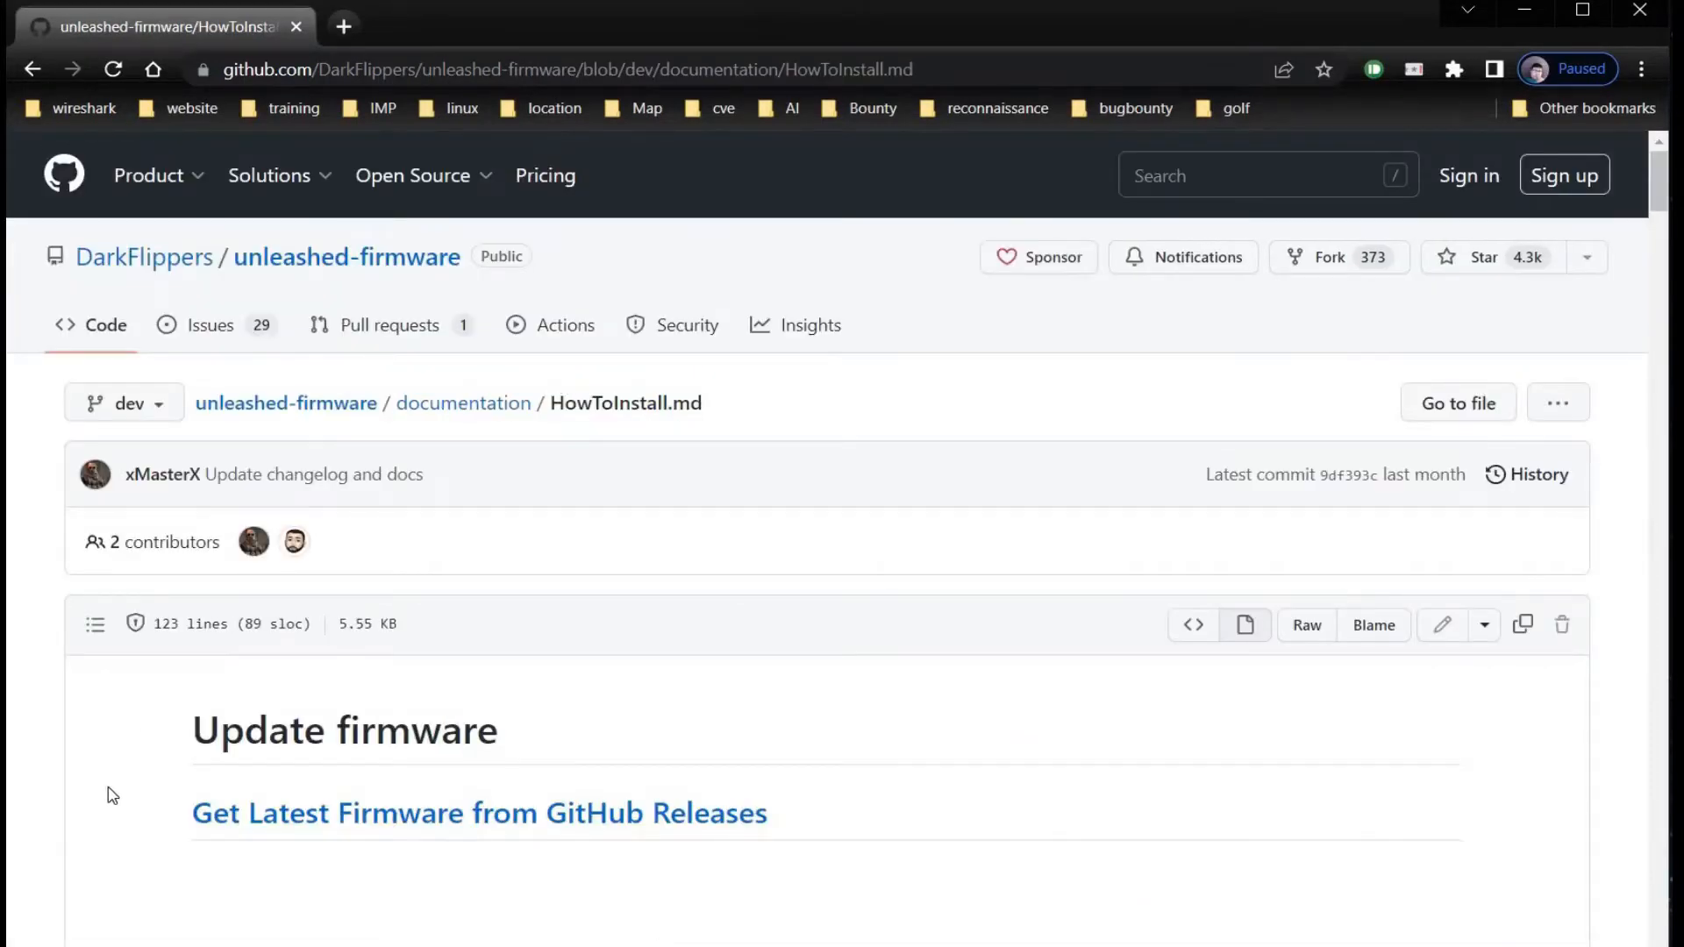
{"action": "scroll", "scroll_direction": "down", "scroll_amount": 3}
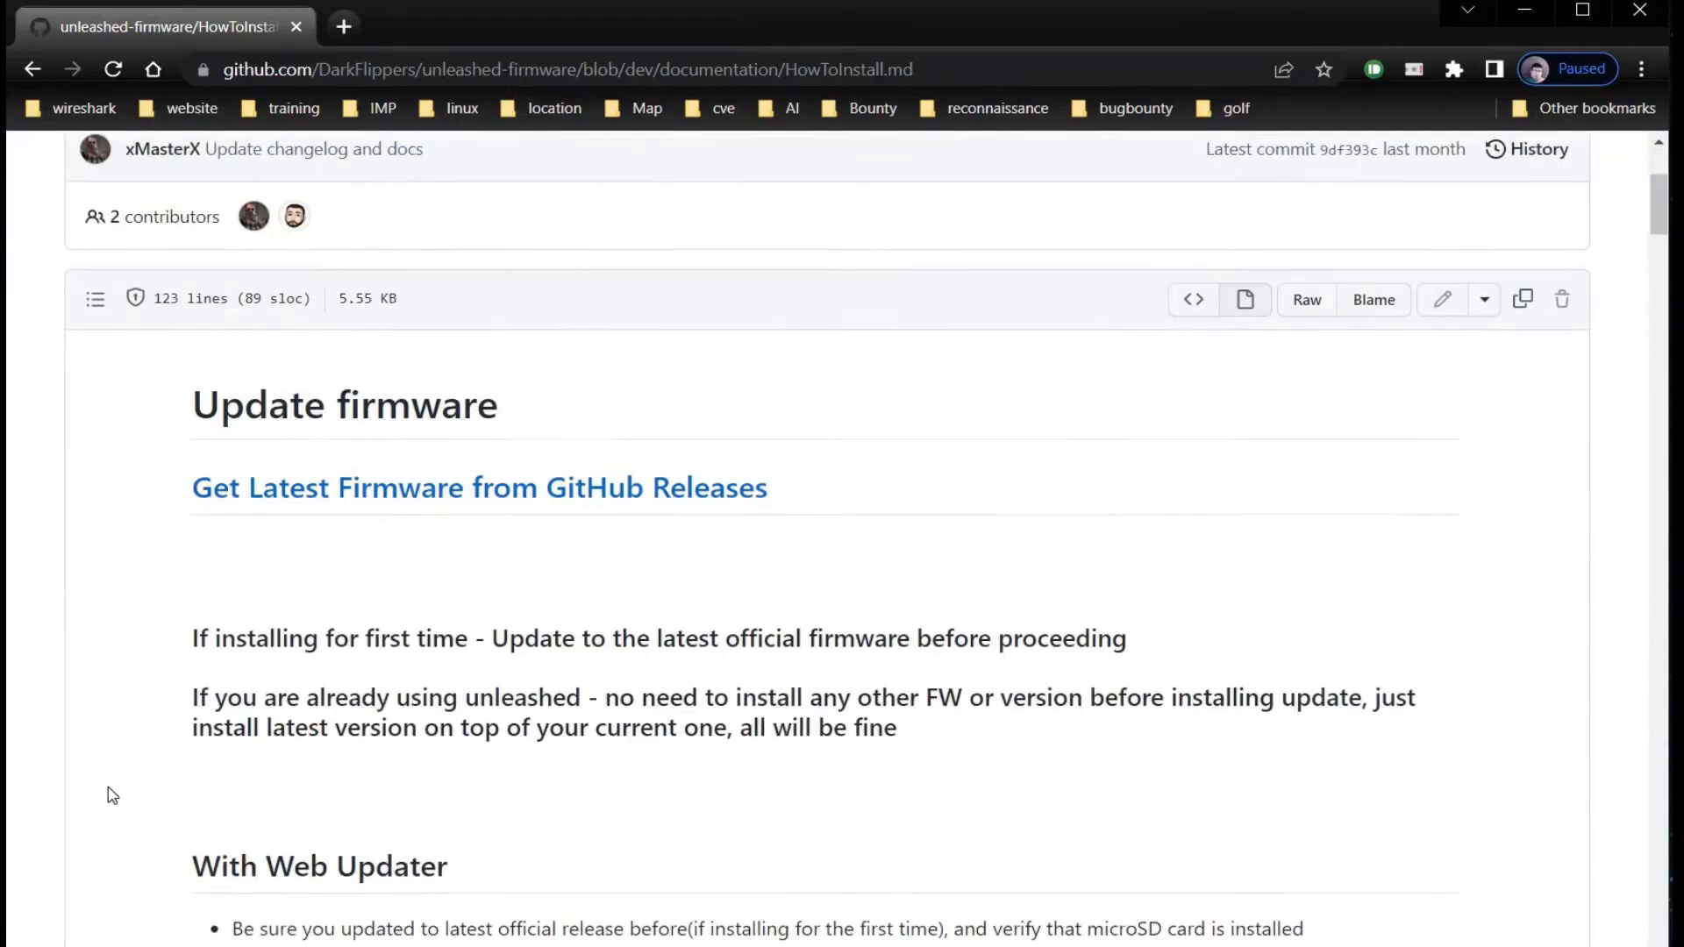
{"action": "scroll", "scroll_direction": "down", "scroll_amount": 3}
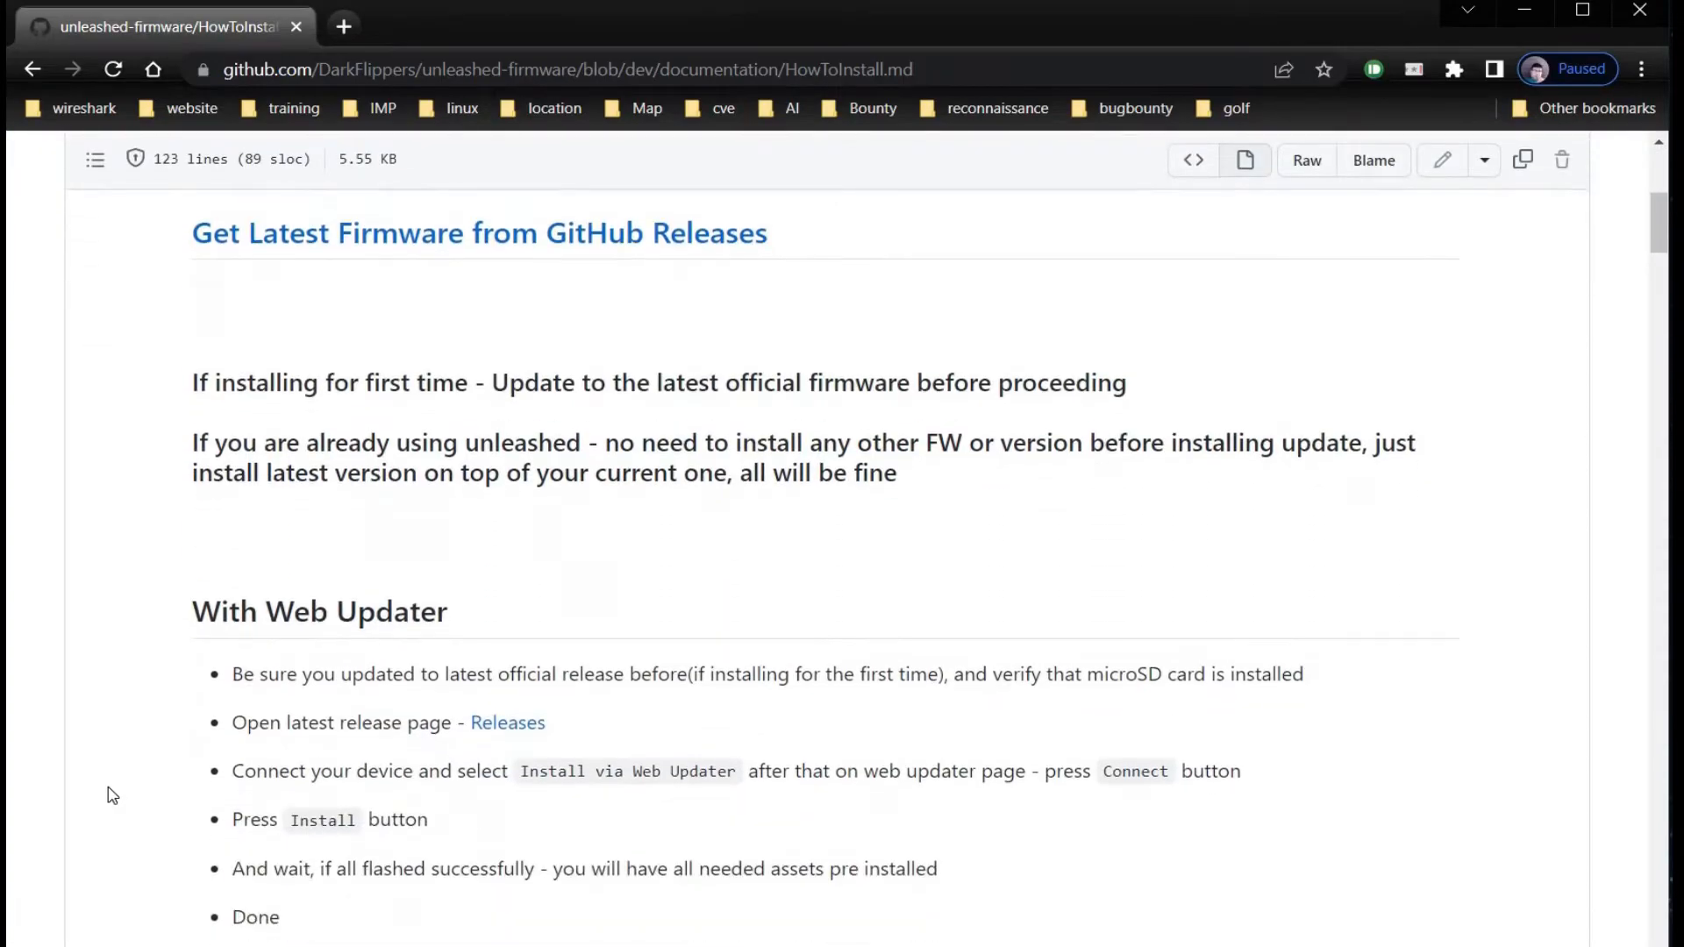
{"action": "mouse_move", "coordinate": [972, 516]}
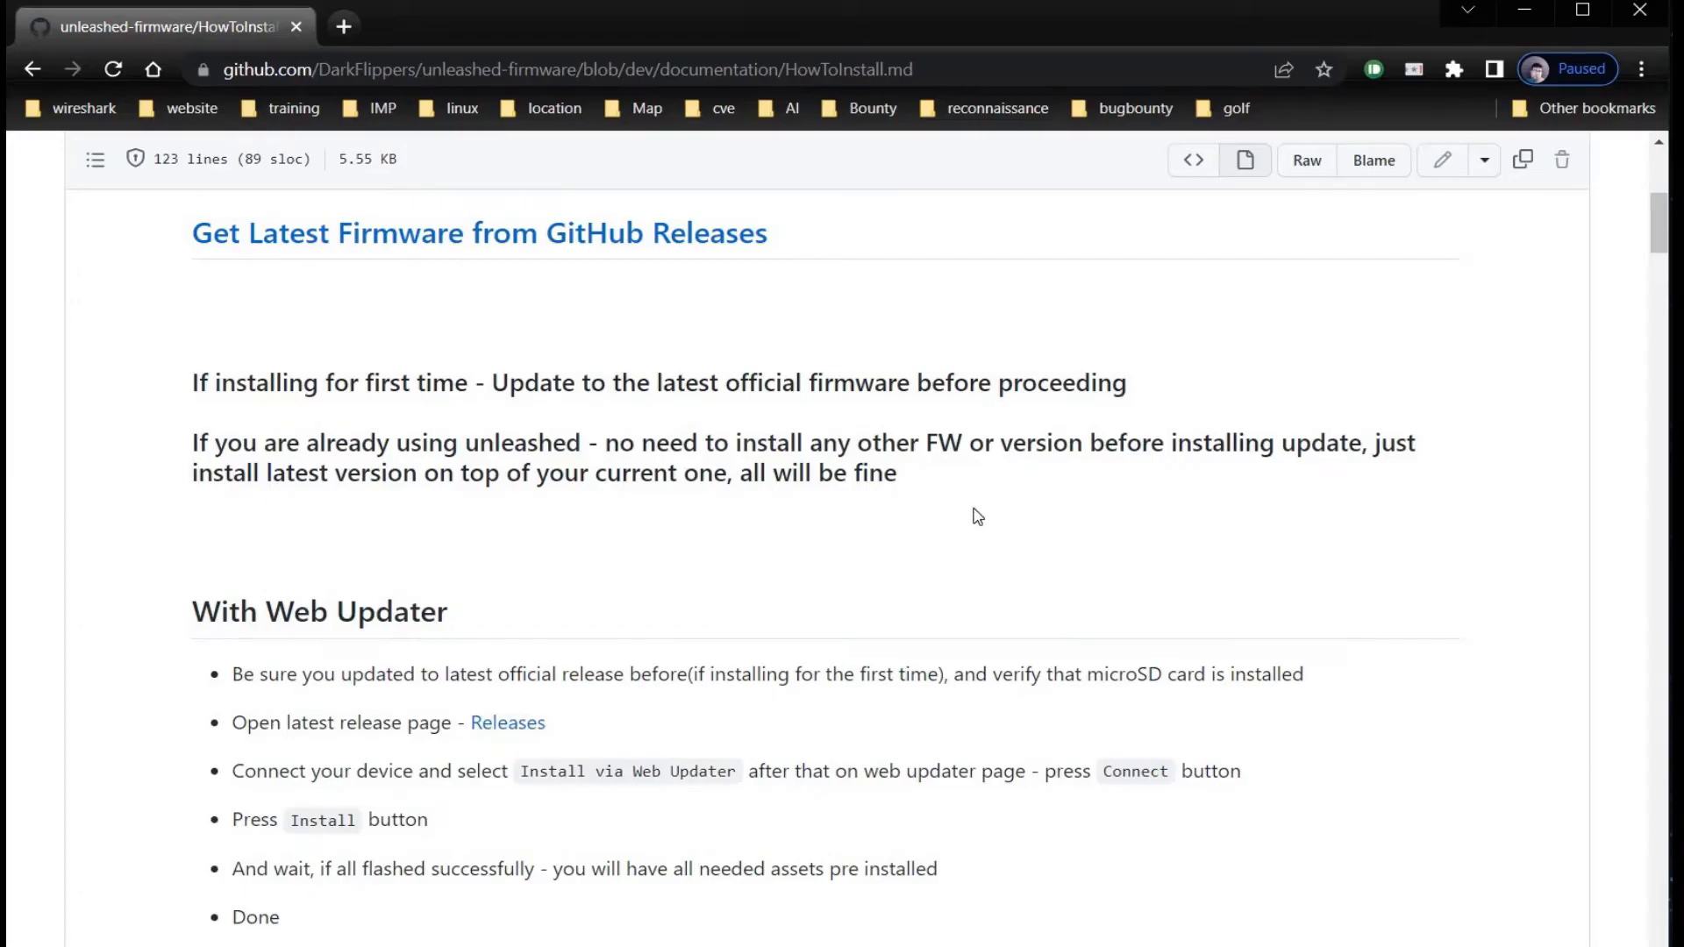
{"action": "mouse_move", "coordinate": [443, 566]}
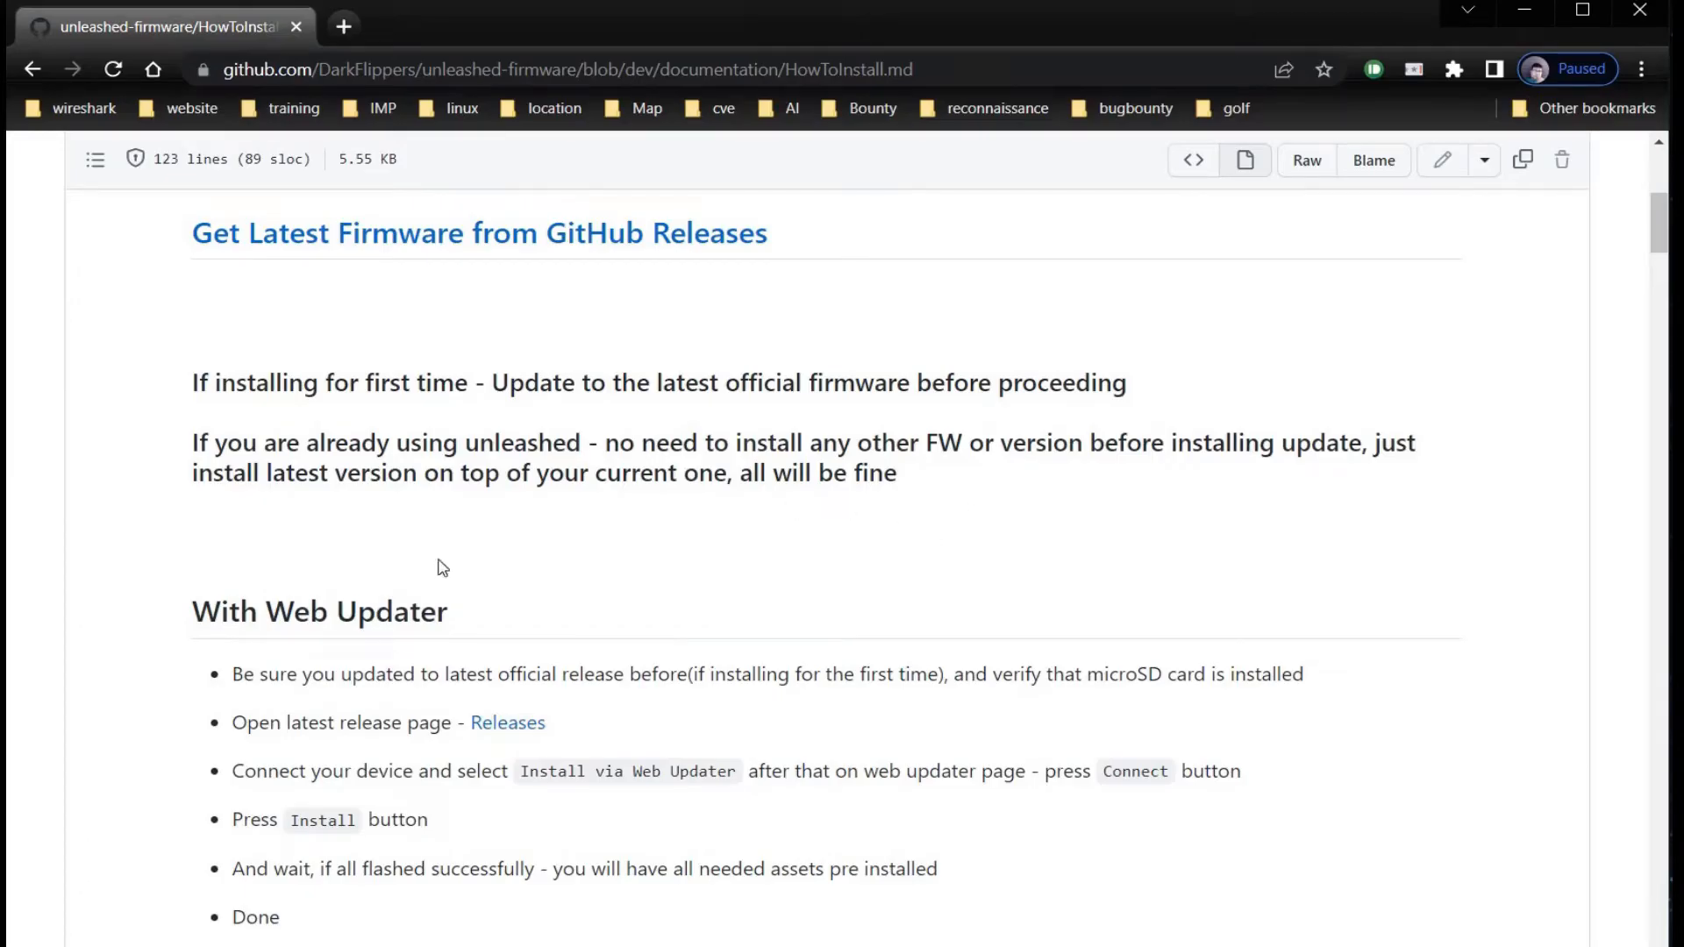
{"action": "mouse_move", "coordinate": [435, 730]}
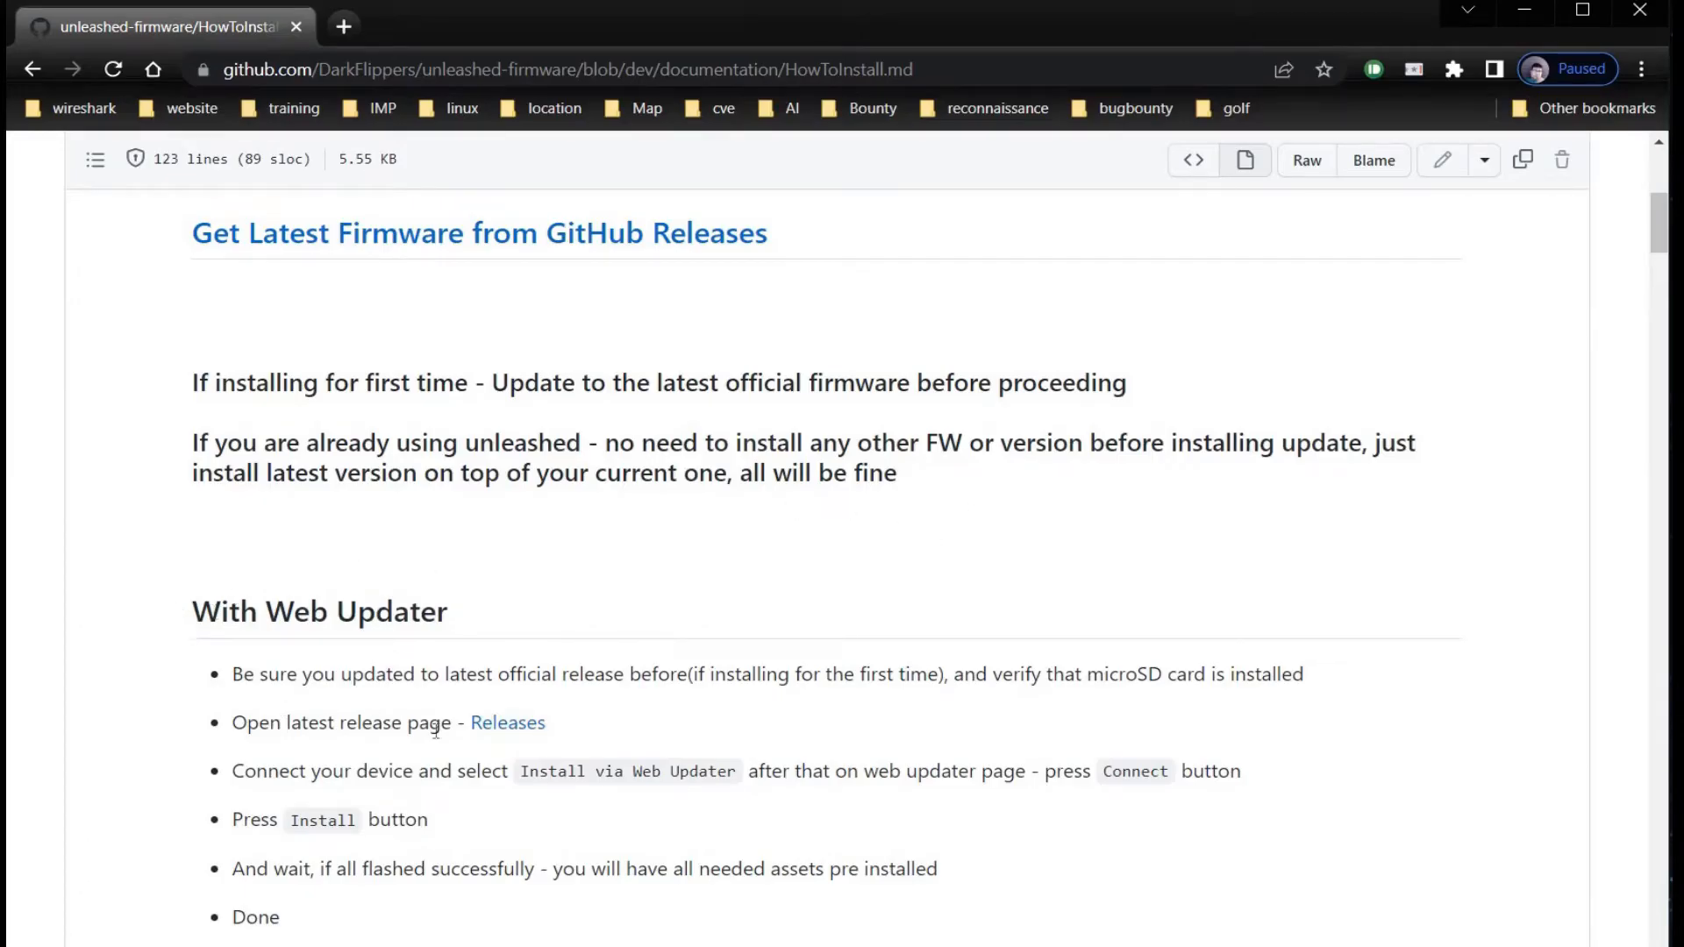
Open the unlshd-023 release via the Releases link and reach 'Install via Web Updater'.
{"action": "left_click", "coordinate": [507, 720]}
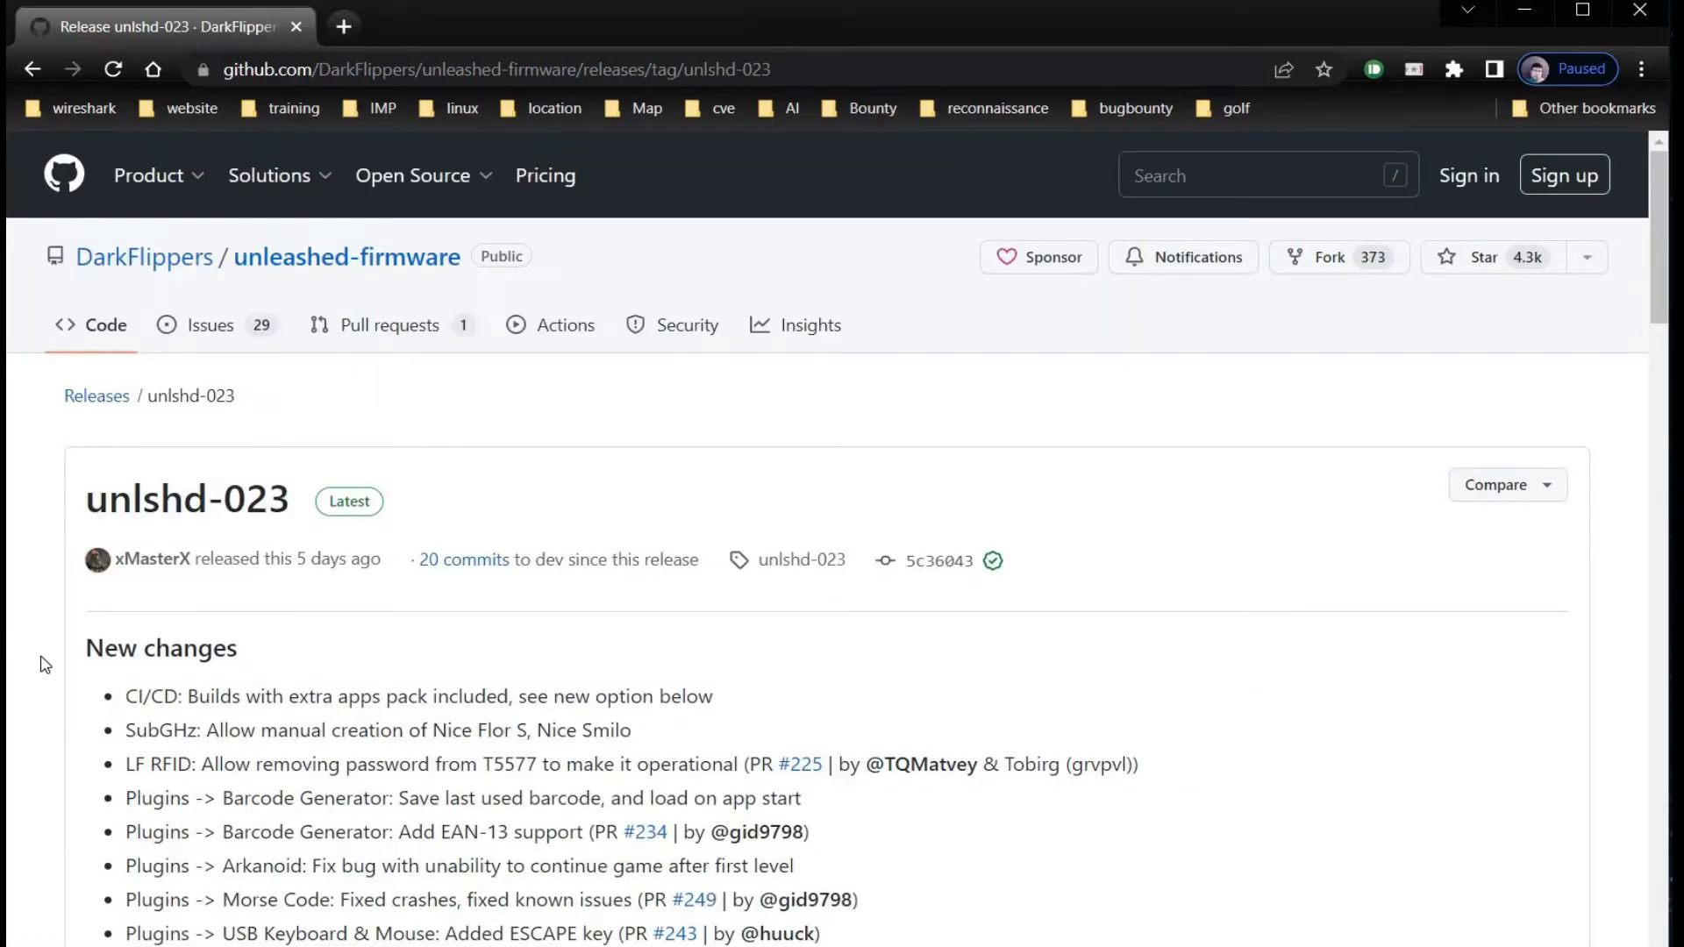
{"action": "scroll", "scroll_direction": "down", "scroll_amount": 3}
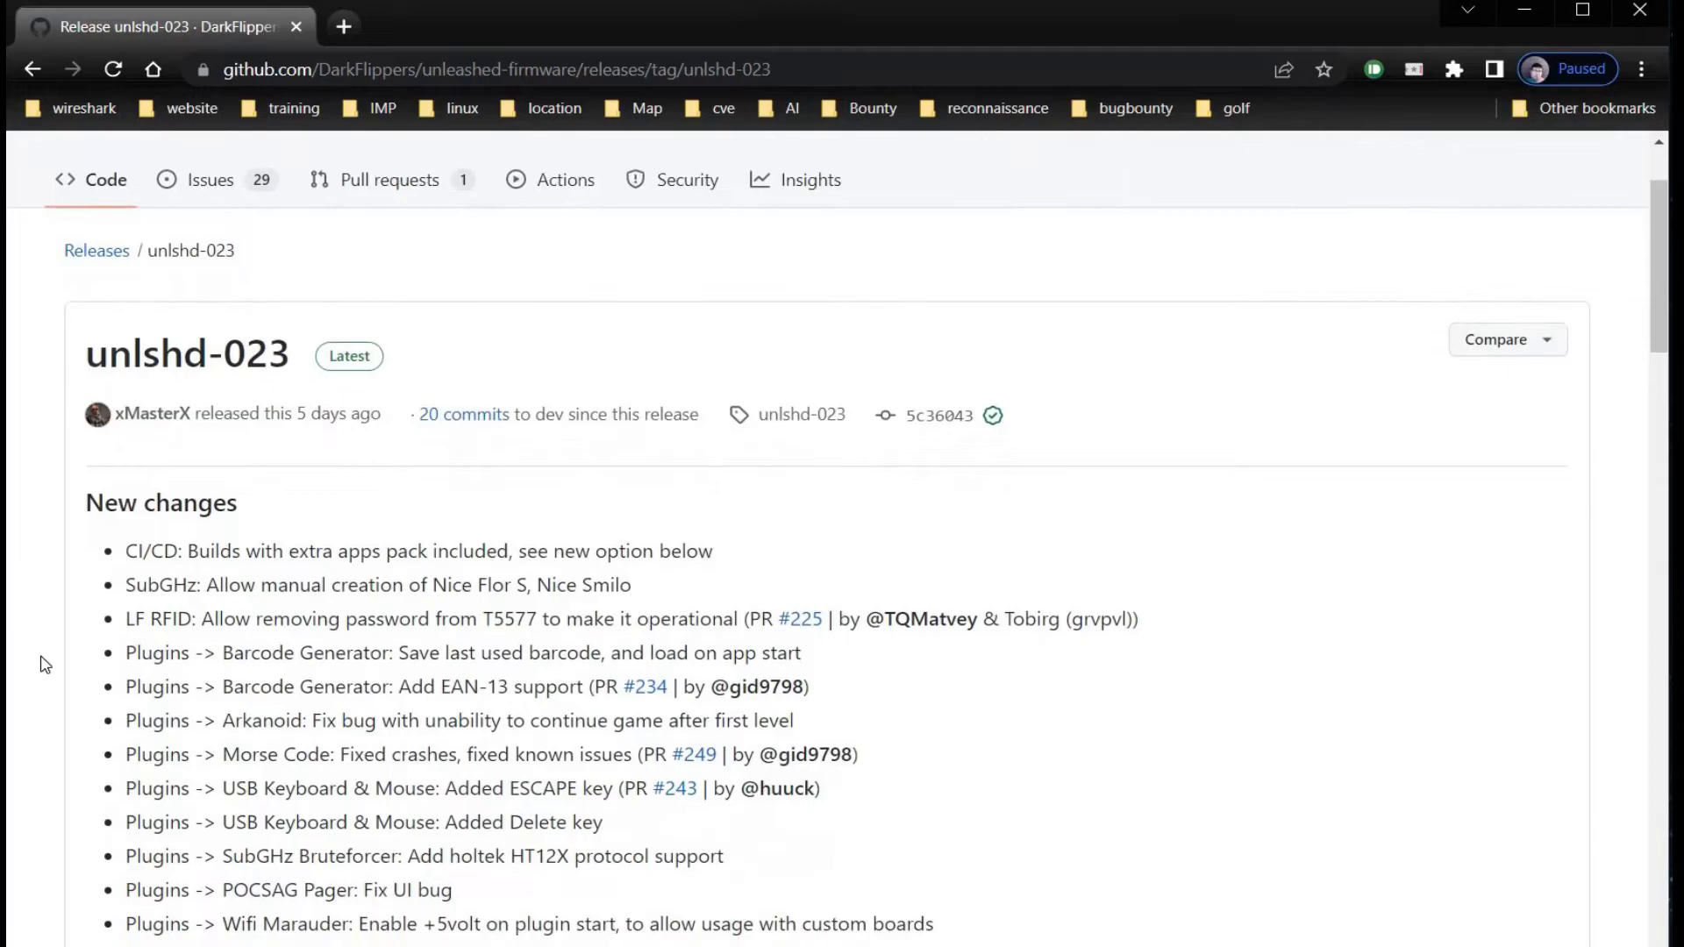
{"action": "scroll", "scroll_direction": "down", "scroll_amount": 3}
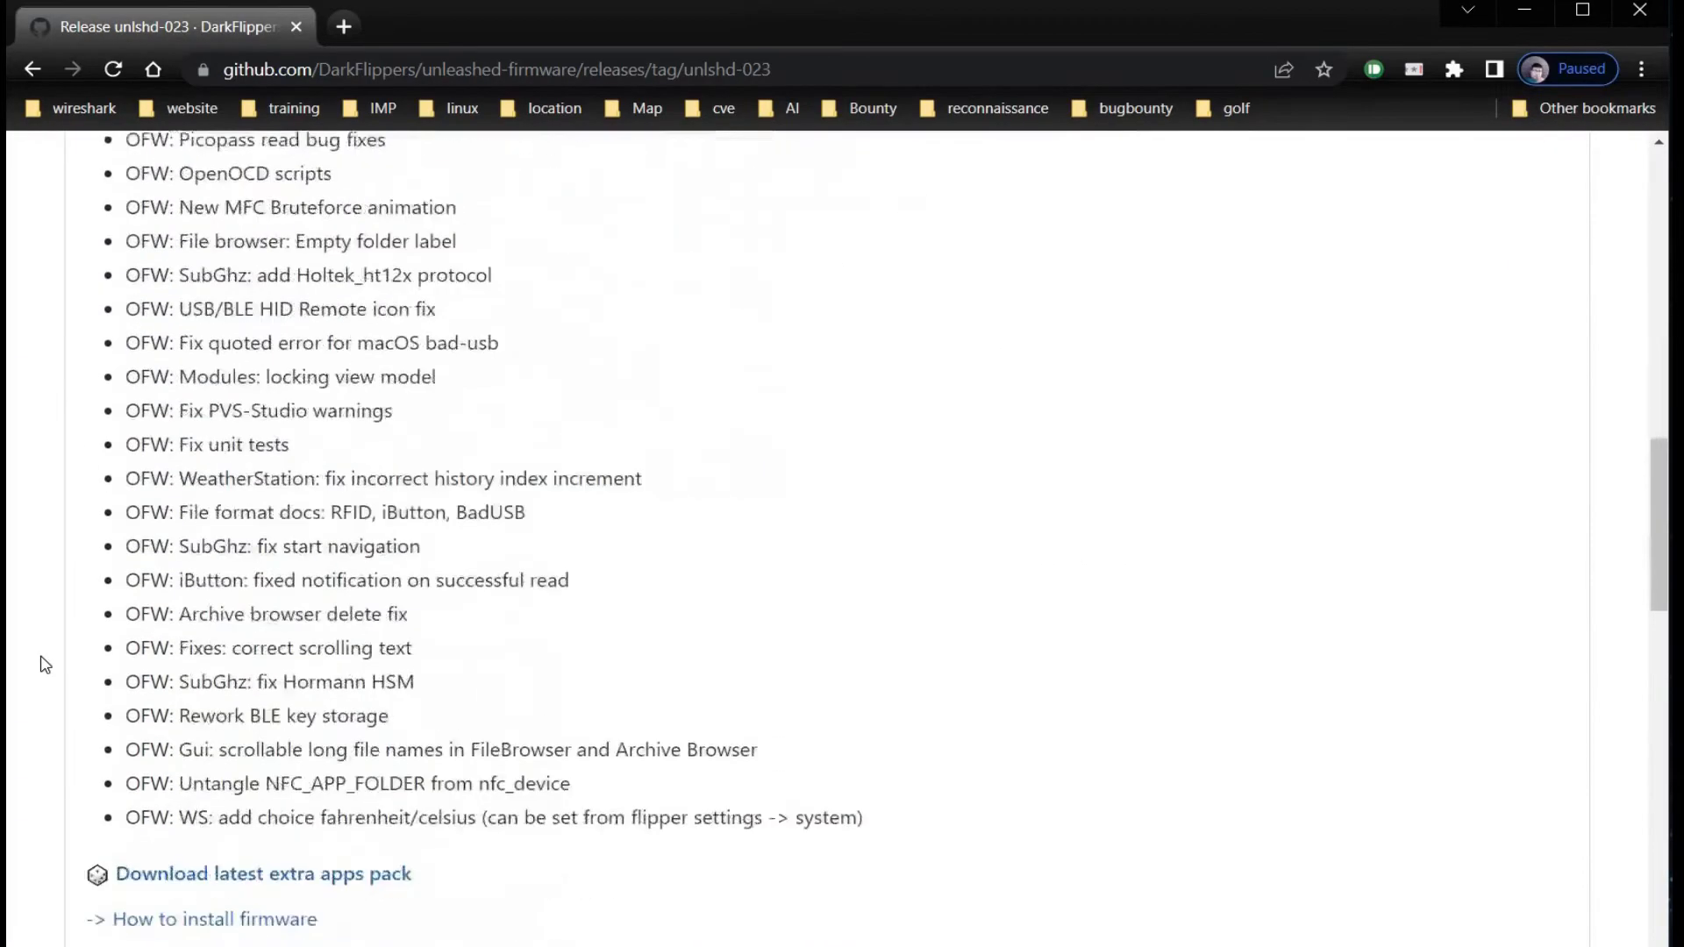
{"action": "scroll", "scroll_direction": "down", "scroll_amount": 3}
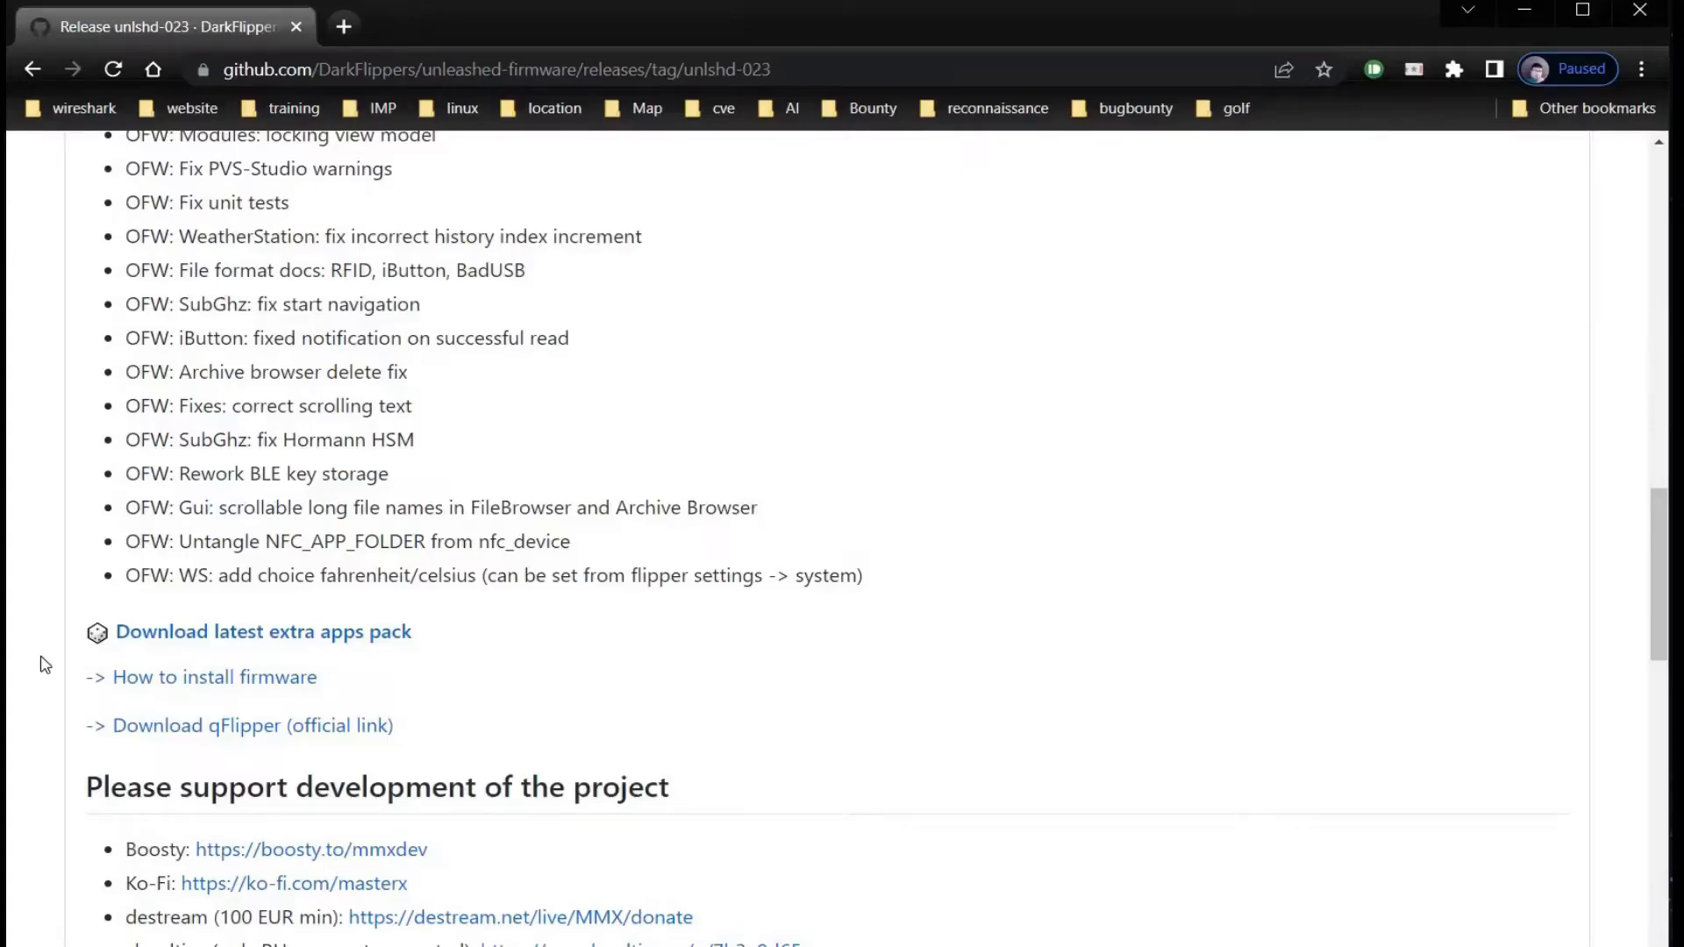
{"action": "scroll", "scroll_direction": "down", "scroll_amount": 3}
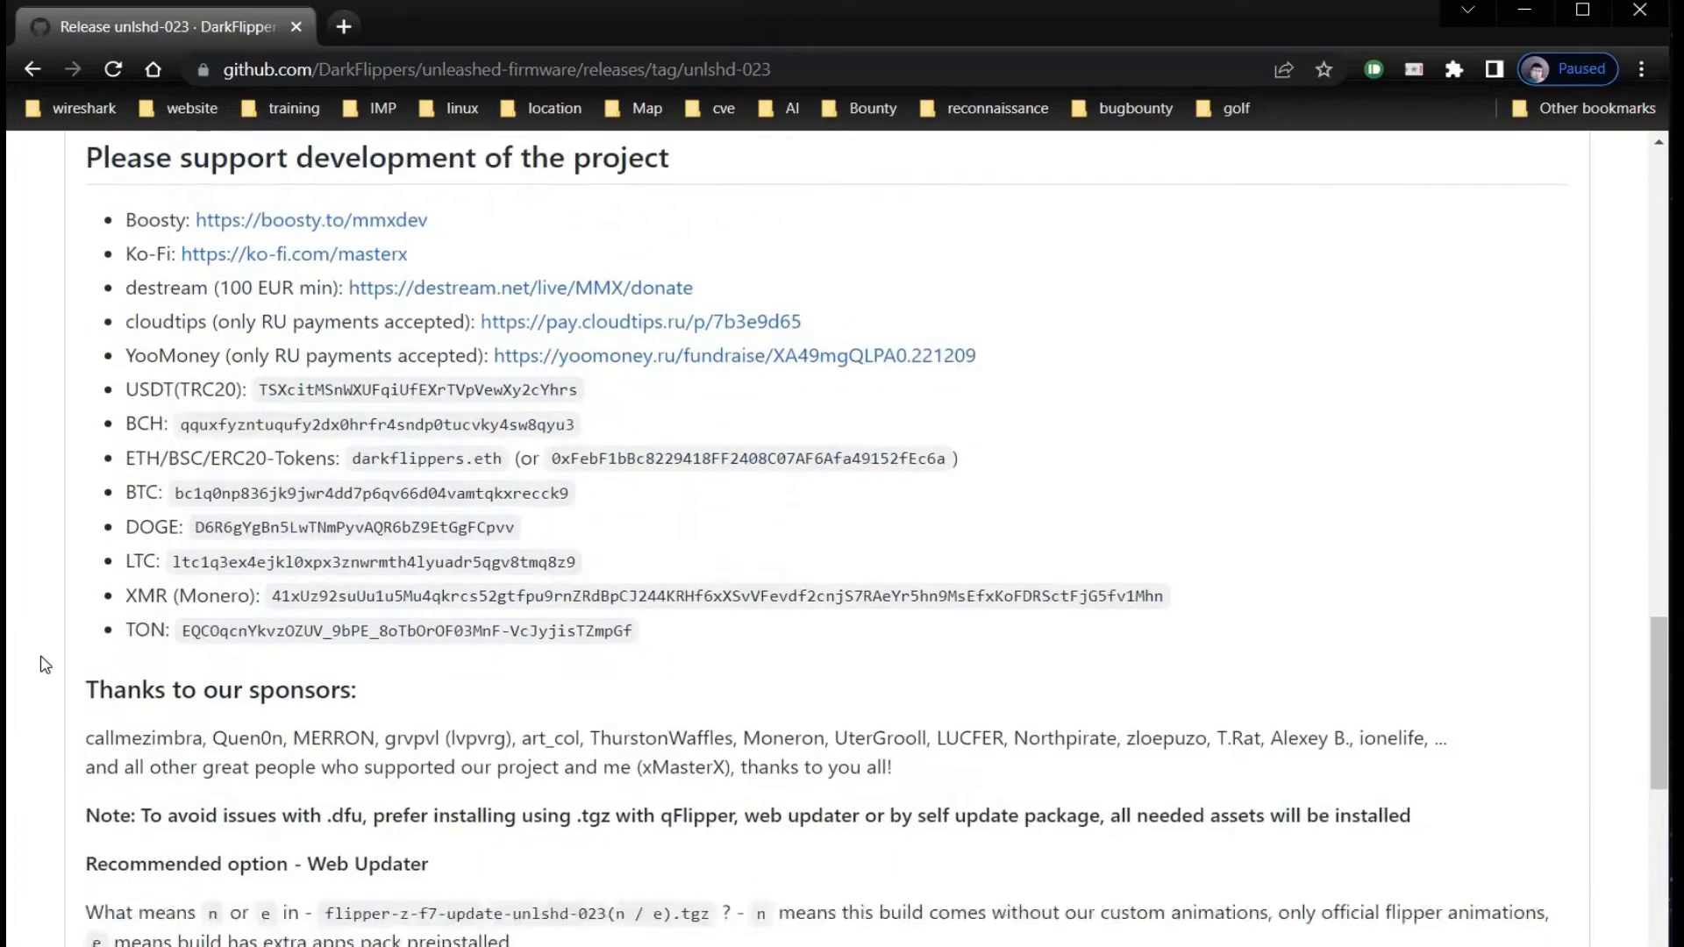
{"action": "scroll", "scroll_direction": "down", "scroll_amount": 3}
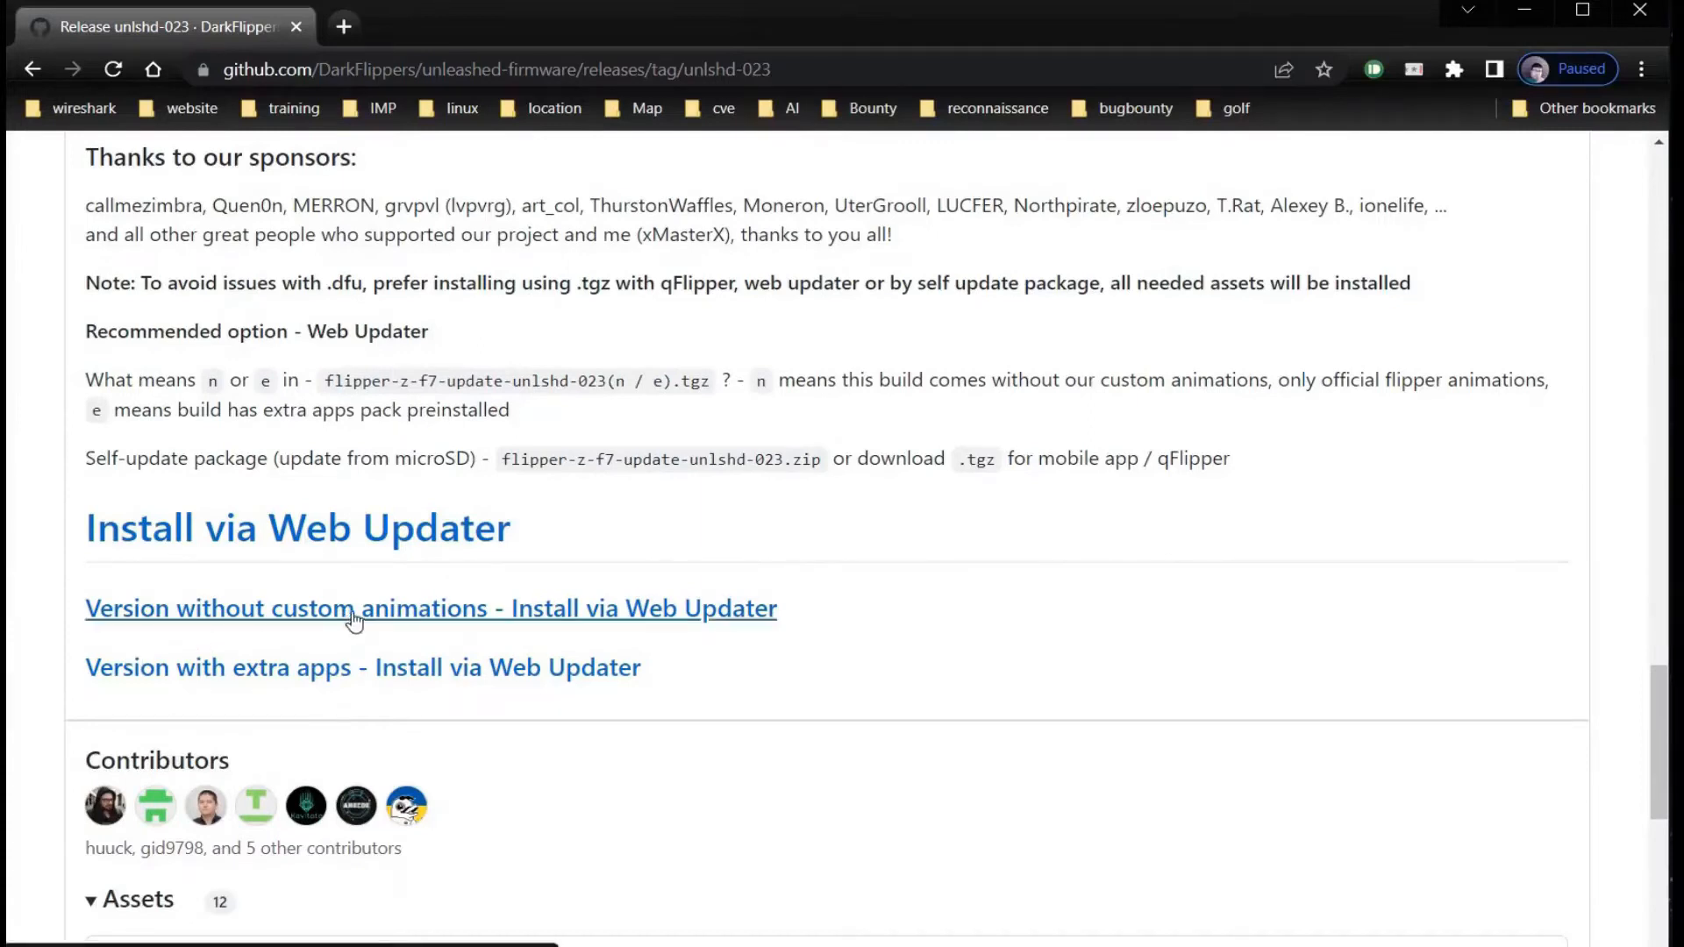
Web-install the no-custom-animations build and start flashing unlshd-023n in Flipper Lab.
{"action": "left_click", "coordinate": [355, 608]}
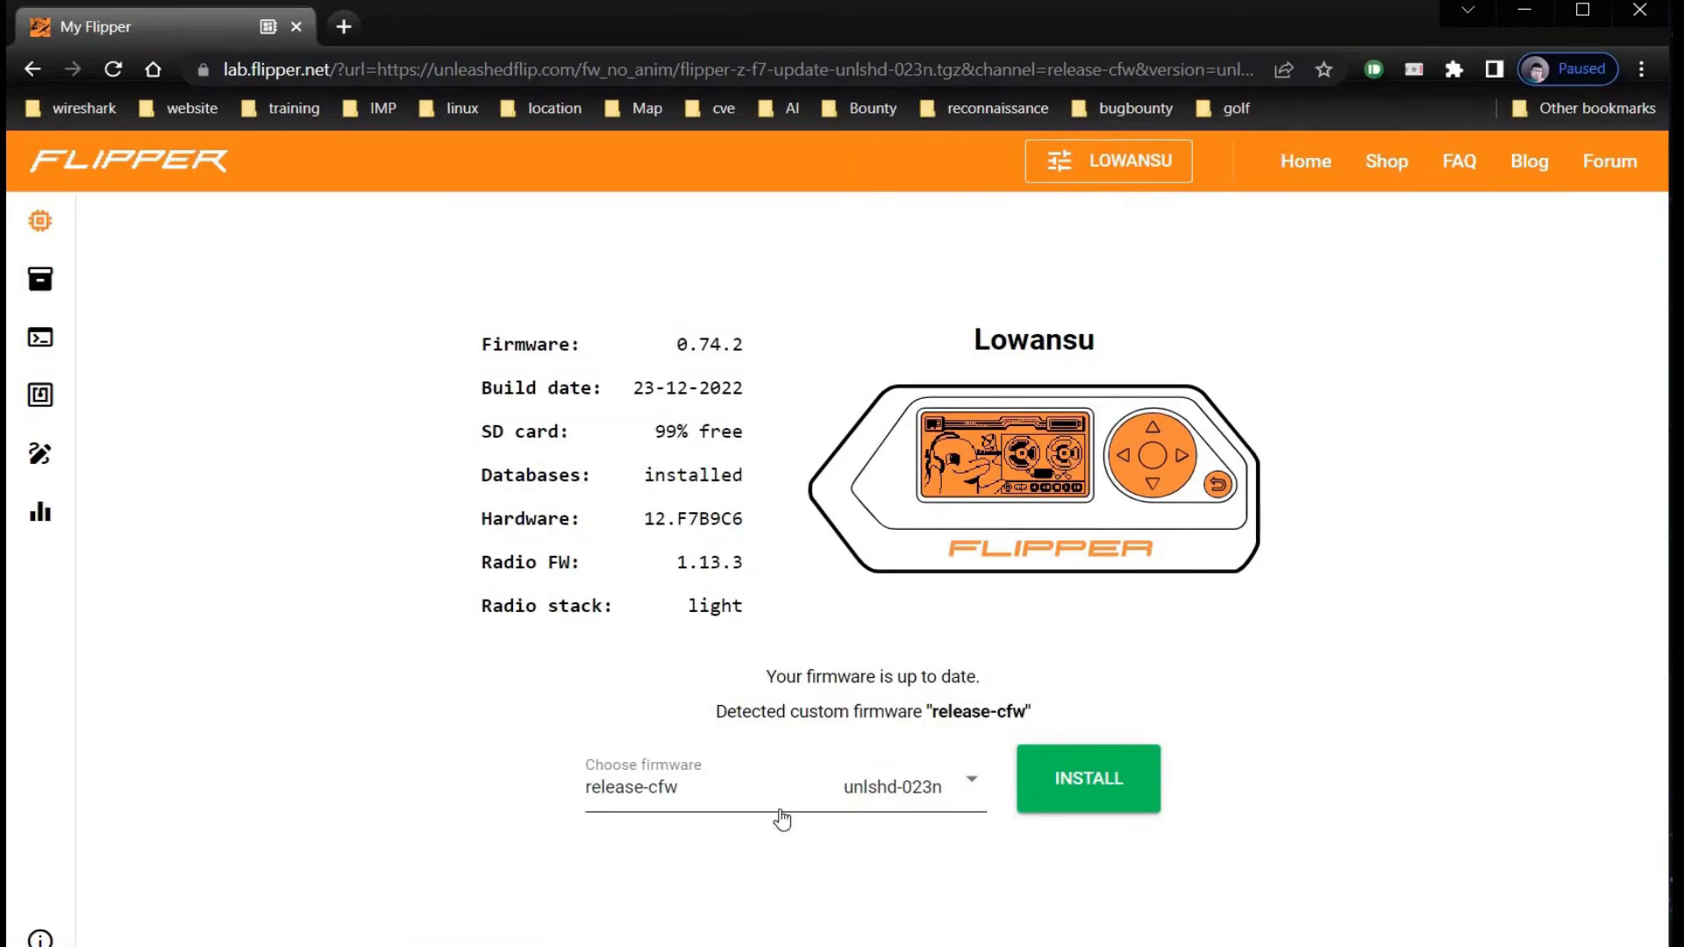
{"action": "mouse_move", "coordinate": [1068, 763]}
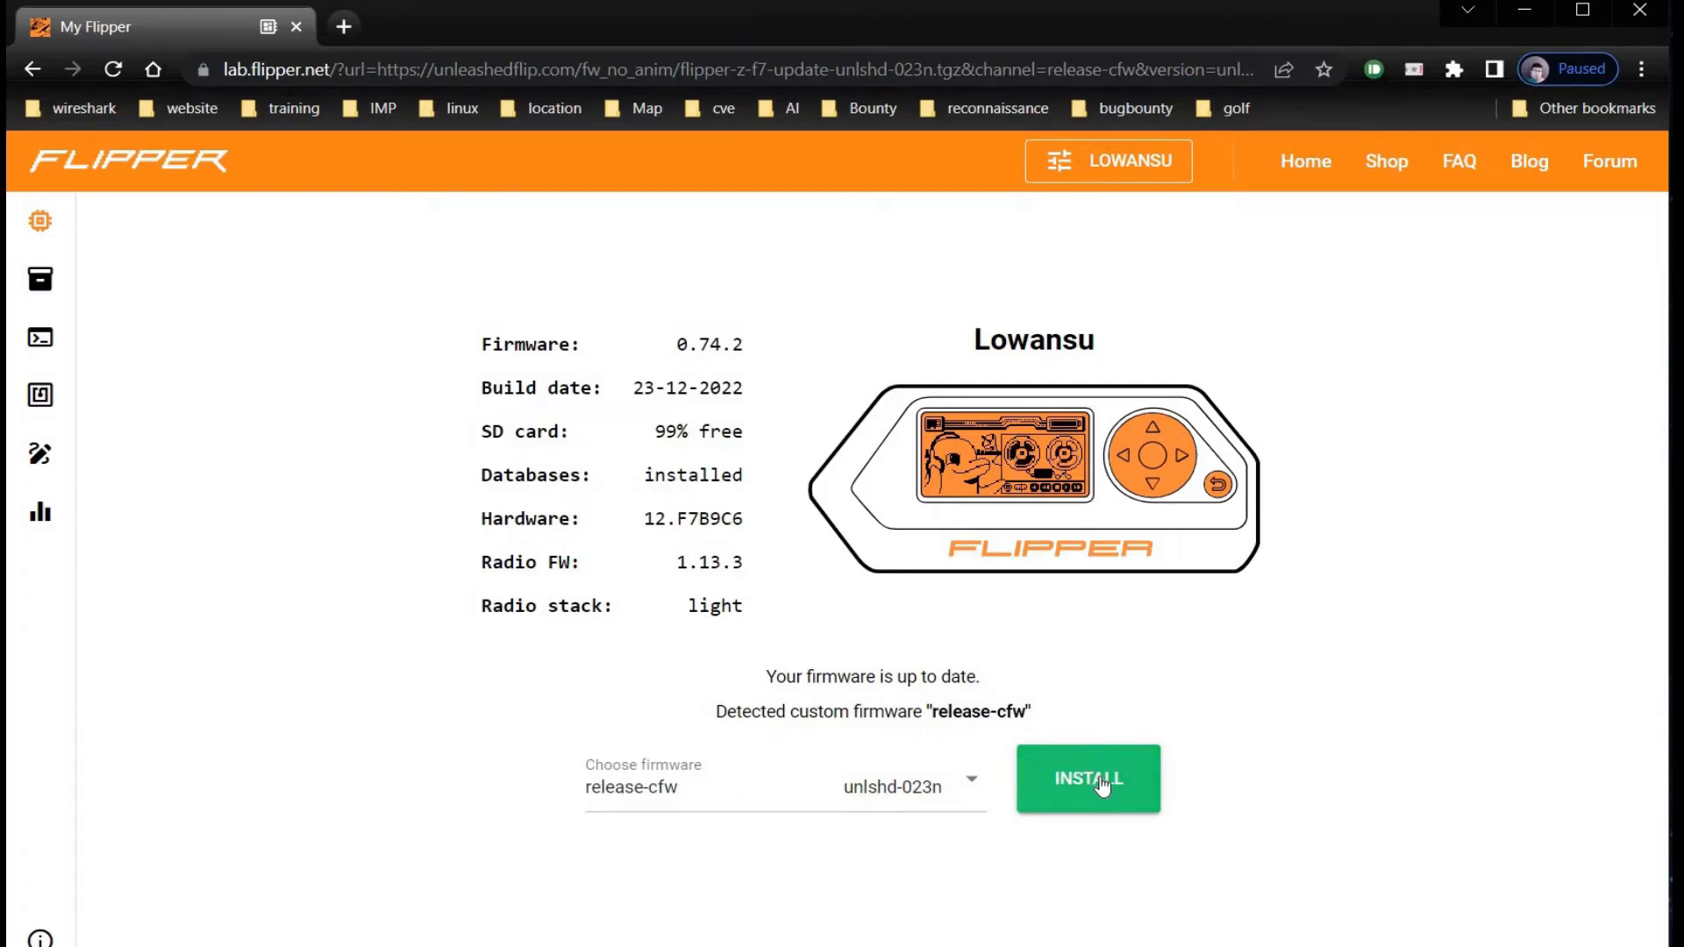
{"action": "left_click", "coordinate": [1088, 779]}
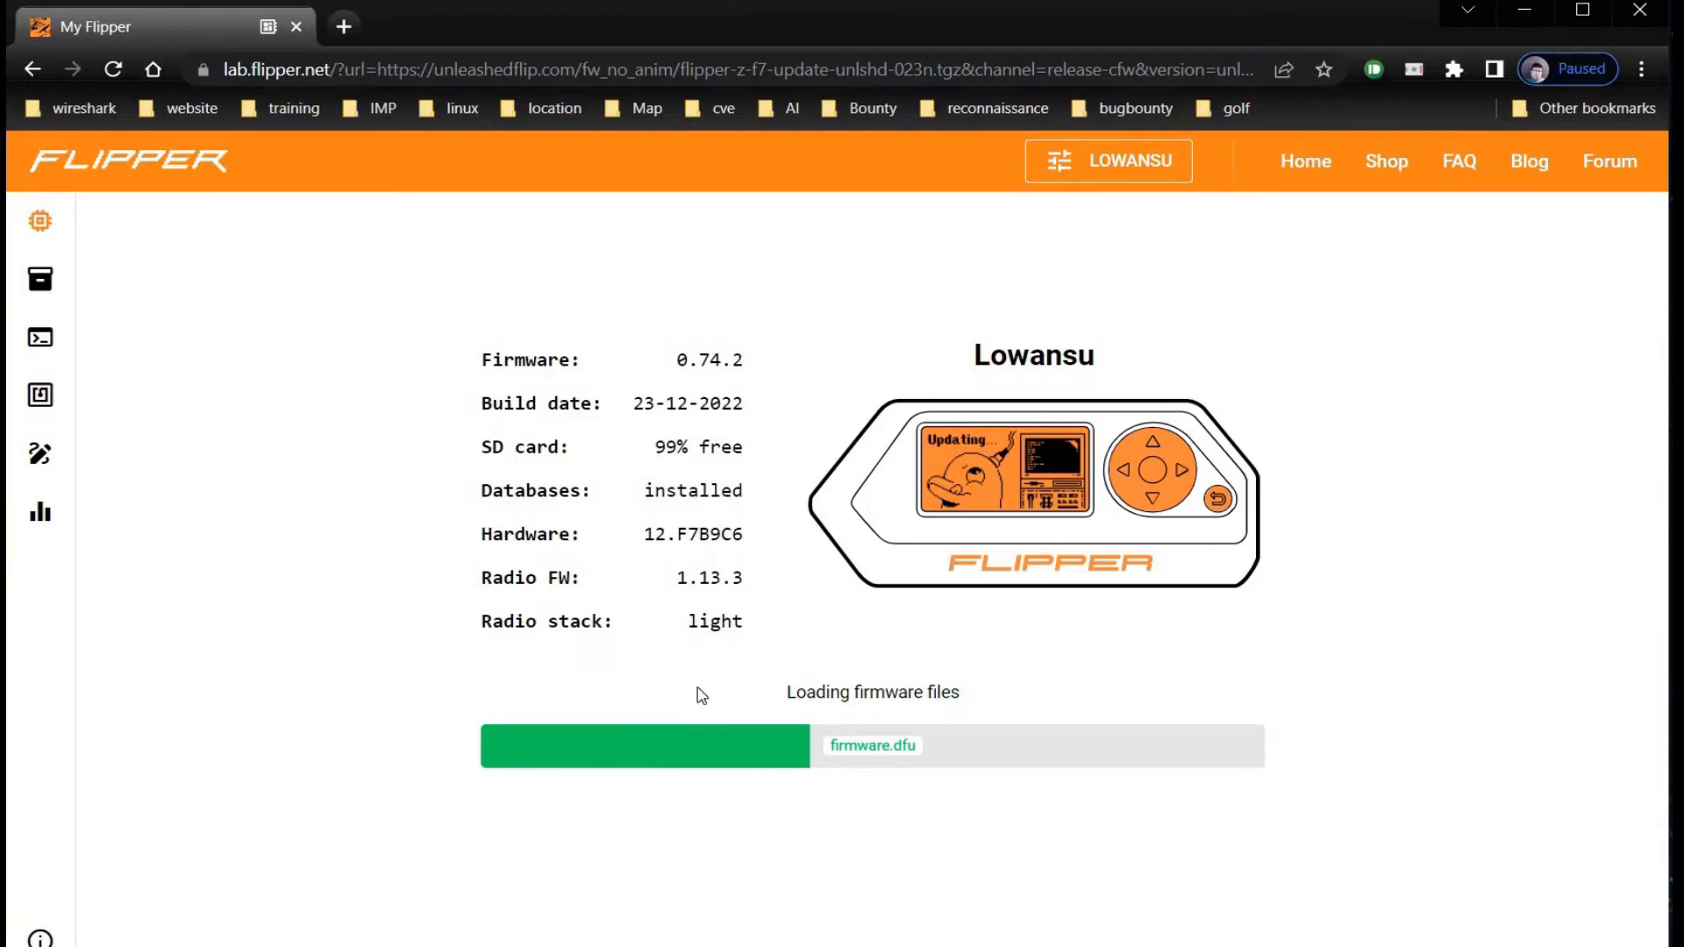
{"action": "mouse_move", "coordinate": [386, 707]}
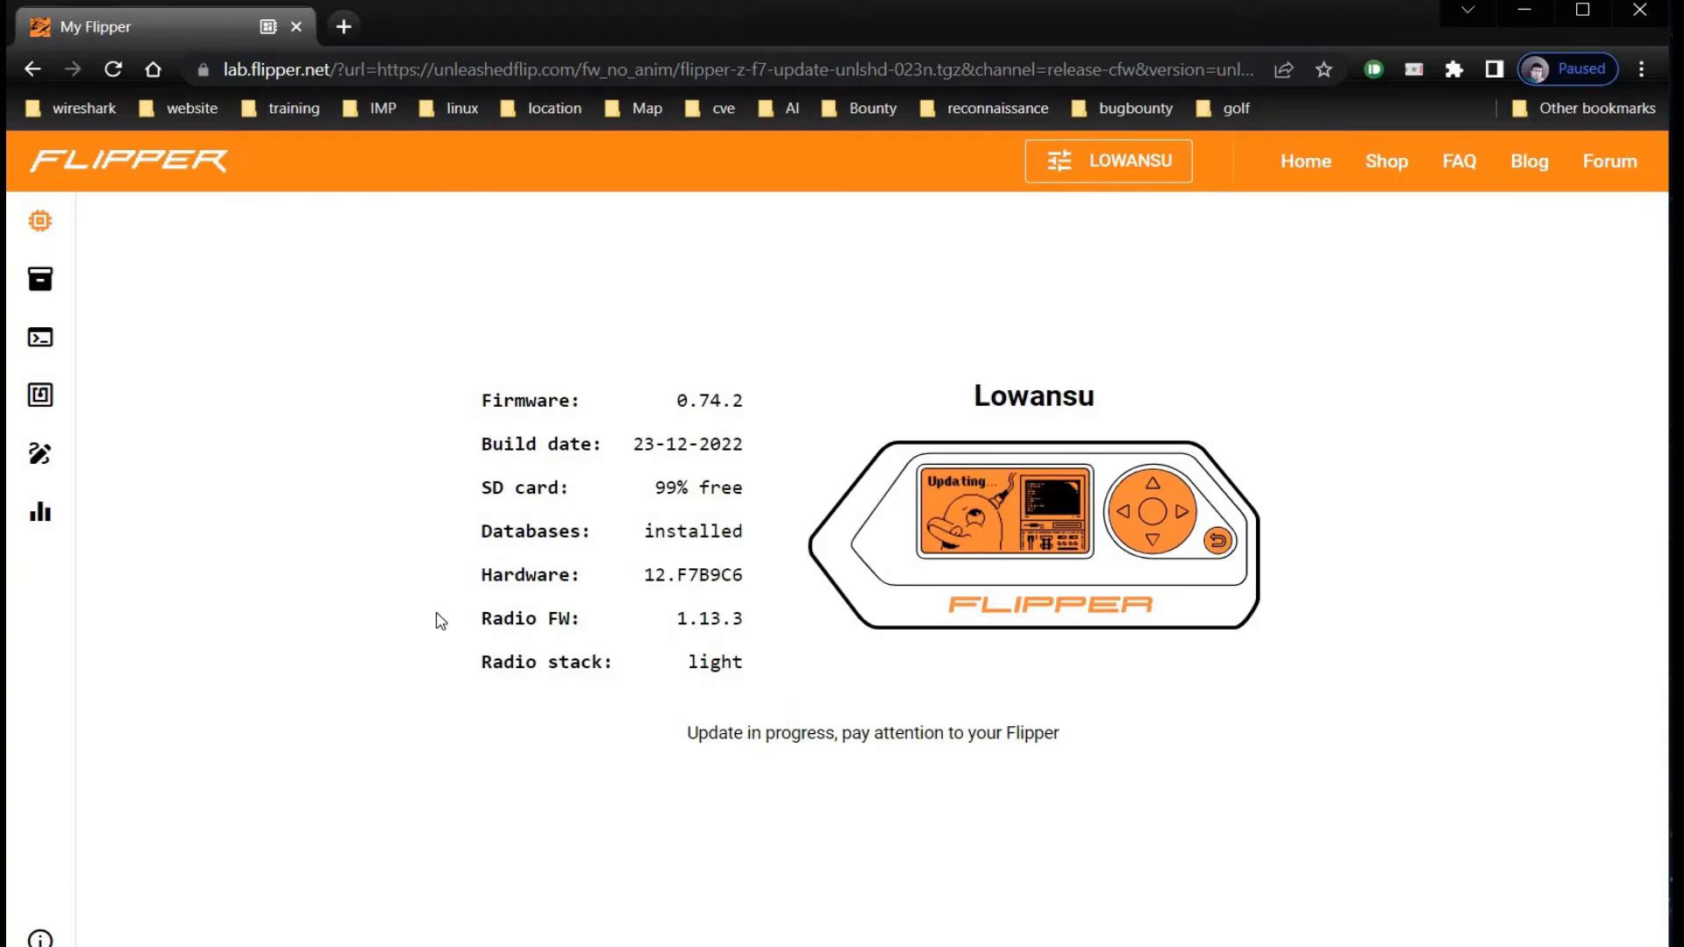
{"action": "mouse_move", "coordinate": [451, 768]}
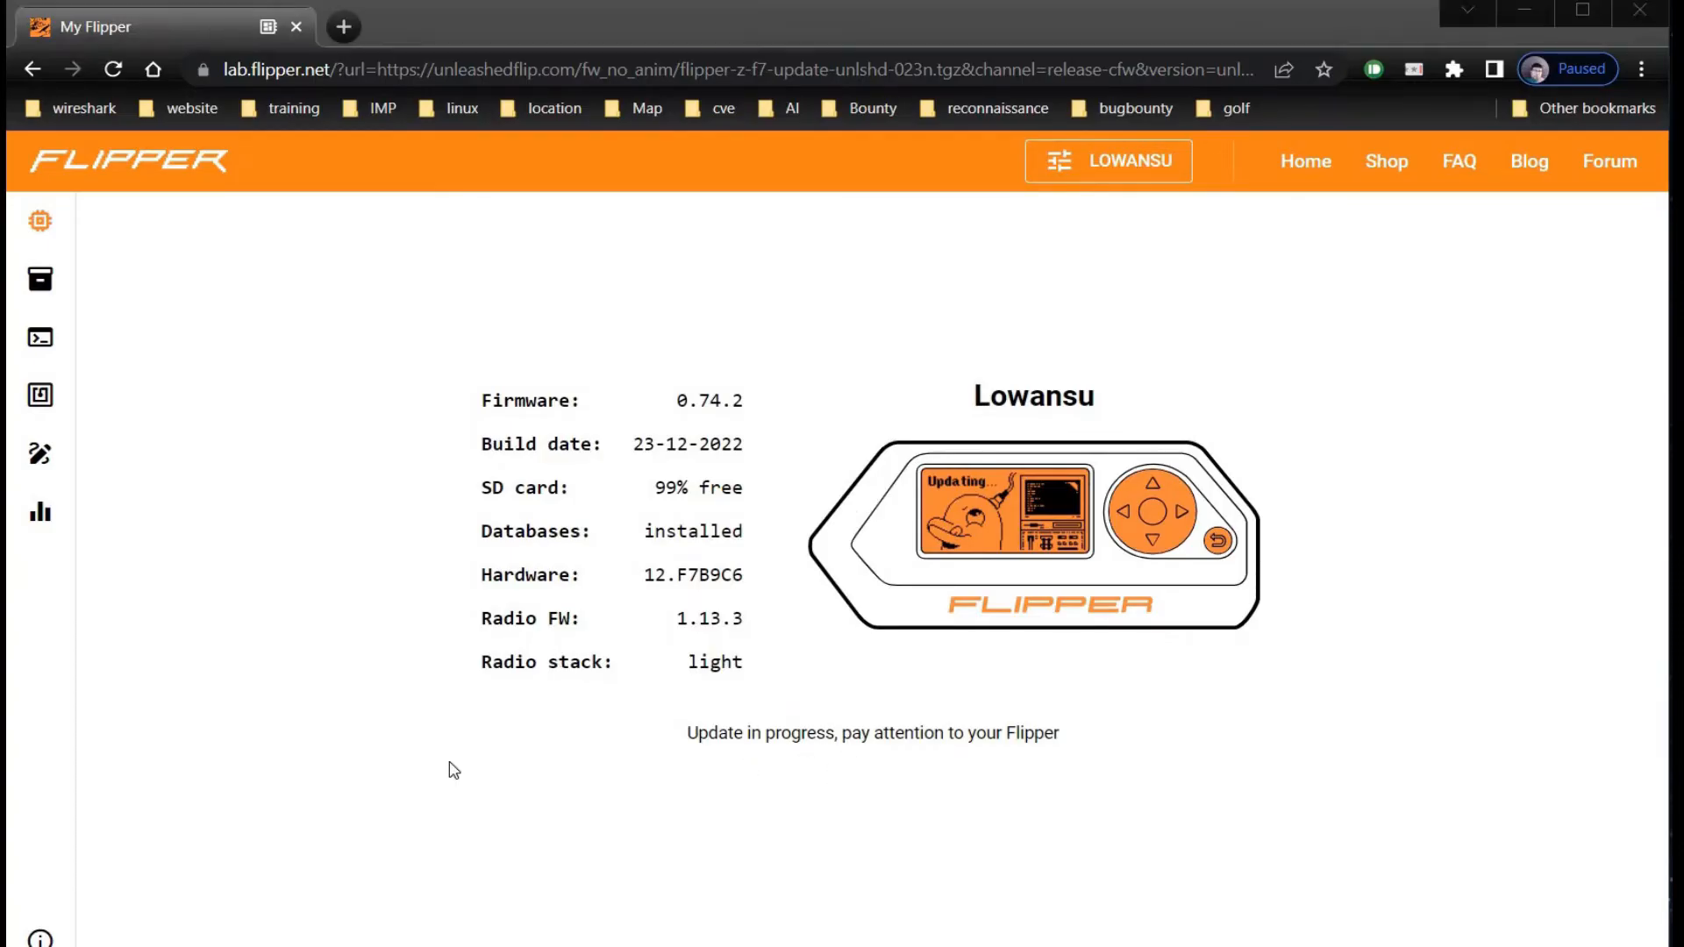
{"action": "mouse_move", "coordinate": [633, 765]}
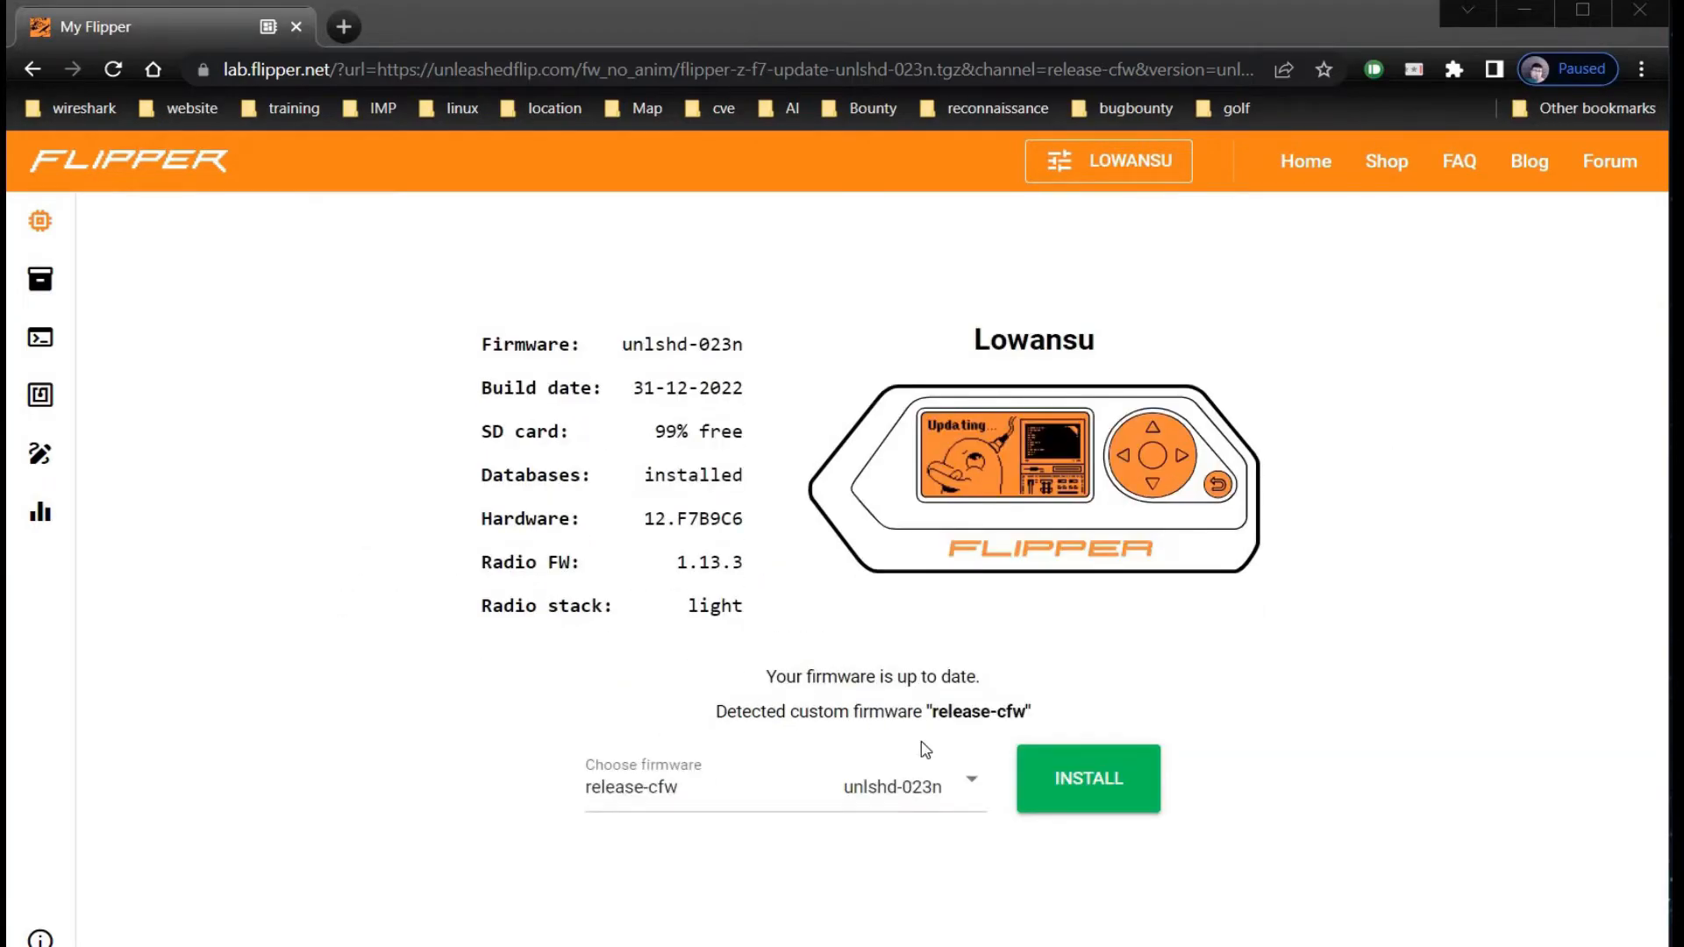
{"action": "mouse_move", "coordinate": [36, 918]}
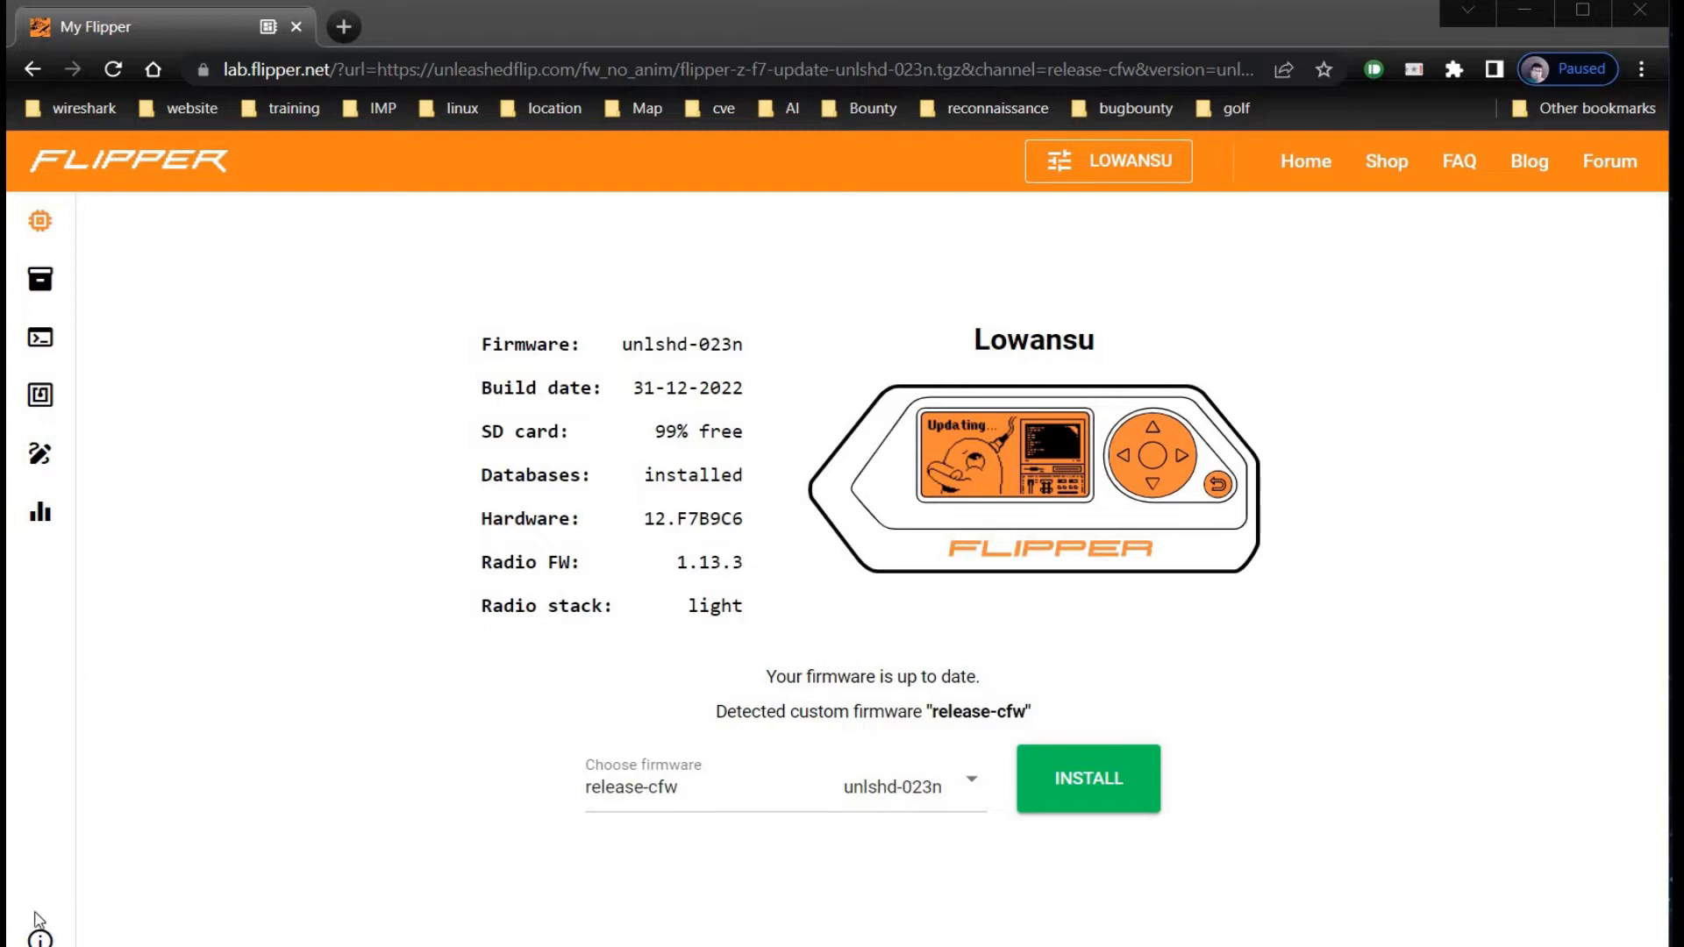
{"action": "mouse_move", "coordinate": [41, 901]}
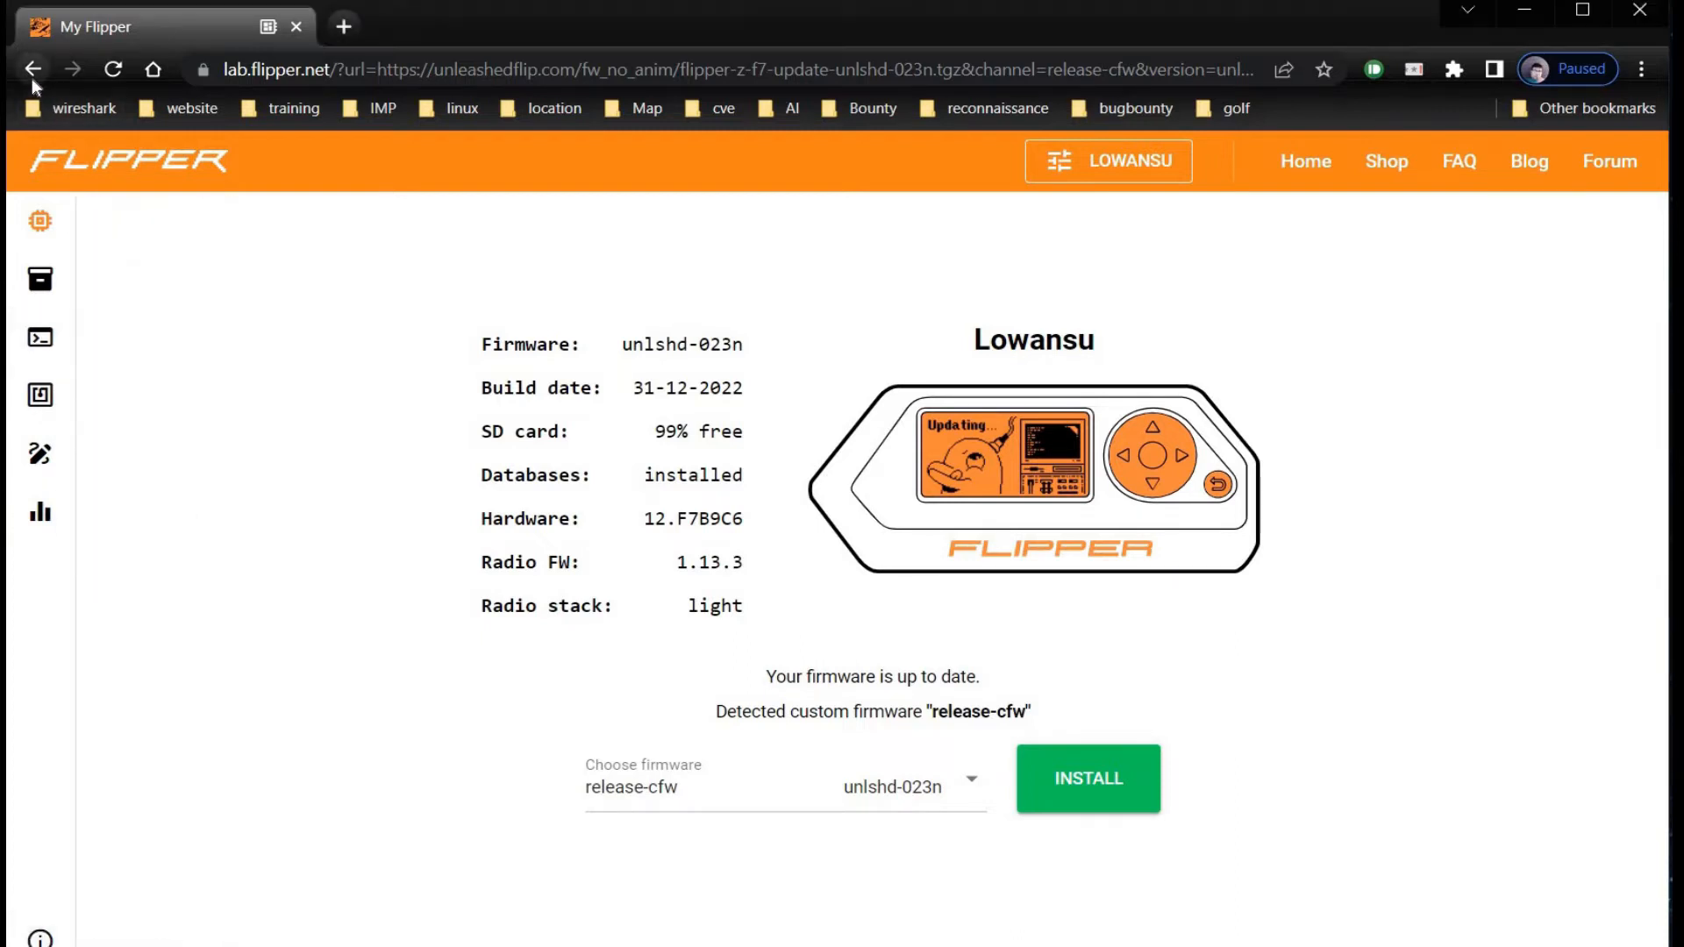
Install official Release 0.74.2 via INSTALL and UPDATE, then continue past Success!
{"action": "left_click", "coordinate": [34, 69]}
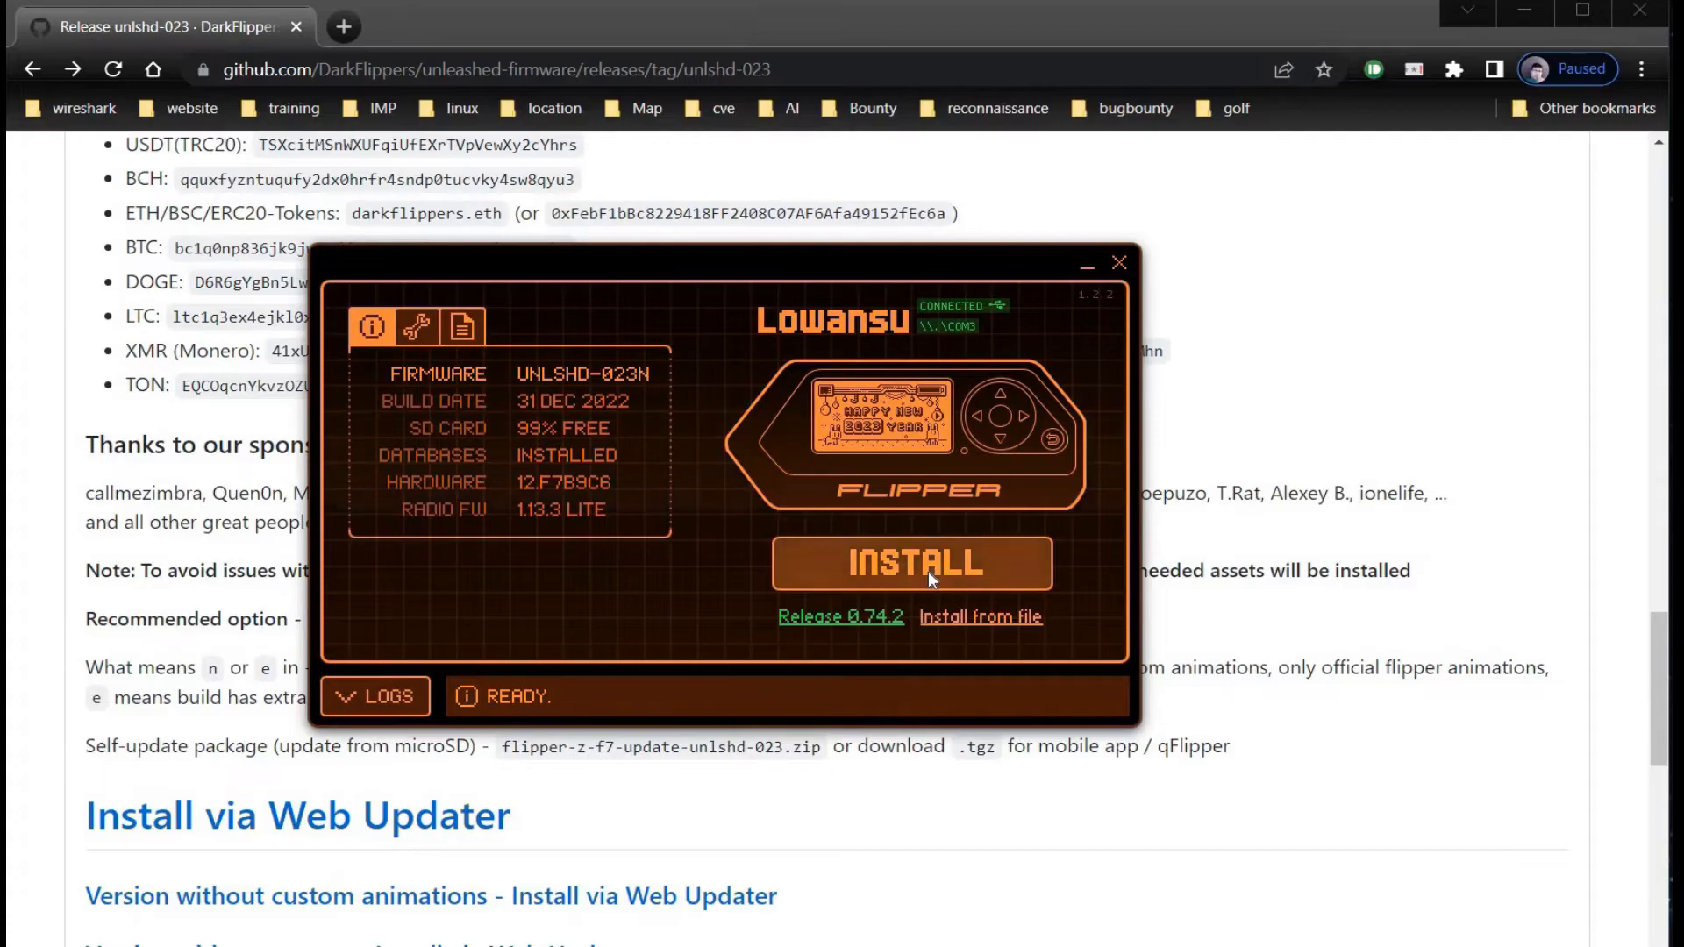
{"action": "left_click", "coordinate": [912, 563]}
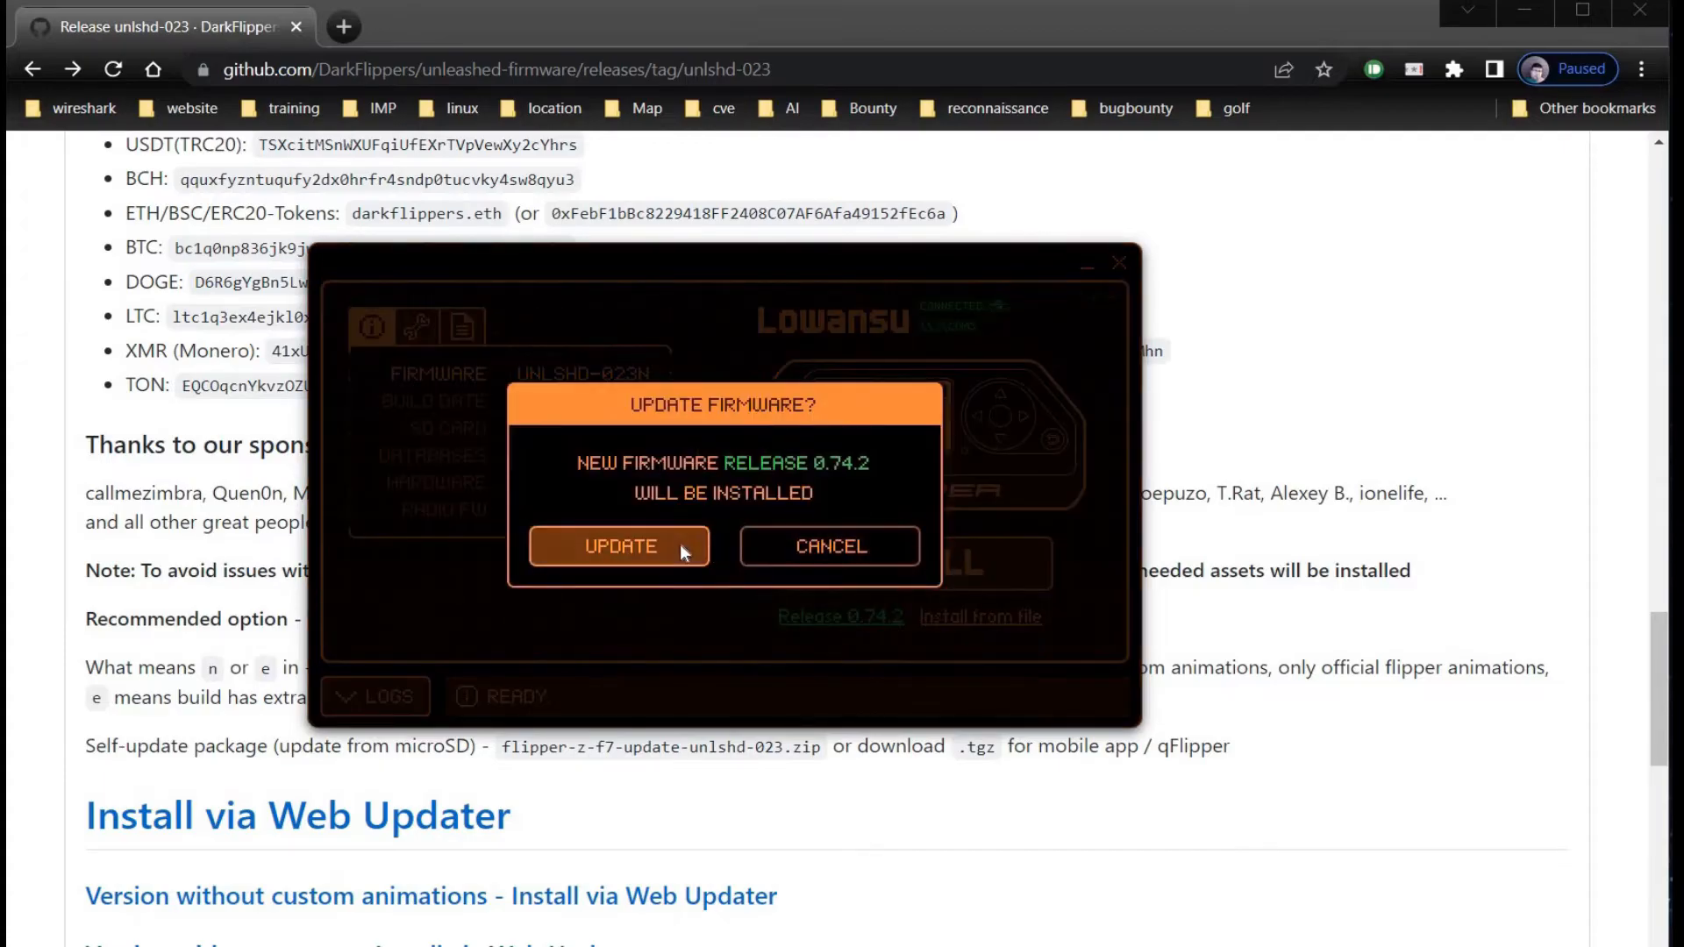
{"action": "left_click", "coordinate": [619, 546]}
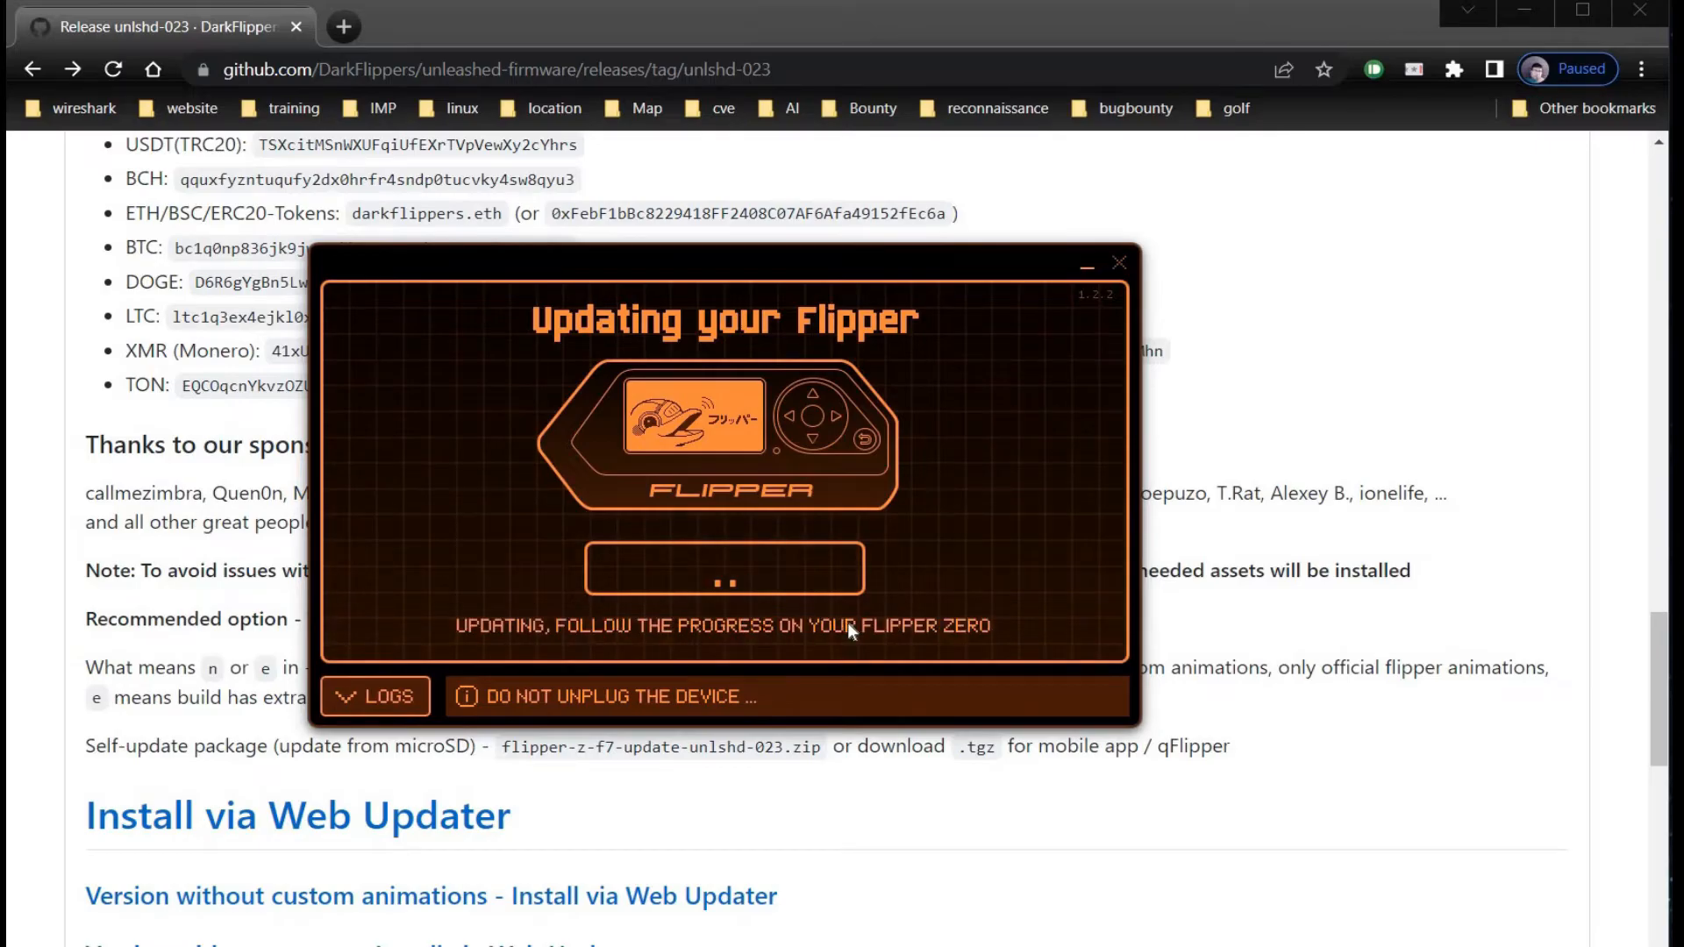
{"action": "mouse_move", "coordinate": [857, 607]}
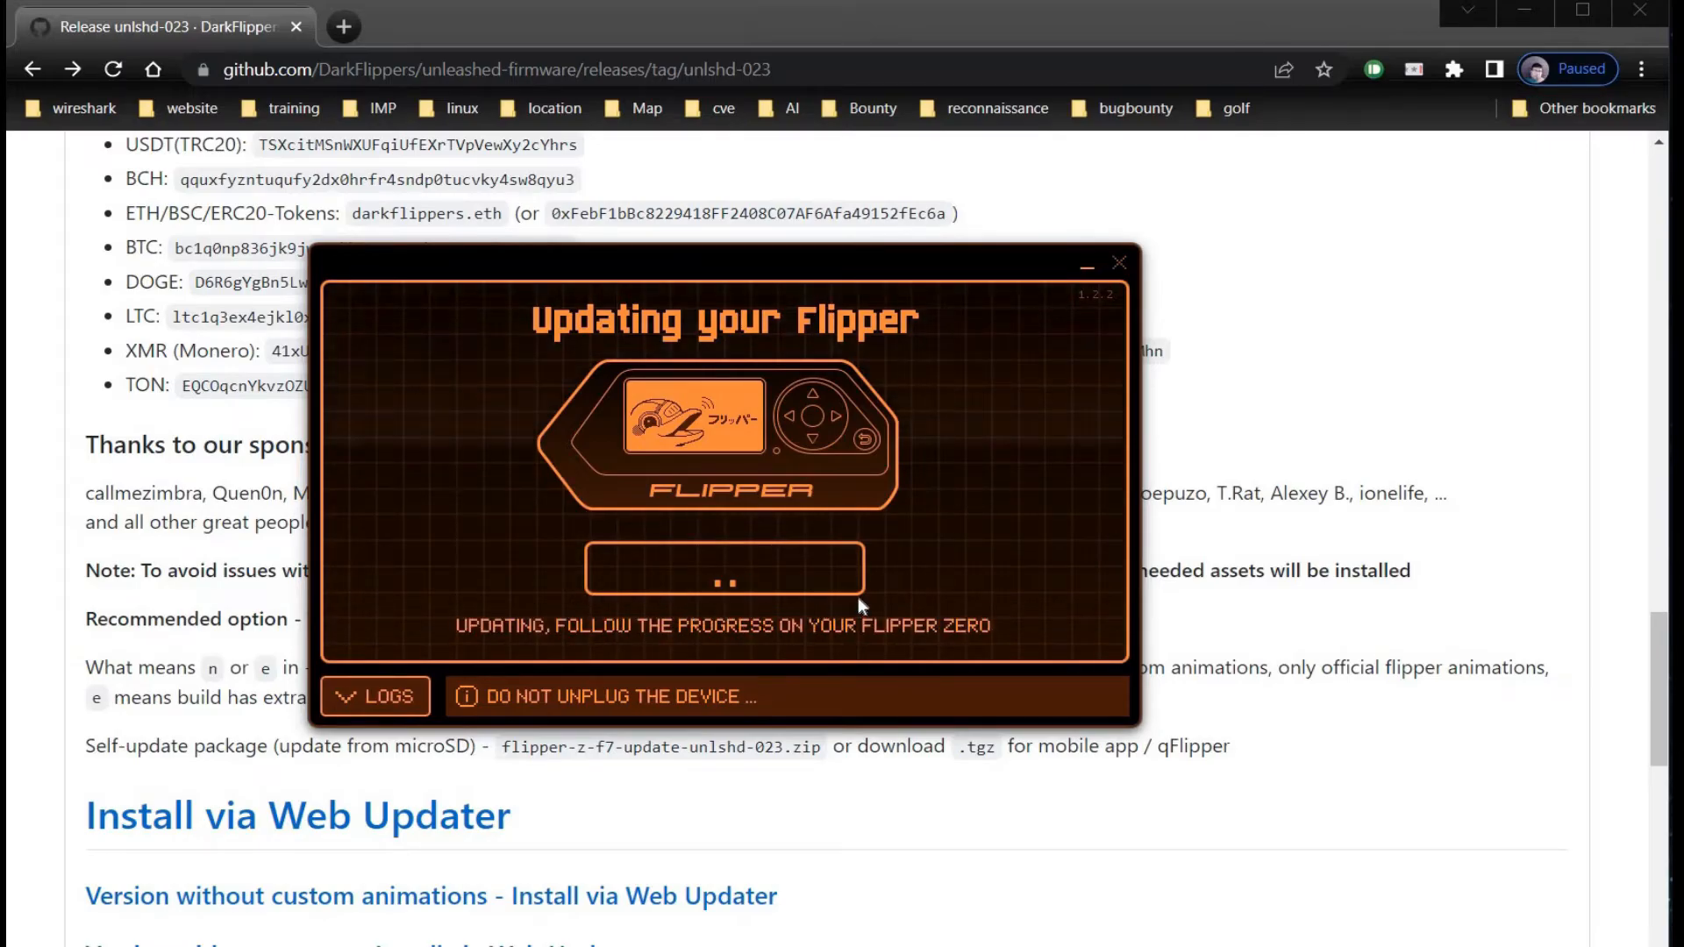
{"action": "mouse_move", "coordinate": [951, 586]}
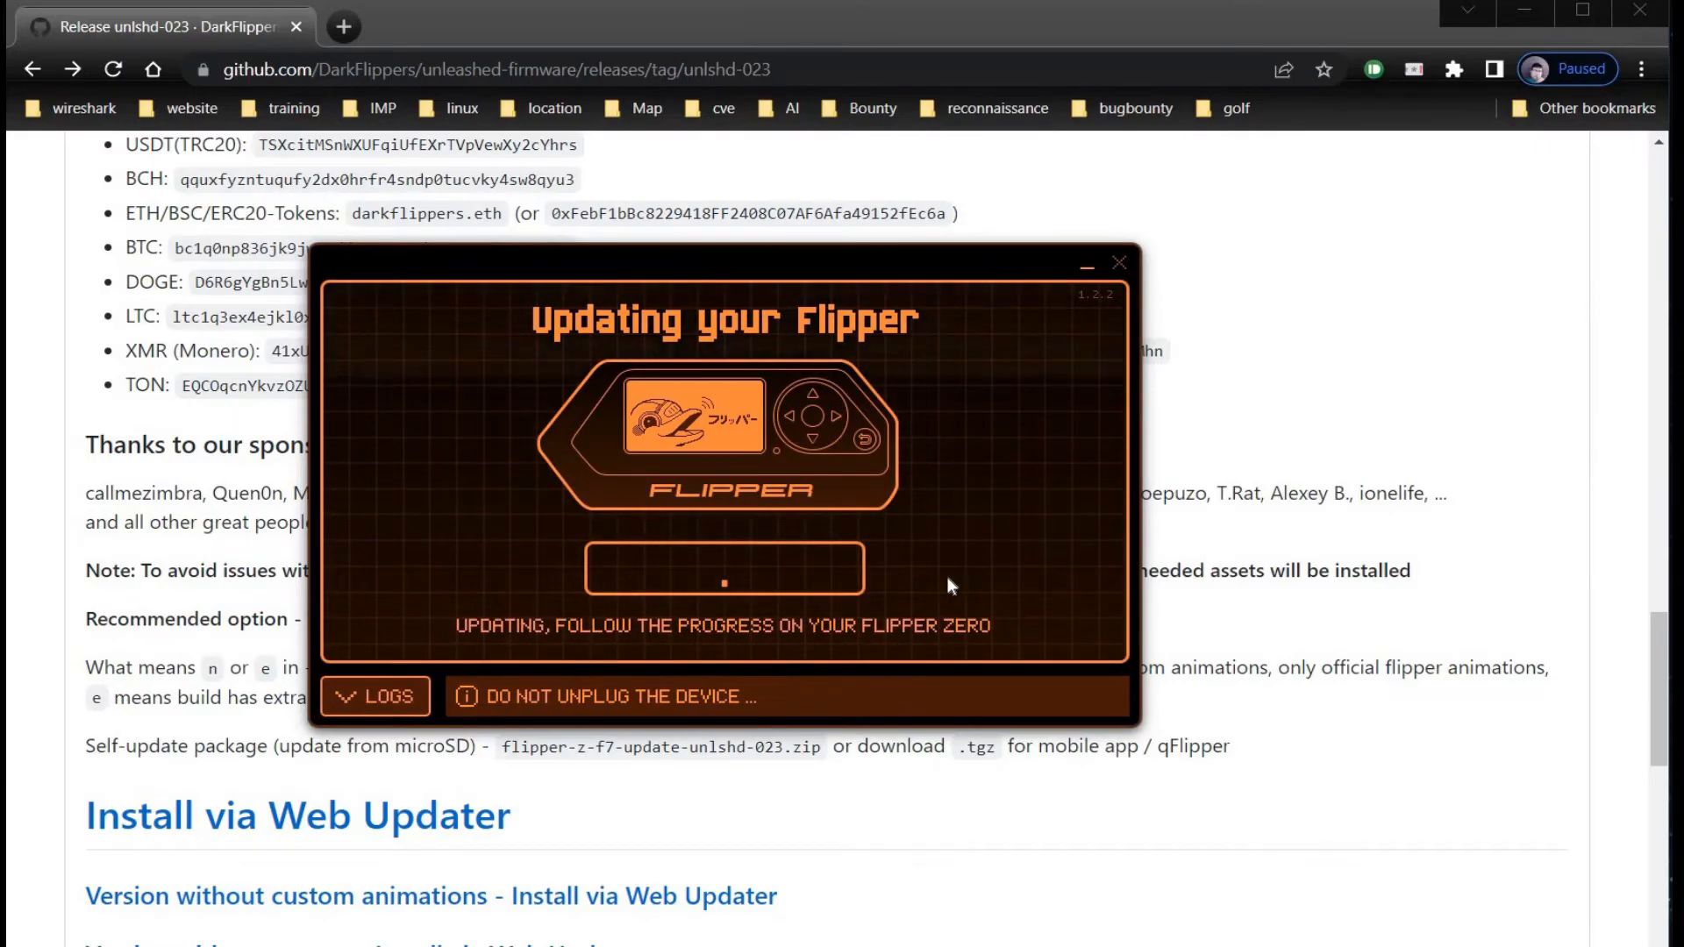
{"action": "mouse_move", "coordinate": [542, 618]}
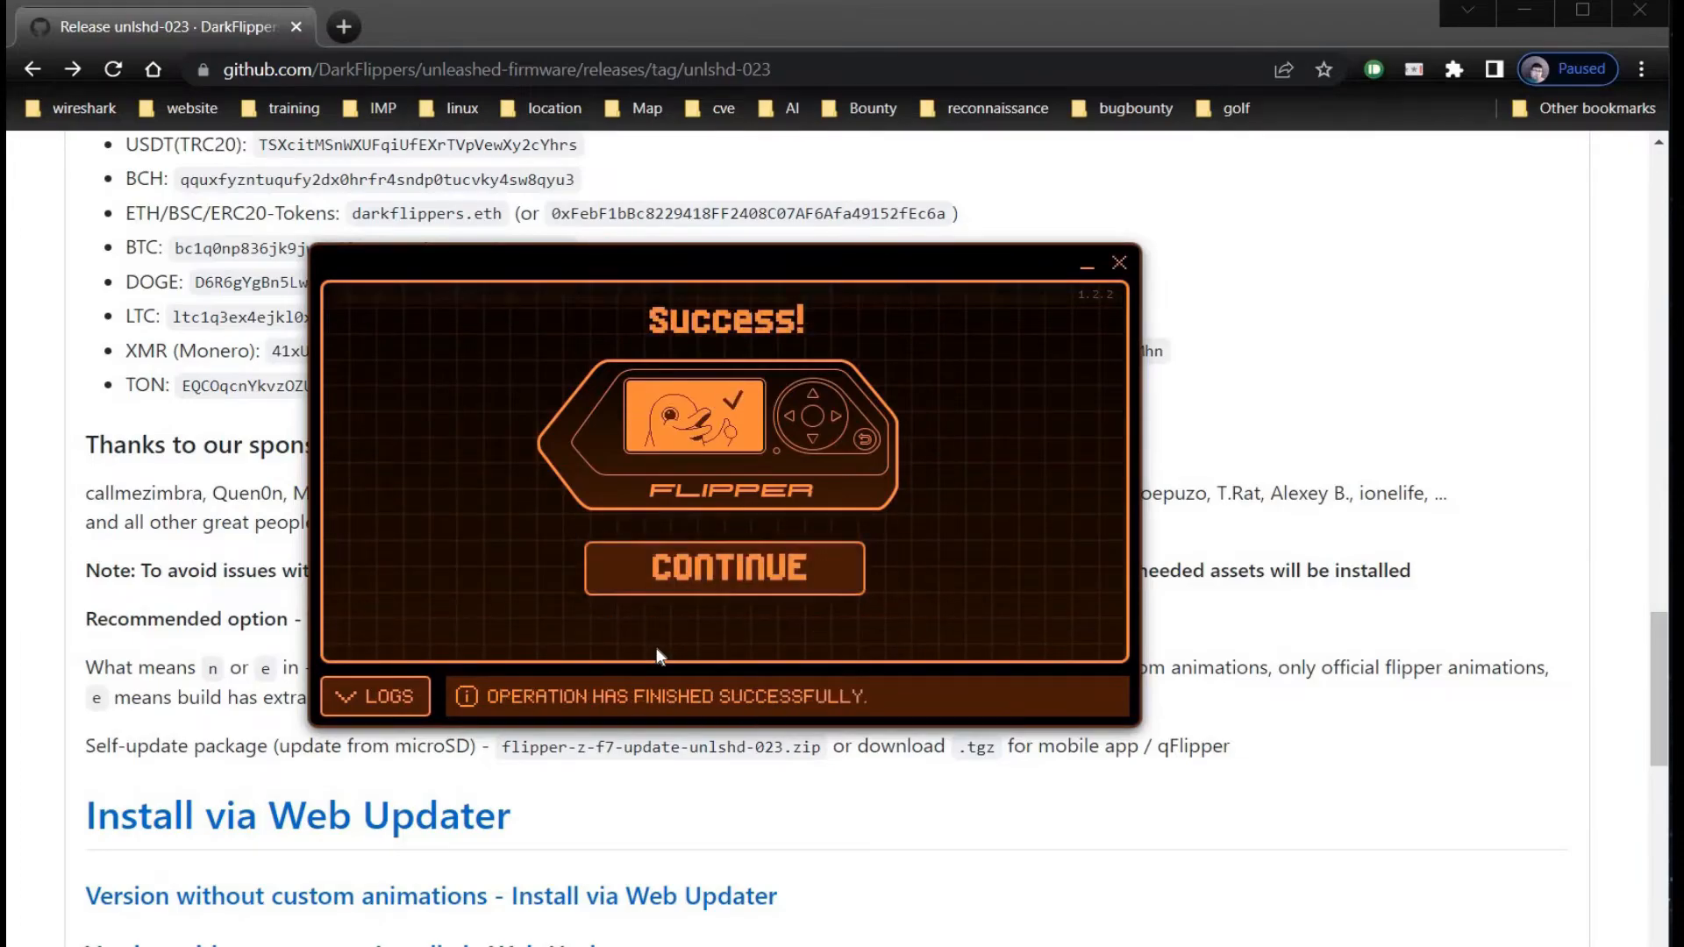
{"action": "mouse_move", "coordinate": [725, 568]}
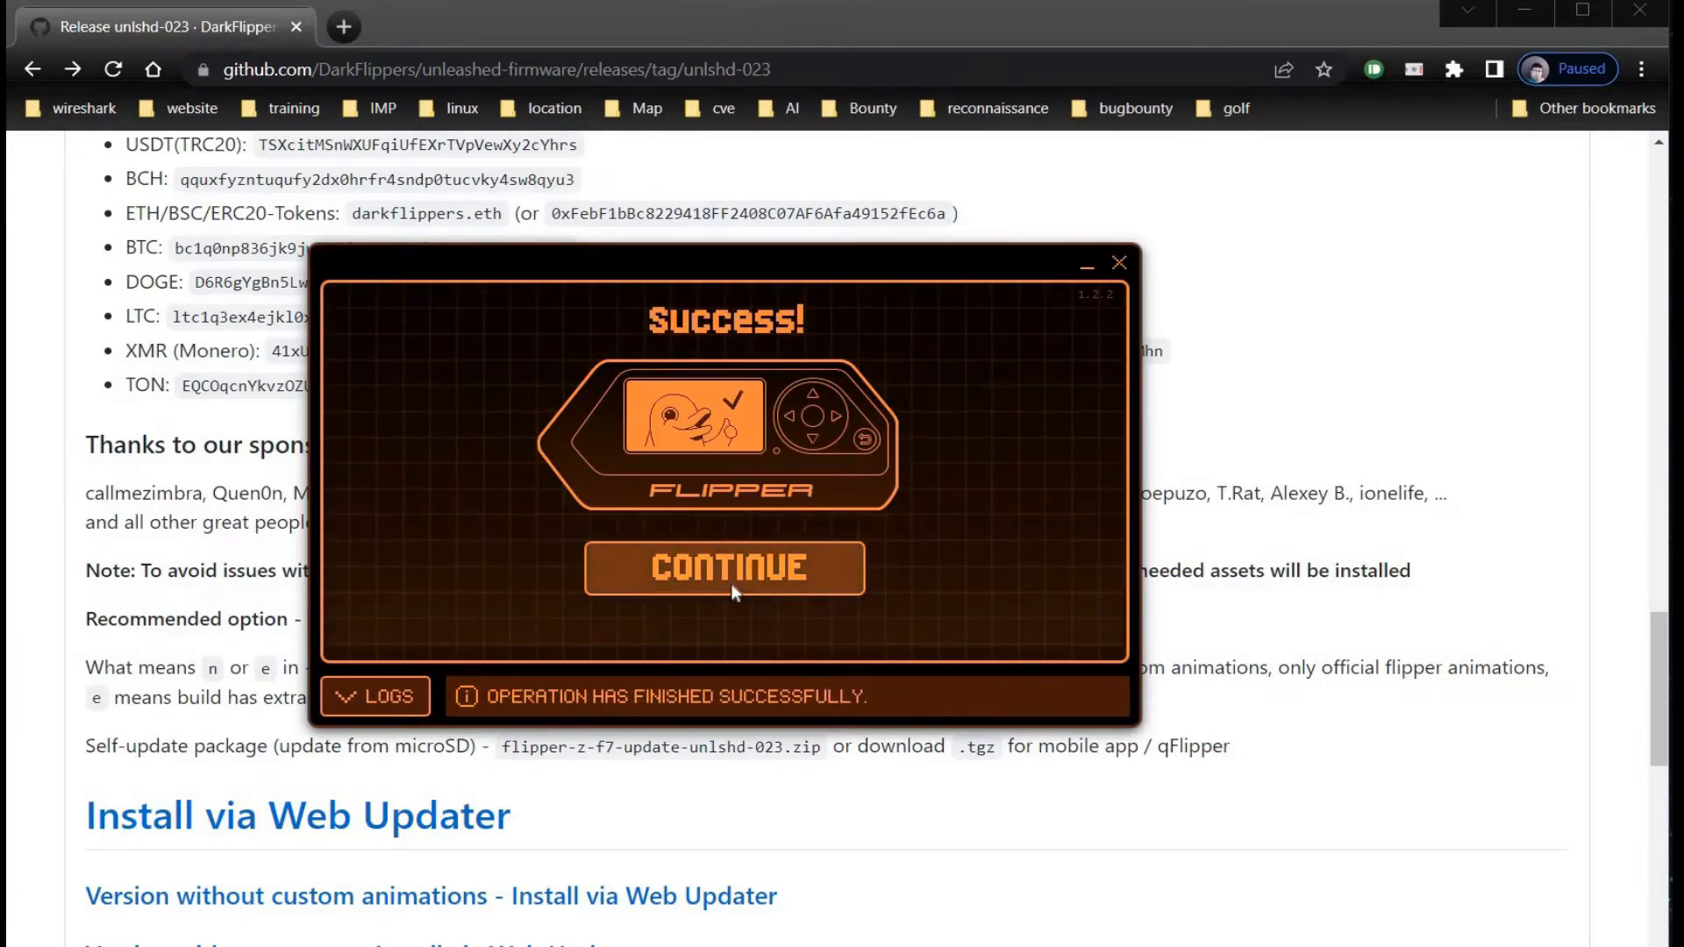
{"action": "left_click", "coordinate": [725, 568]}
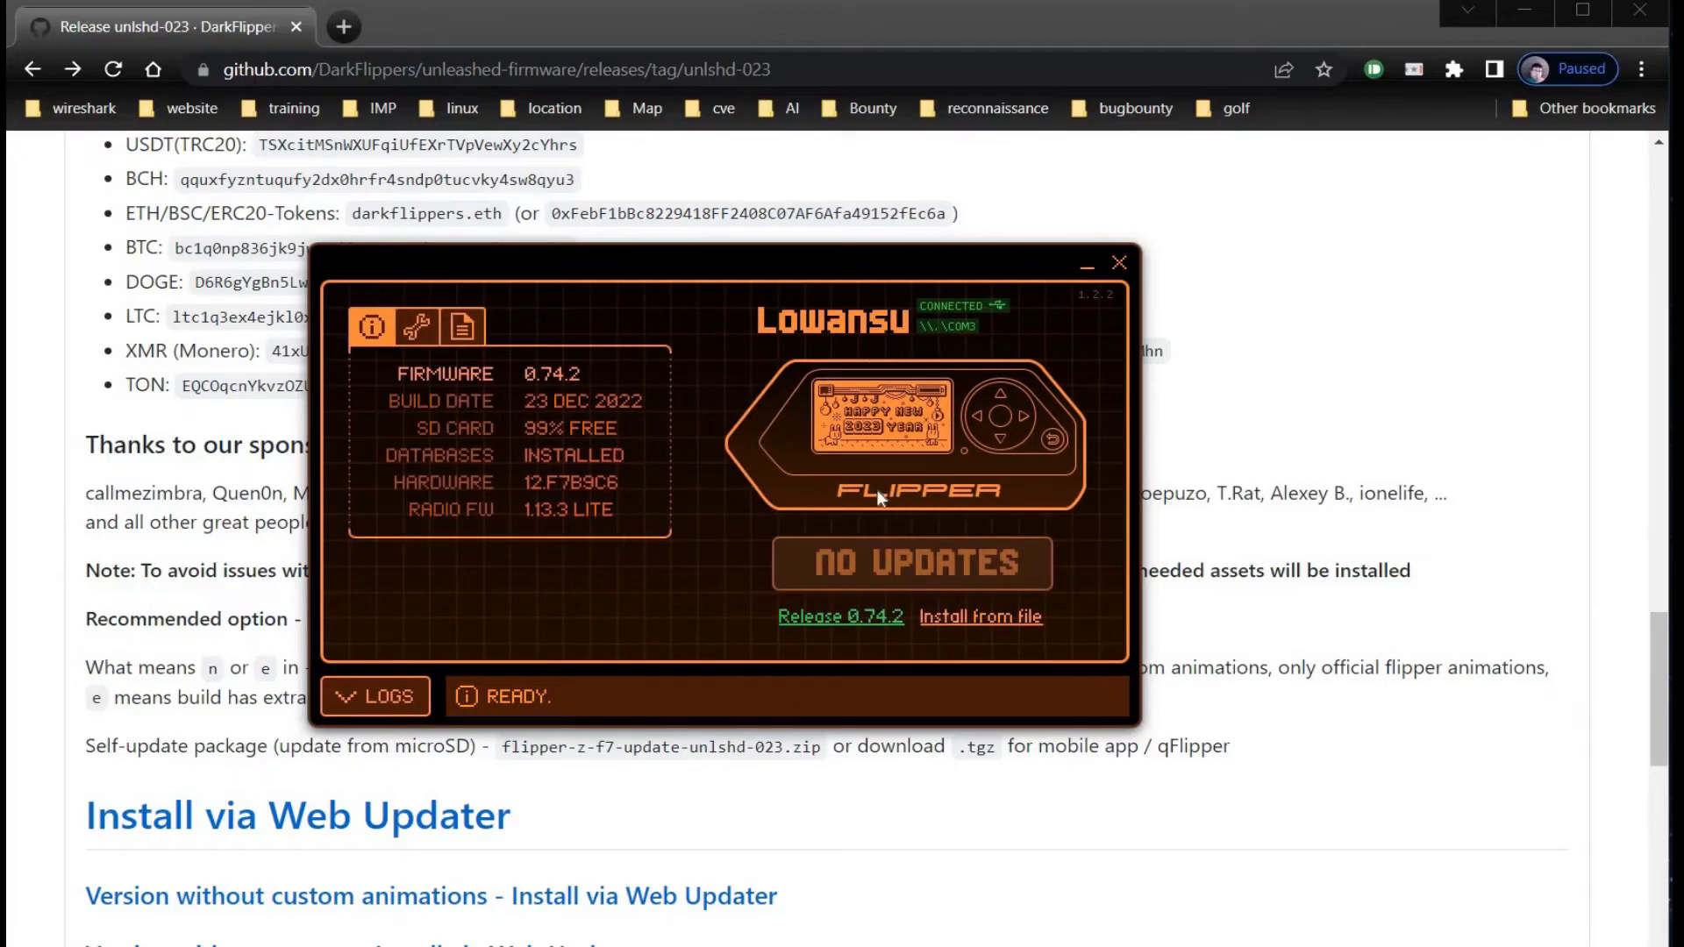
Mirror the Flipper's screen and step past the intro screens to the Sub-GHz files.
{"action": "left_click", "coordinate": [910, 416]}
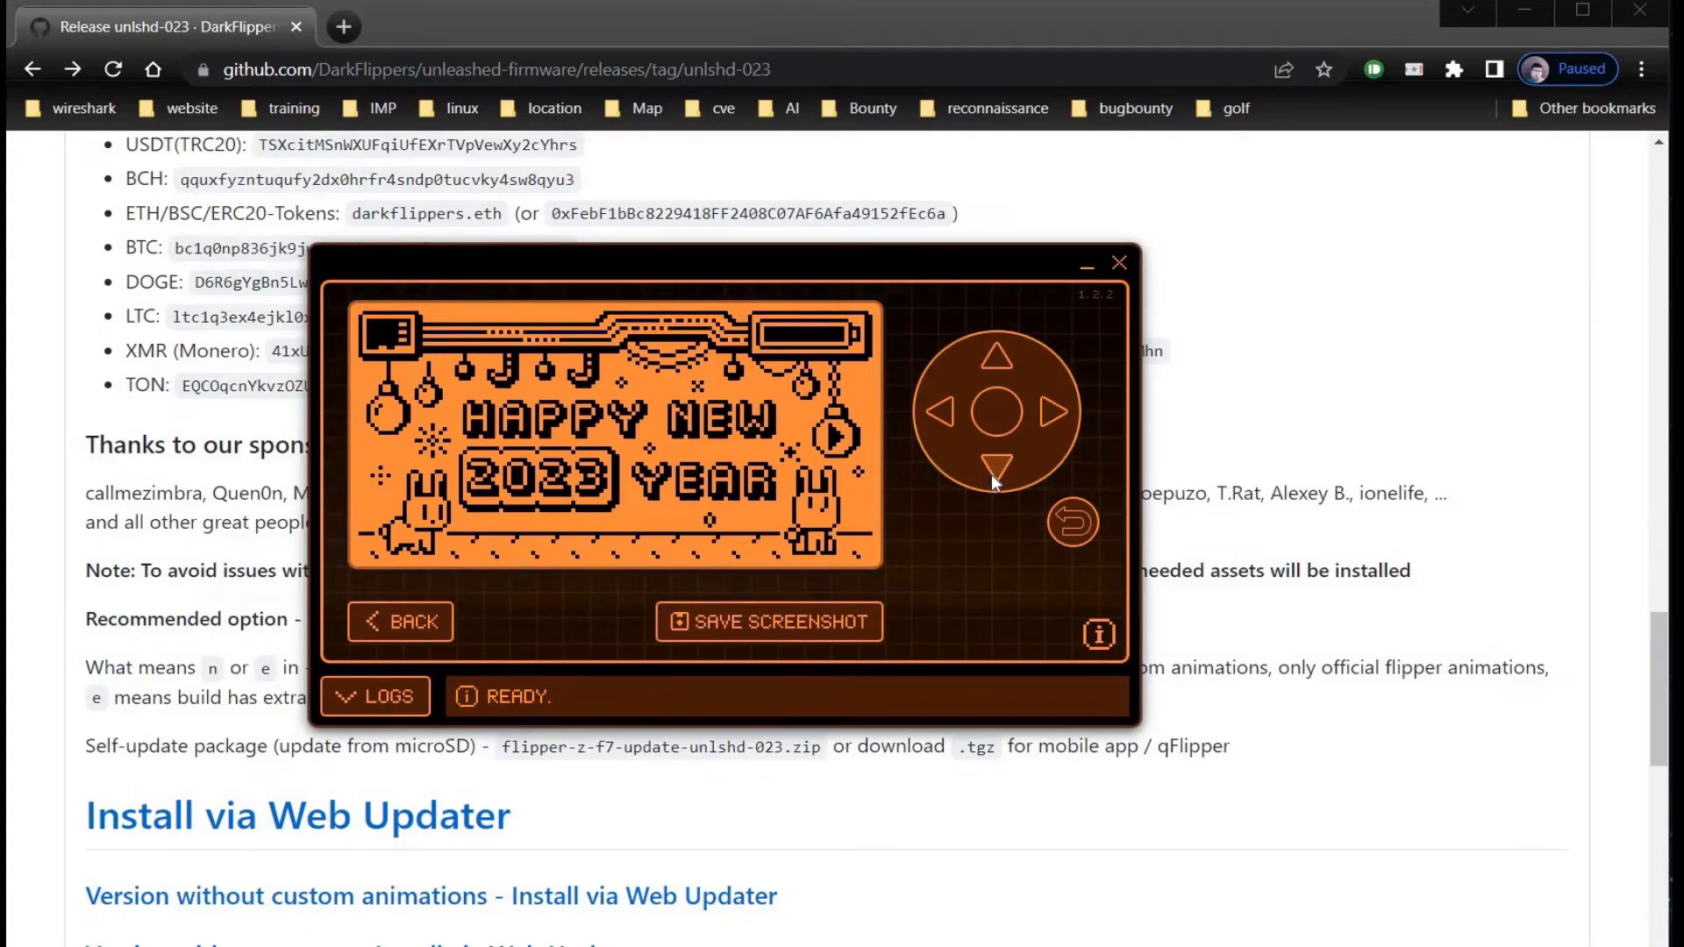
{"action": "left_click", "coordinate": [997, 409]}
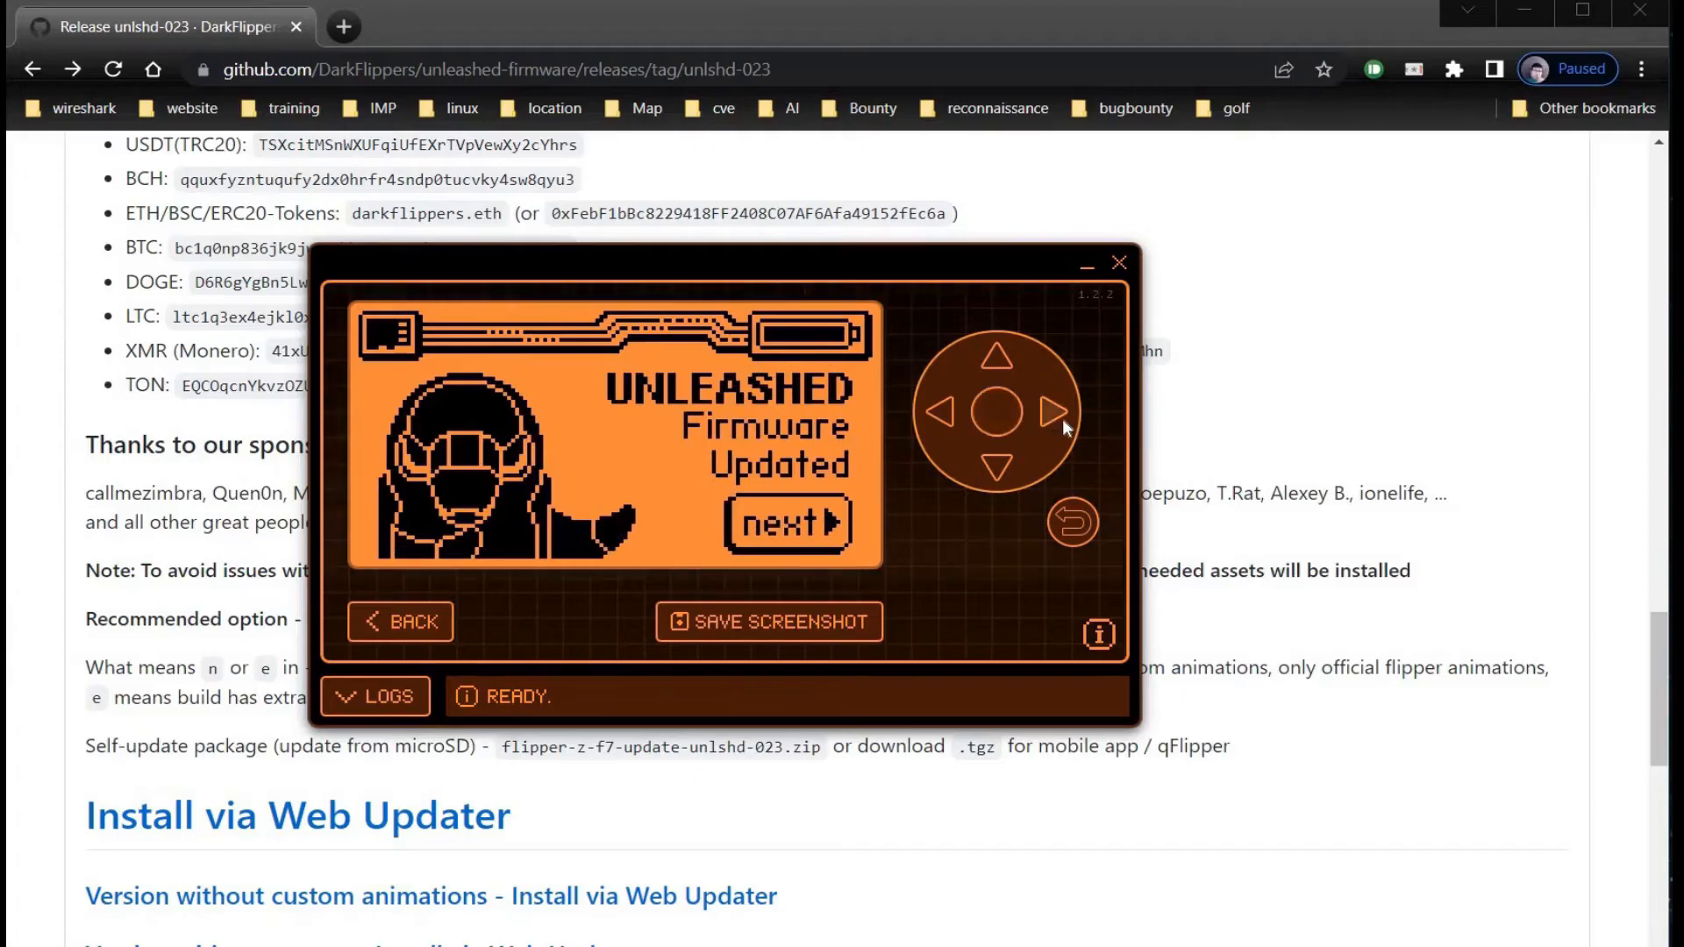
{"action": "left_click", "coordinate": [789, 524]}
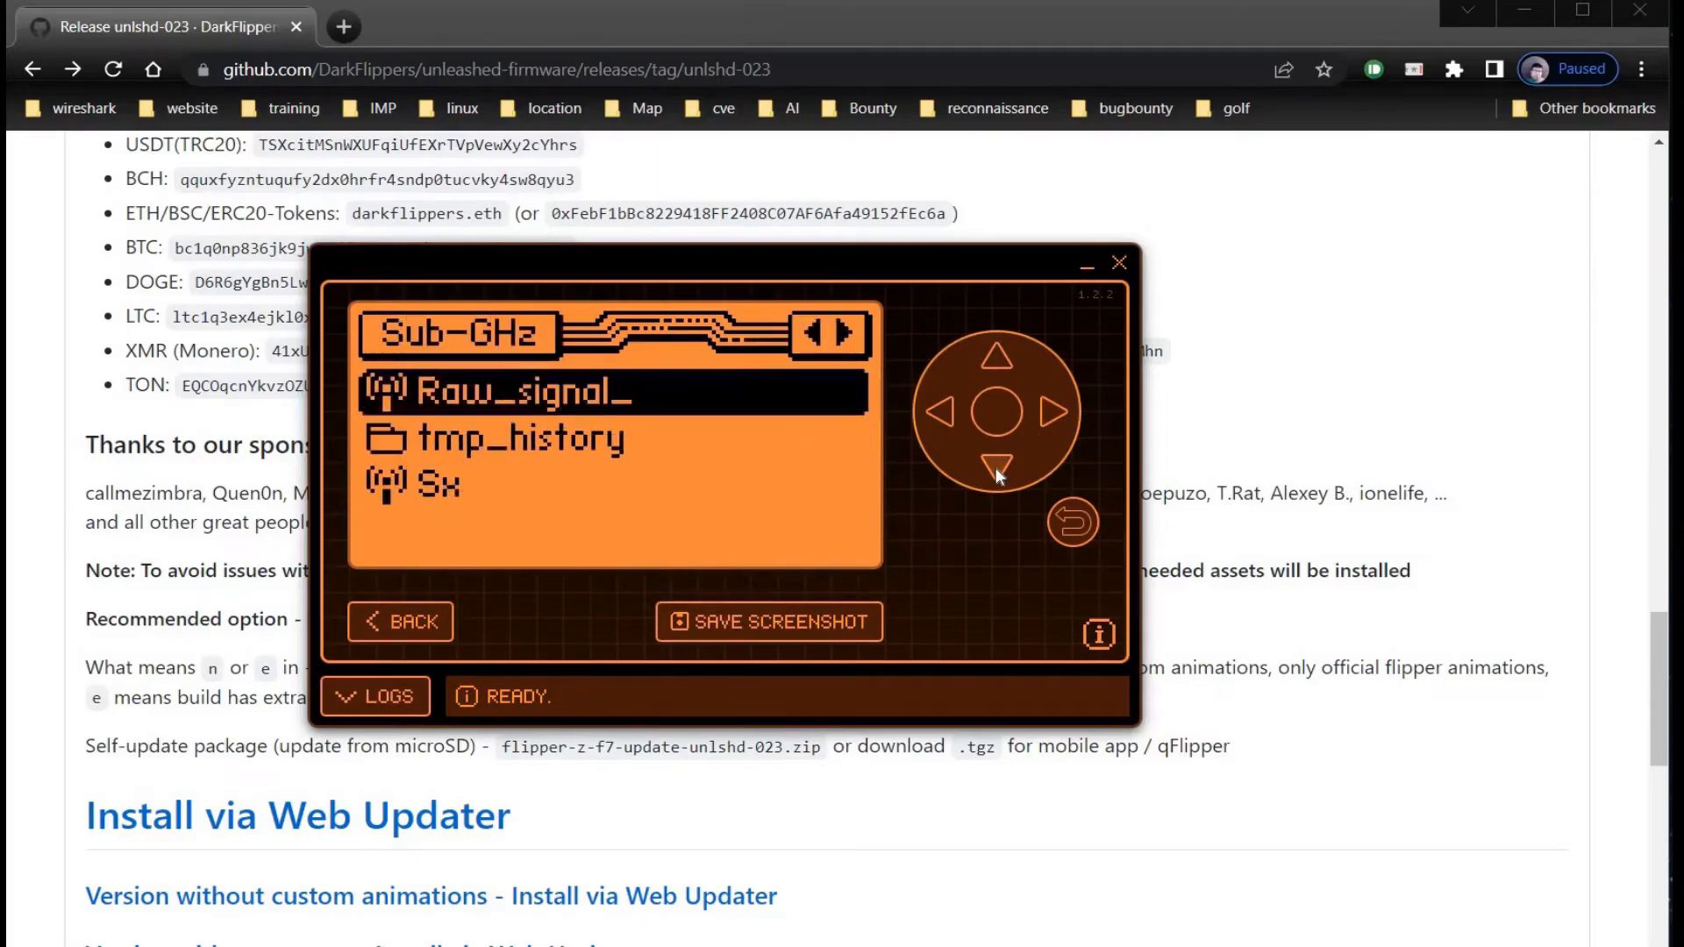
{"action": "mouse_move", "coordinate": [1072, 400]}
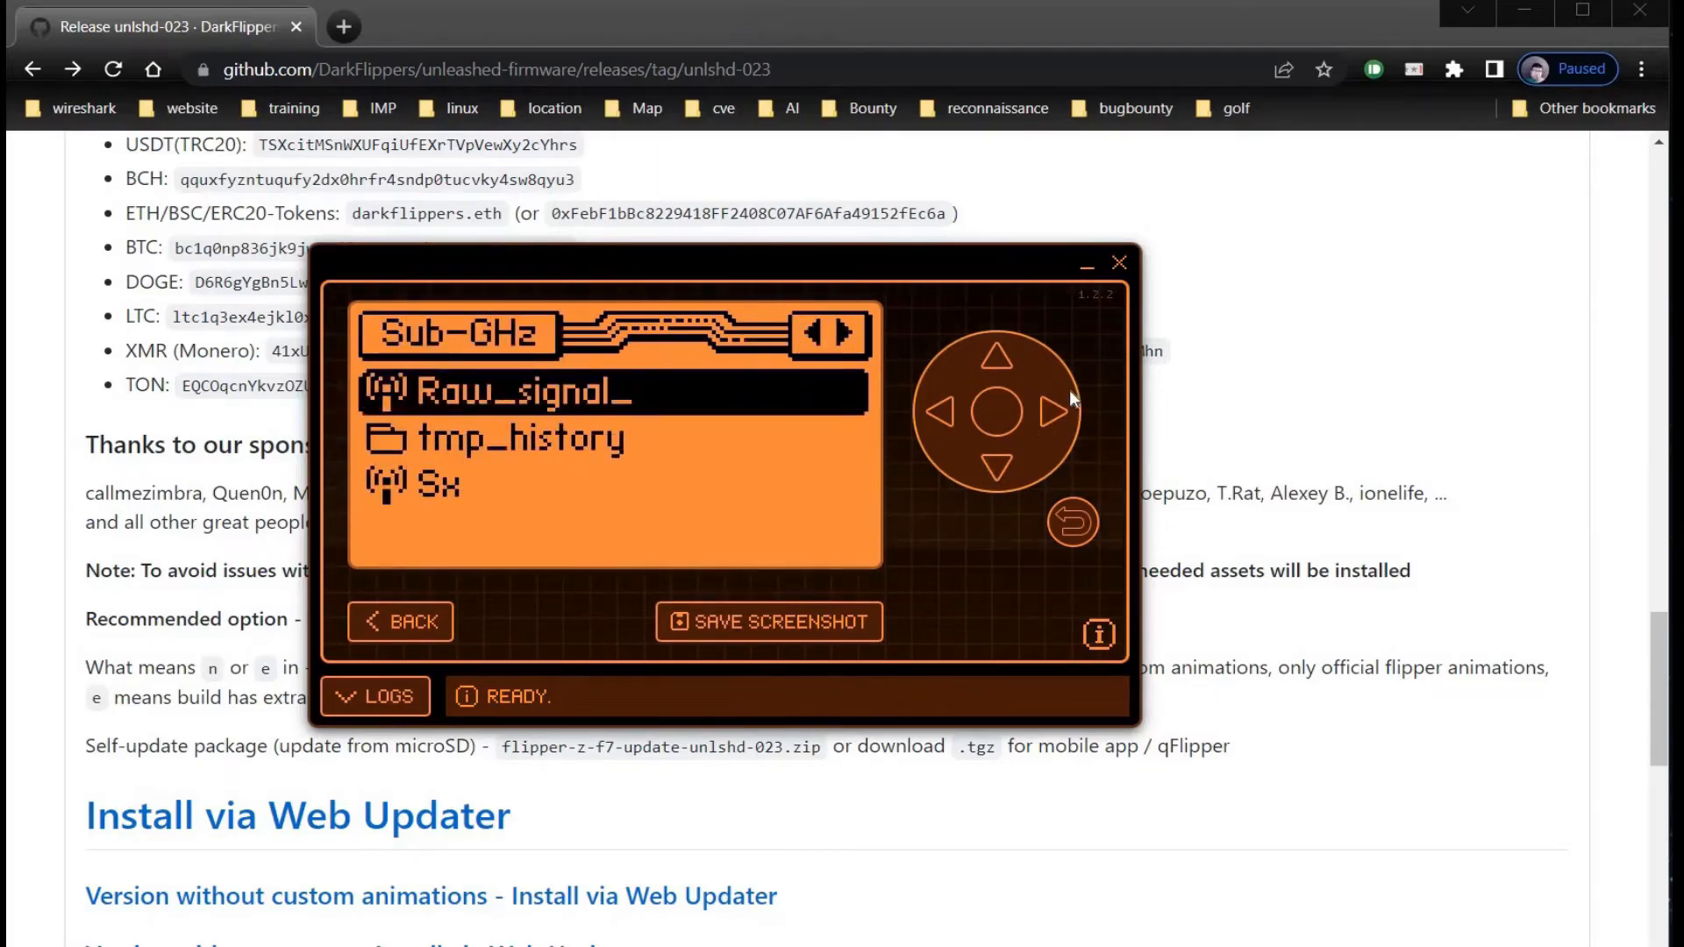
{"action": "mouse_move", "coordinate": [1050, 420]}
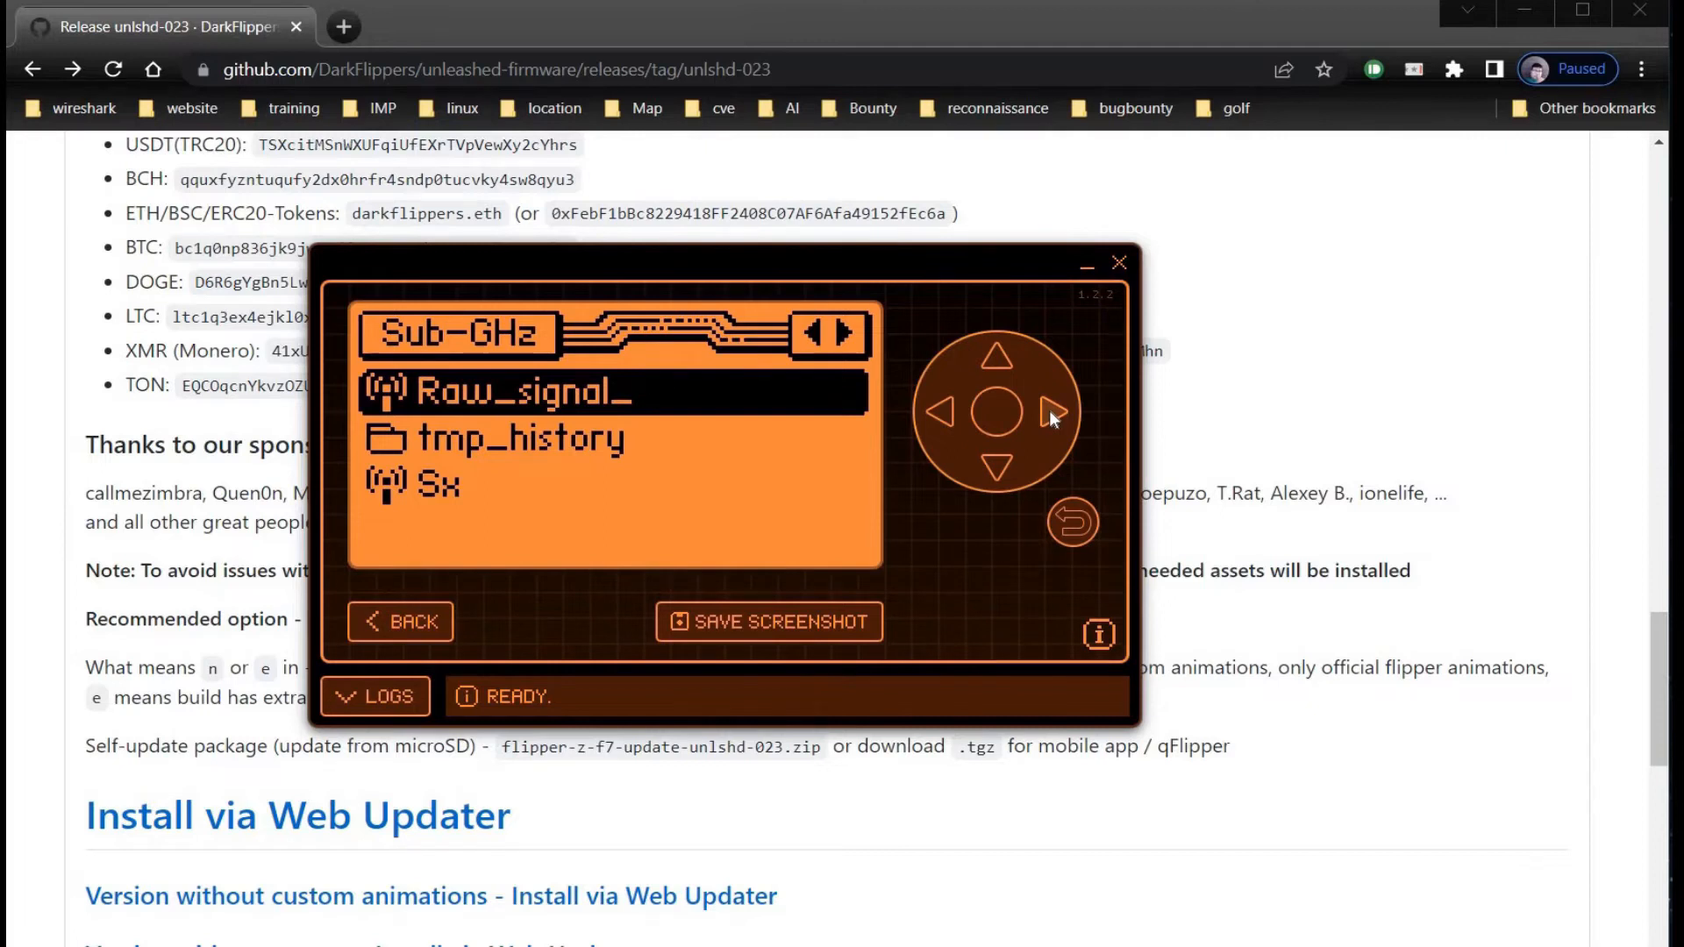
{"action": "left_click", "coordinate": [1054, 420]}
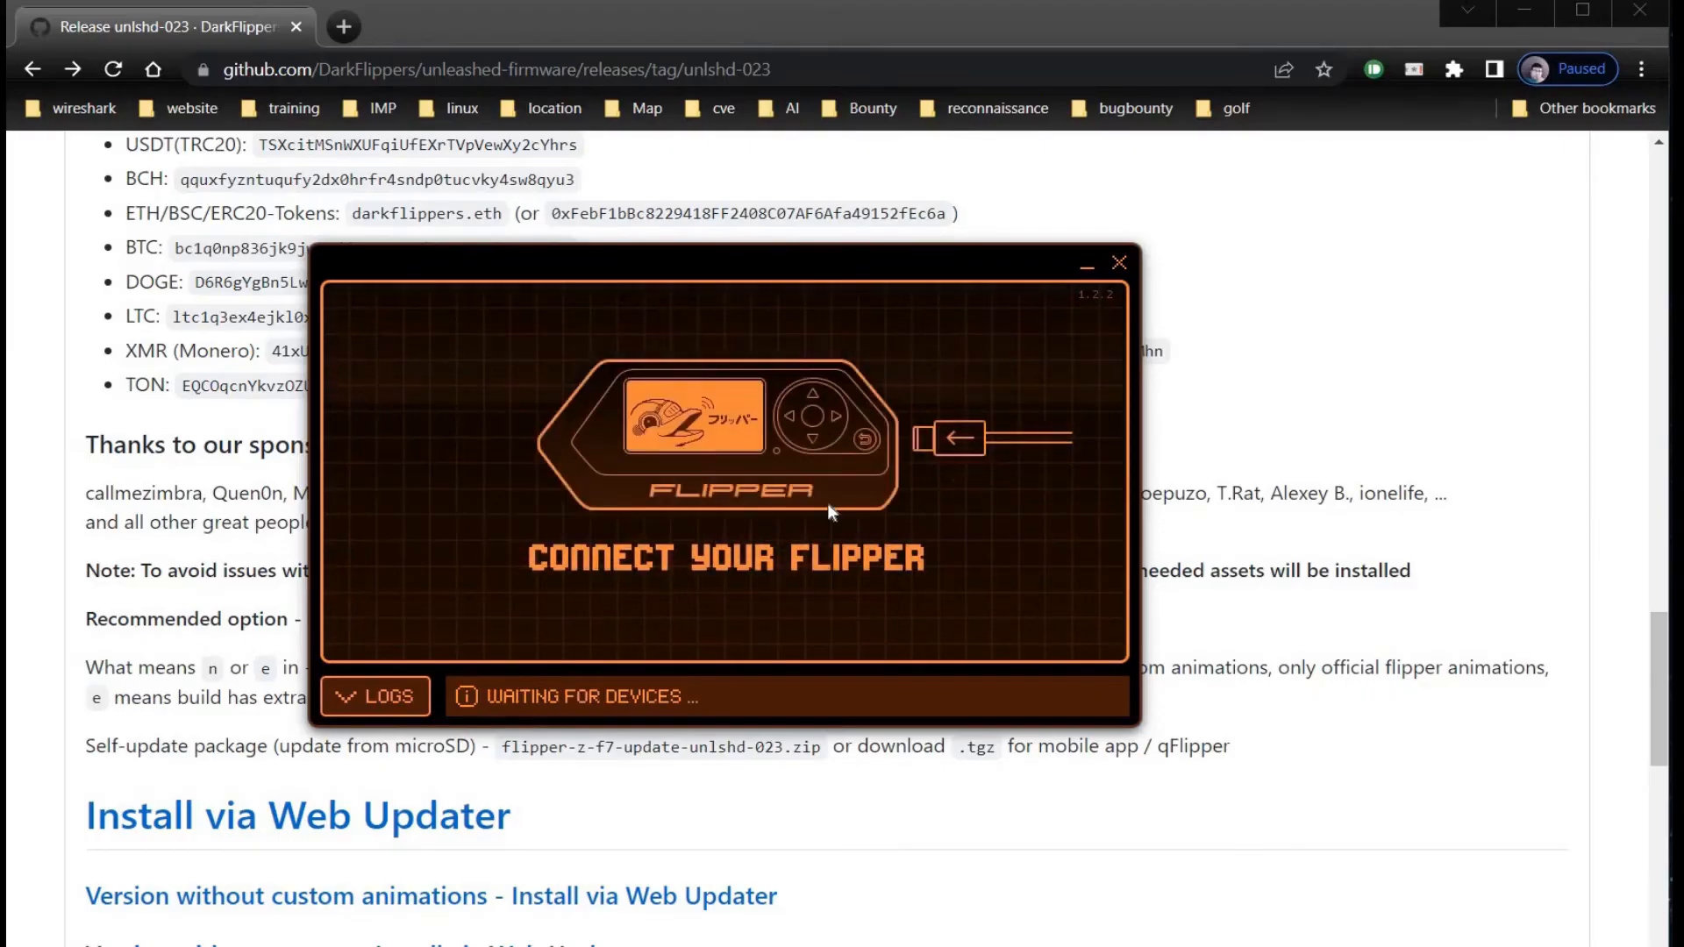
{"action": "mouse_move", "coordinate": [852, 700]}
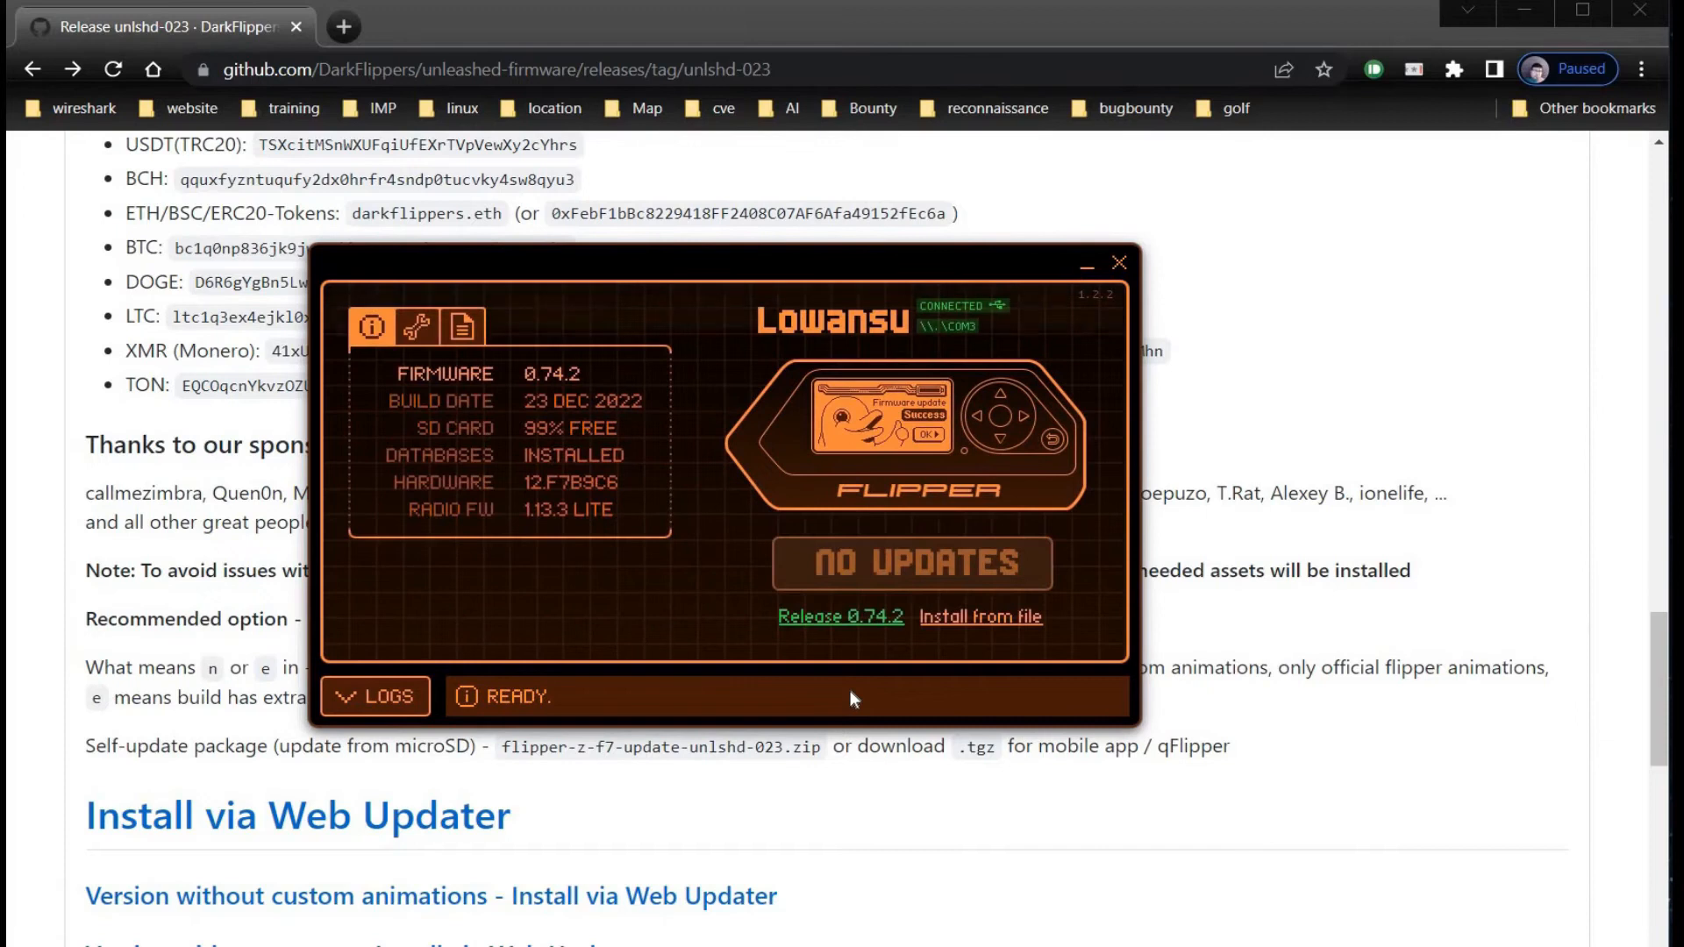
{"action": "mouse_move", "coordinate": [896, 681]}
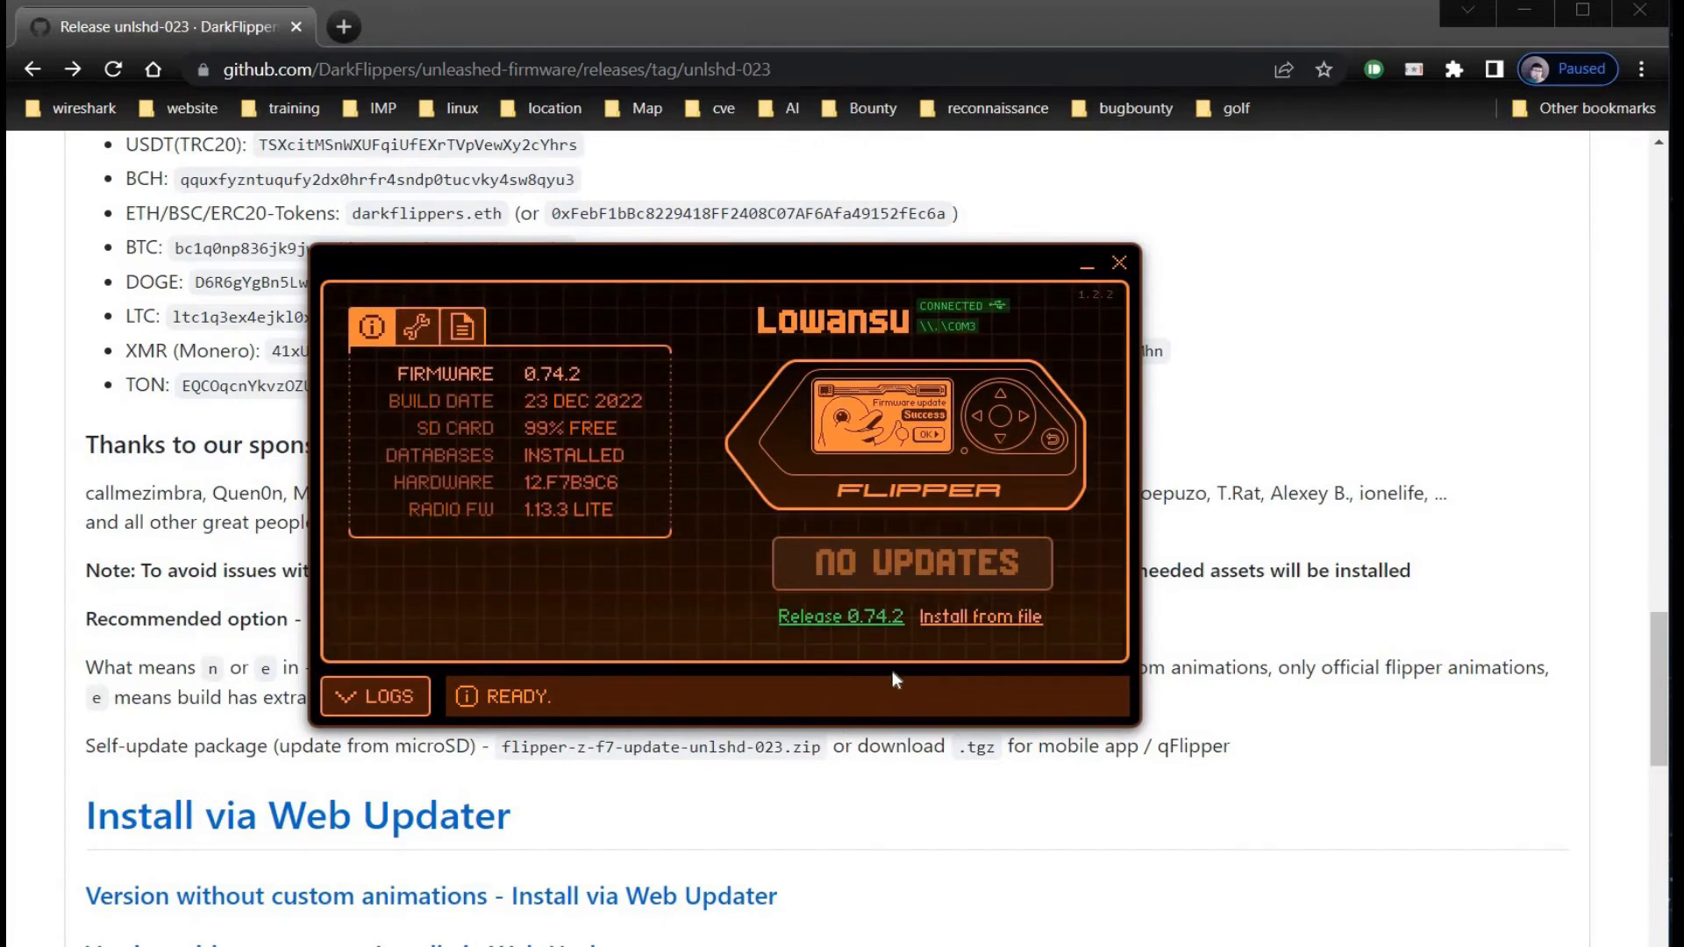
{"action": "mouse_move", "coordinate": [1018, 422]}
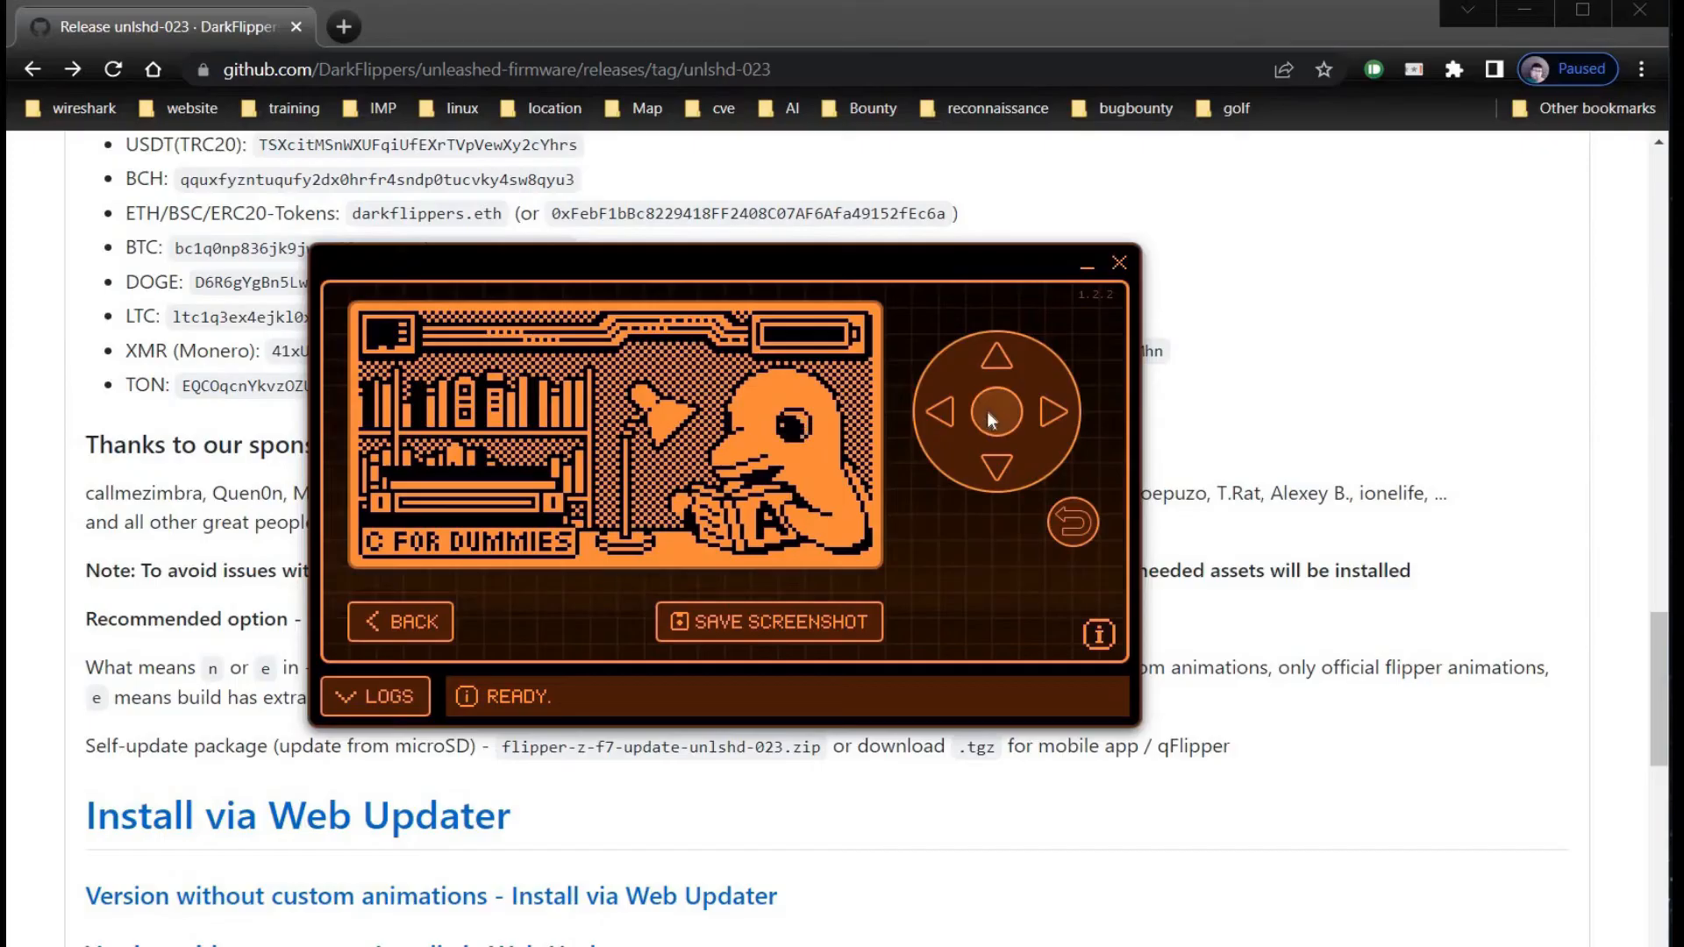
Start a Read RAW capture from the Sub-GHz app on 433.92 AM.
{"action": "left_click", "coordinate": [998, 412]}
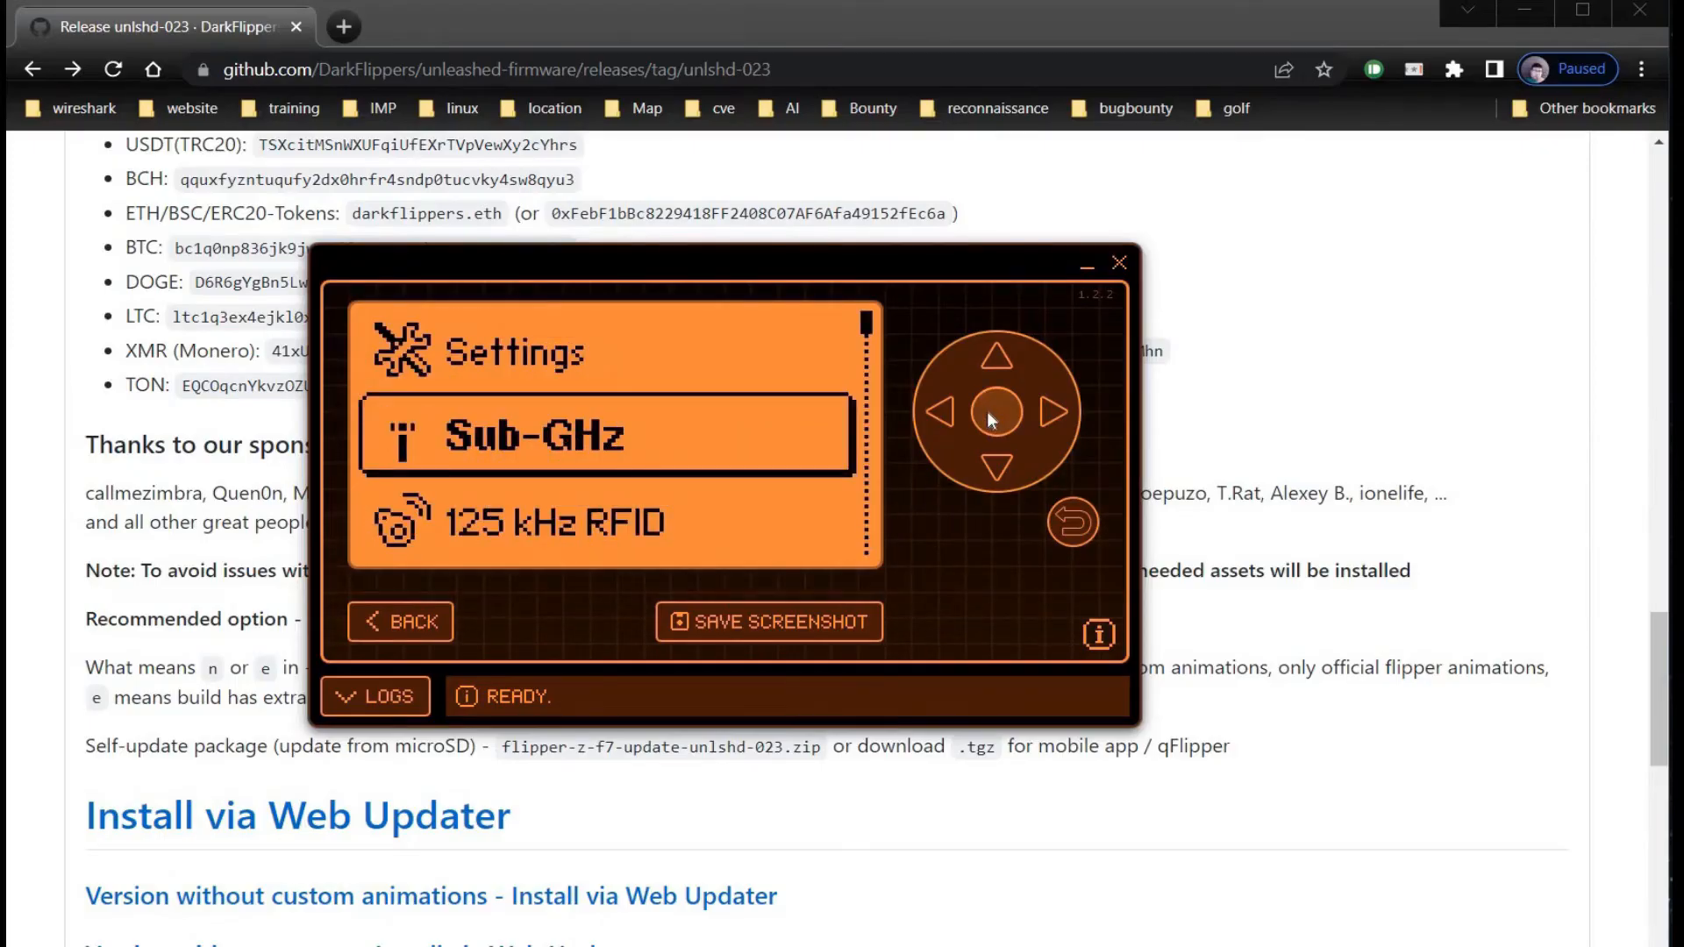
{"action": "left_click", "coordinate": [998, 414]}
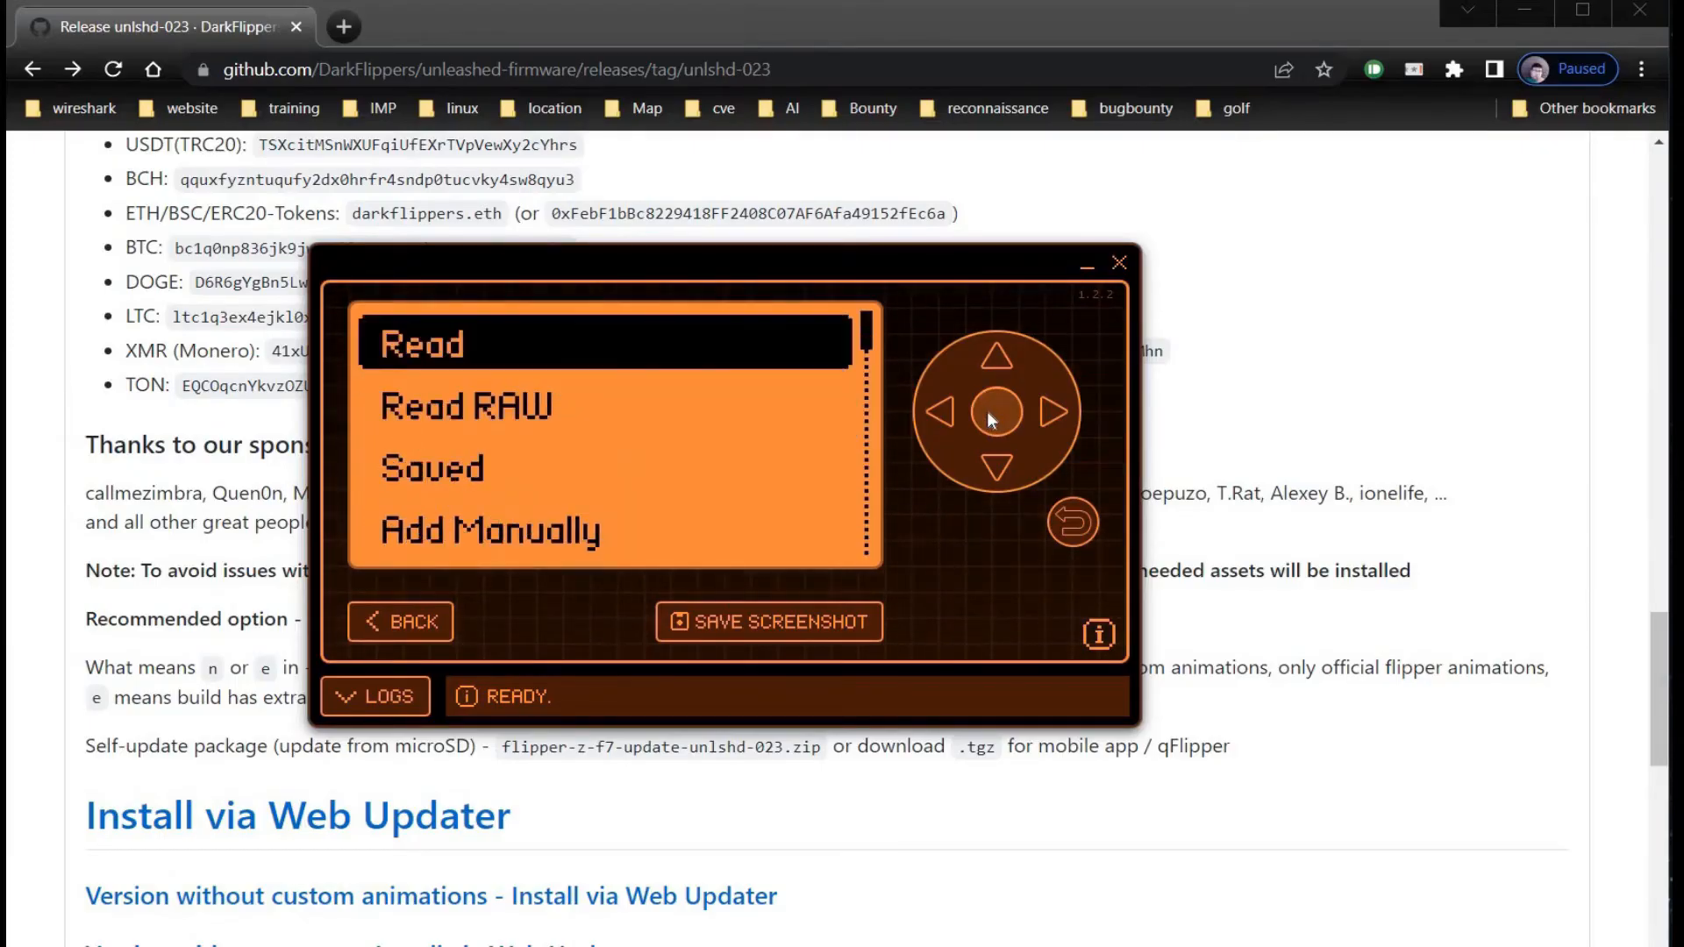
{"action": "left_click", "coordinate": [998, 470]}
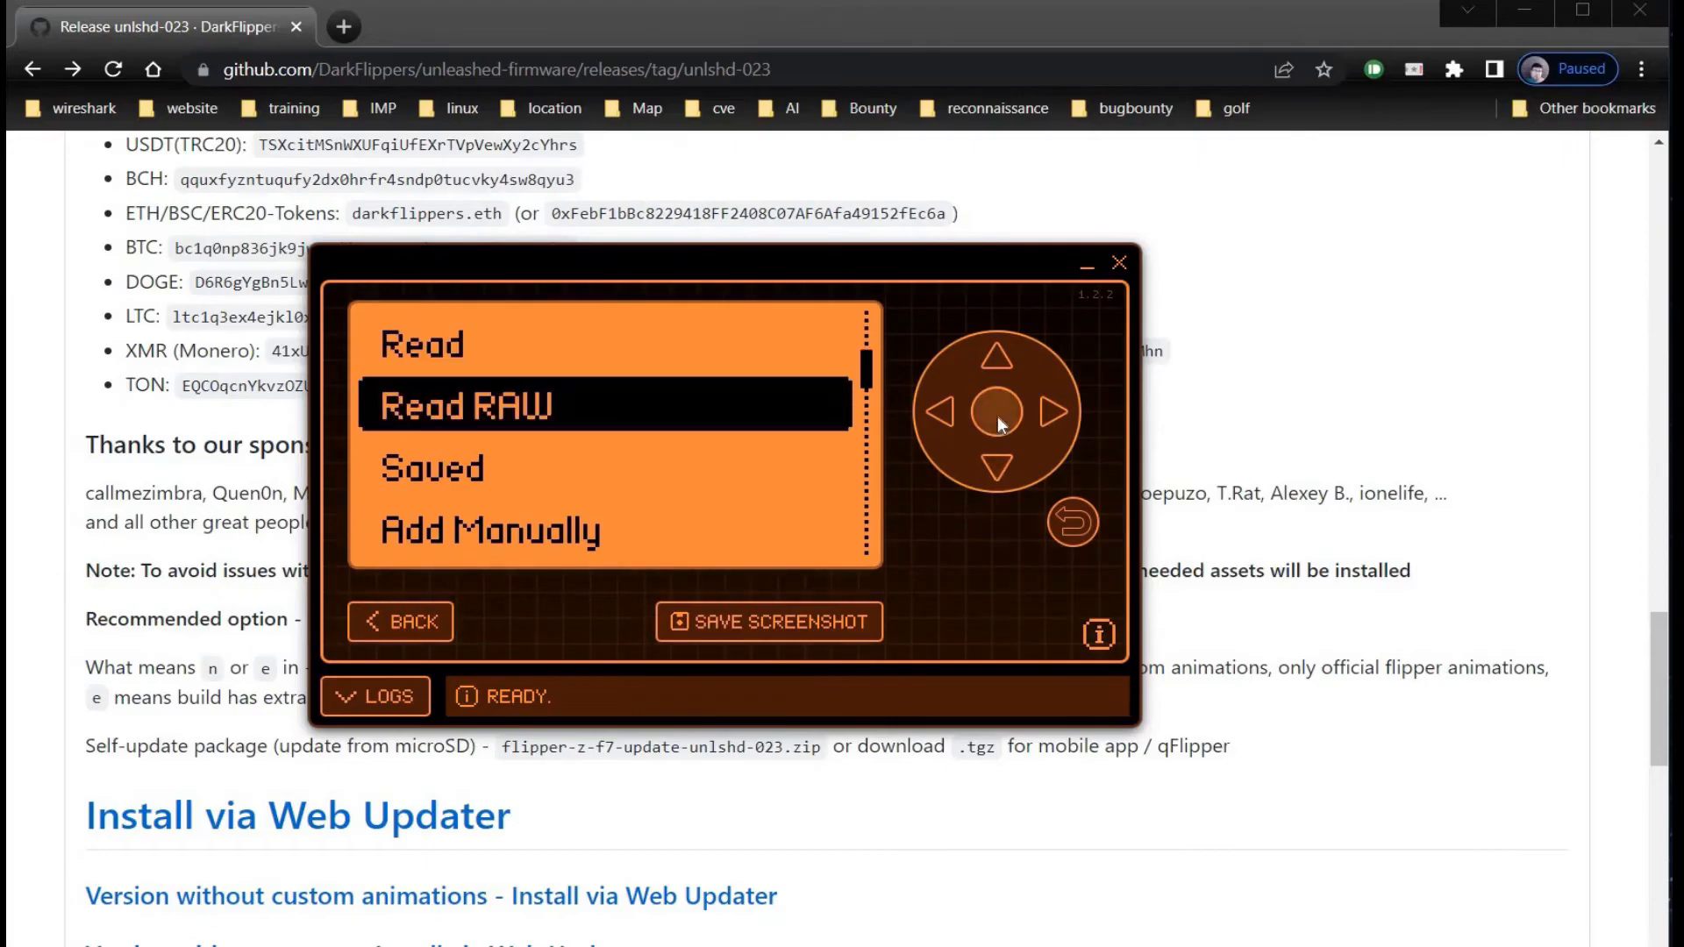
{"action": "left_click", "coordinate": [998, 411]}
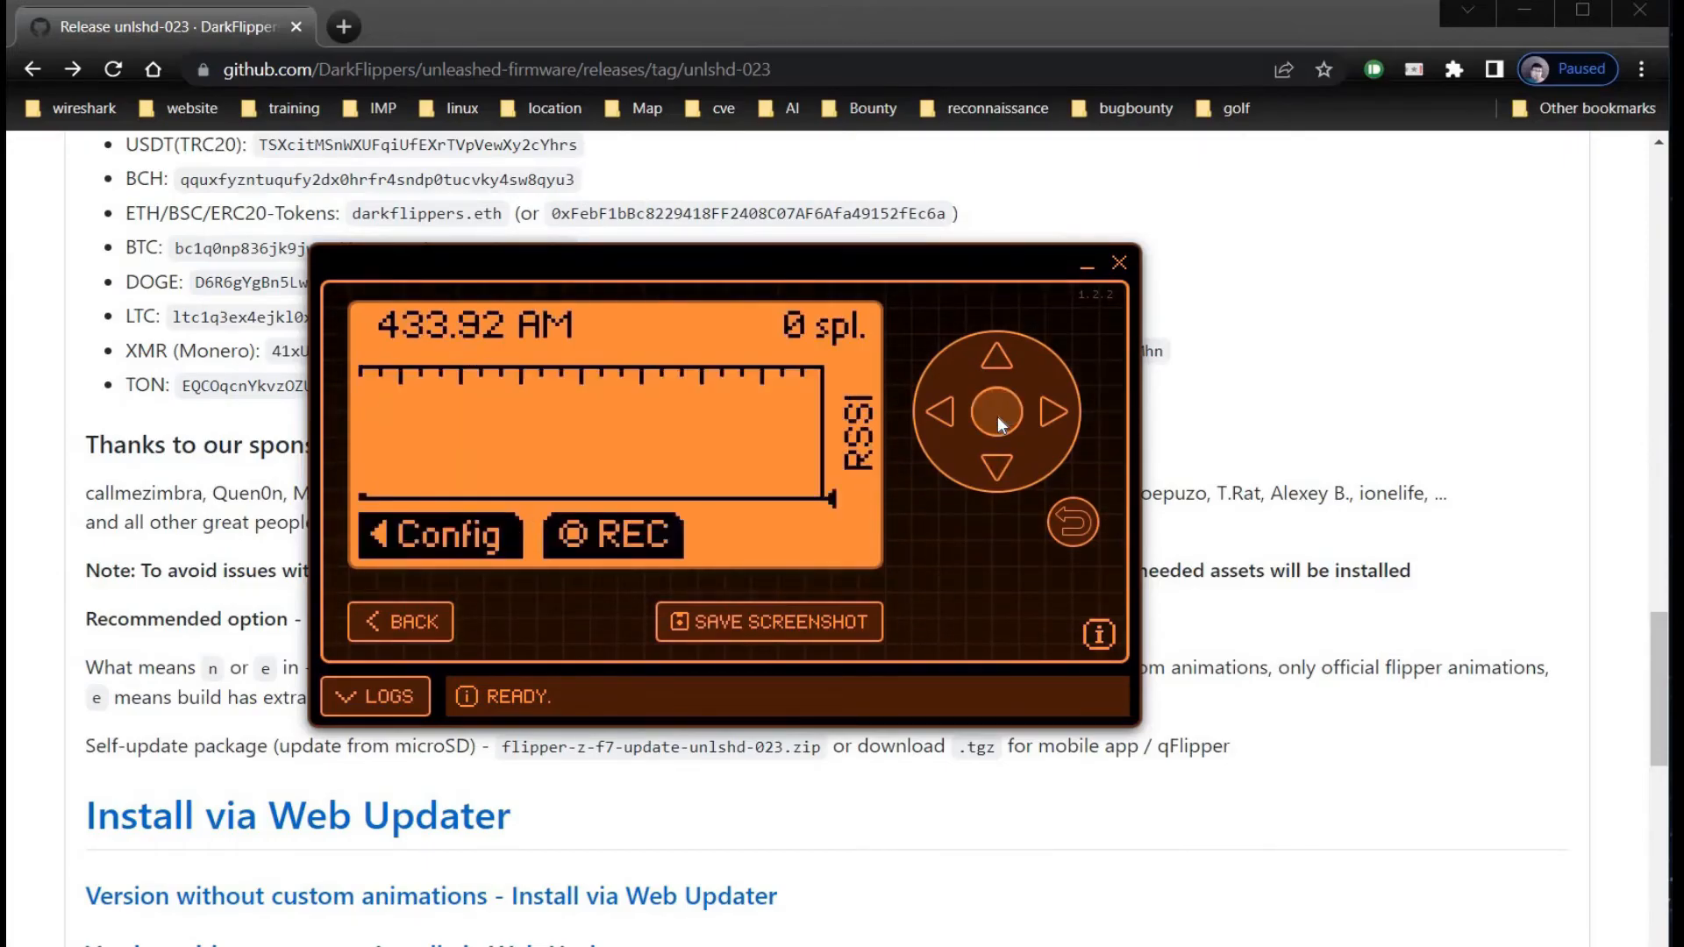
{"action": "left_click", "coordinate": [612, 535]}
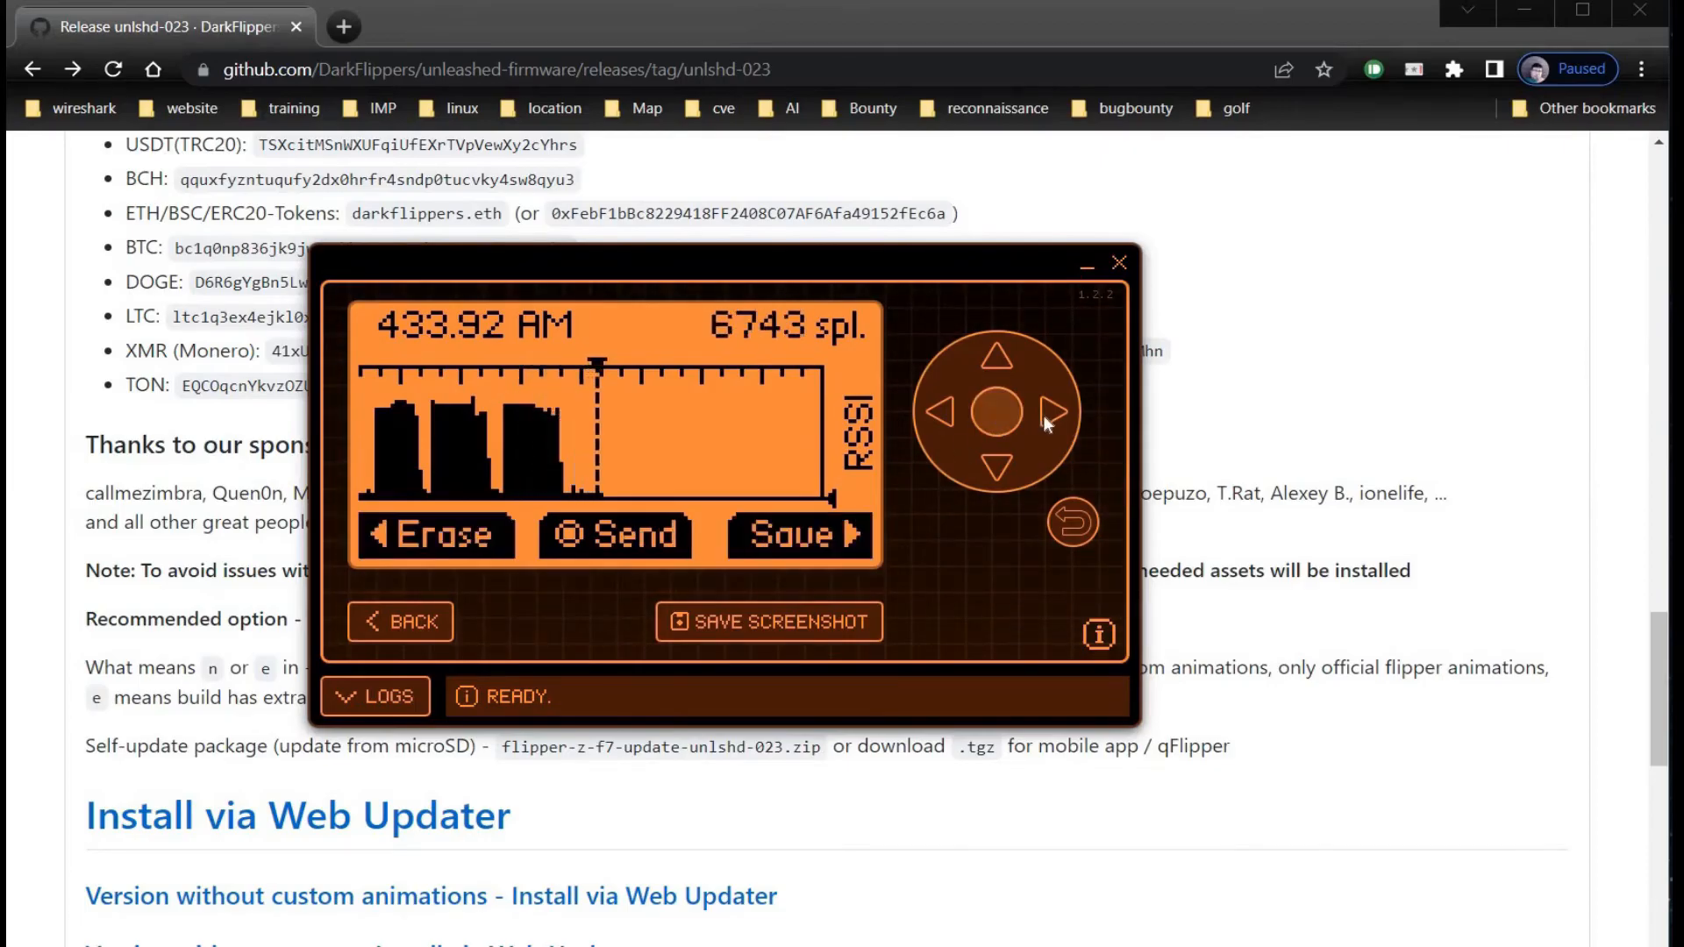
{"action": "left_click", "coordinate": [800, 535]}
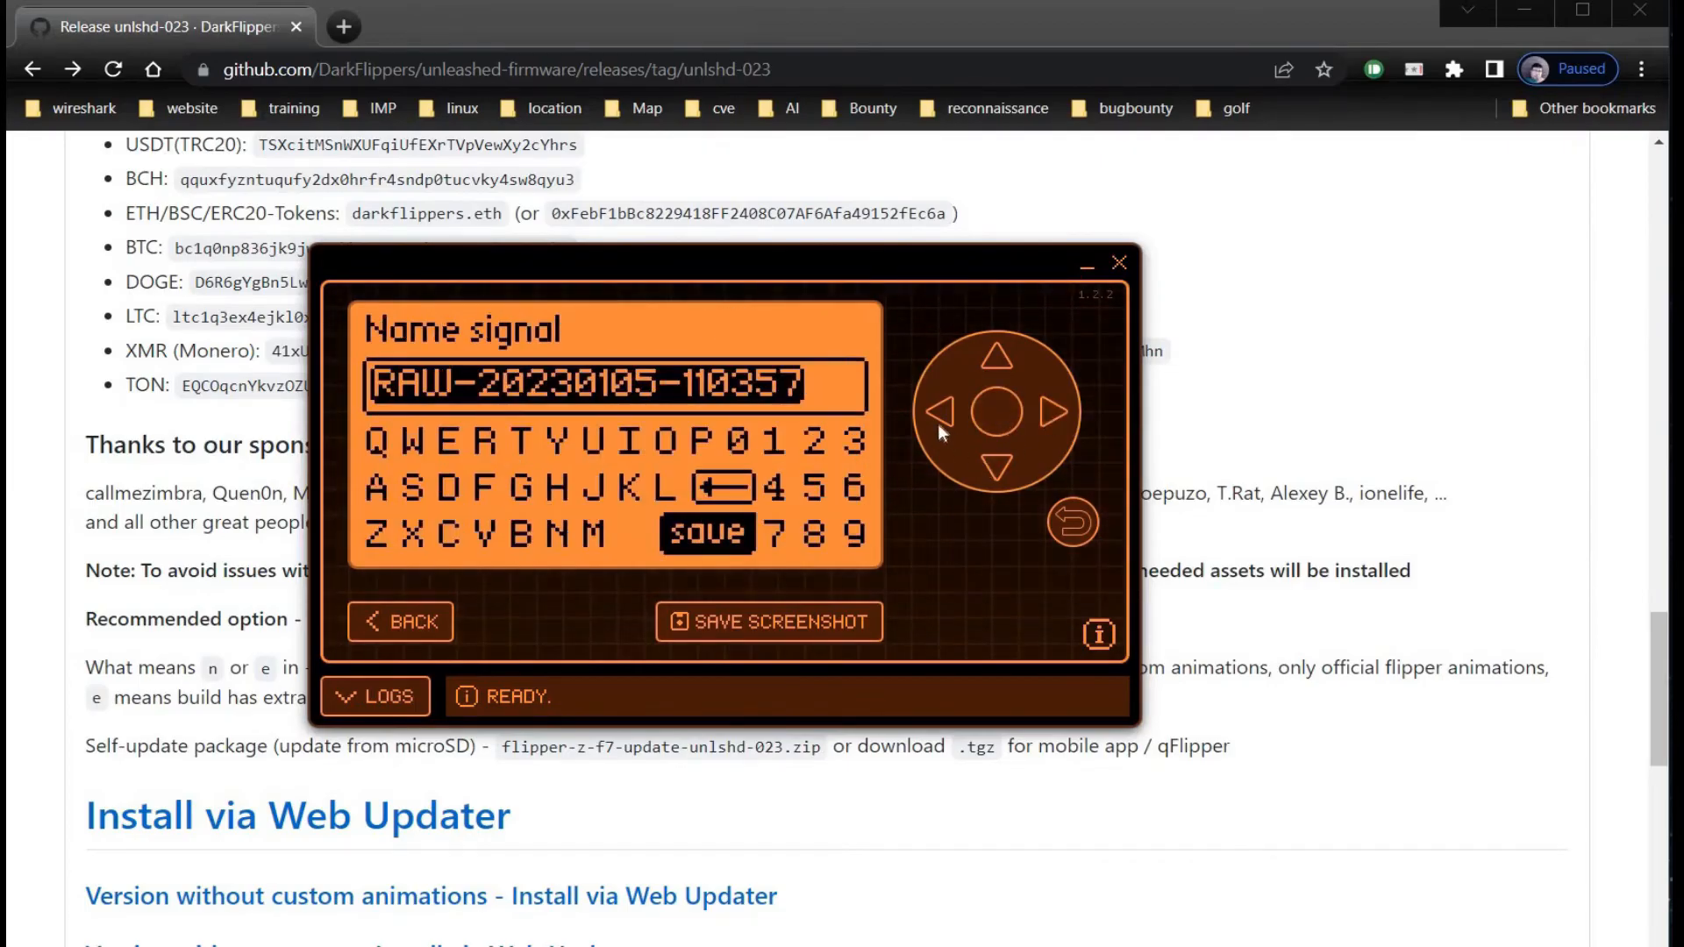
{"action": "left_click", "coordinate": [996, 409]}
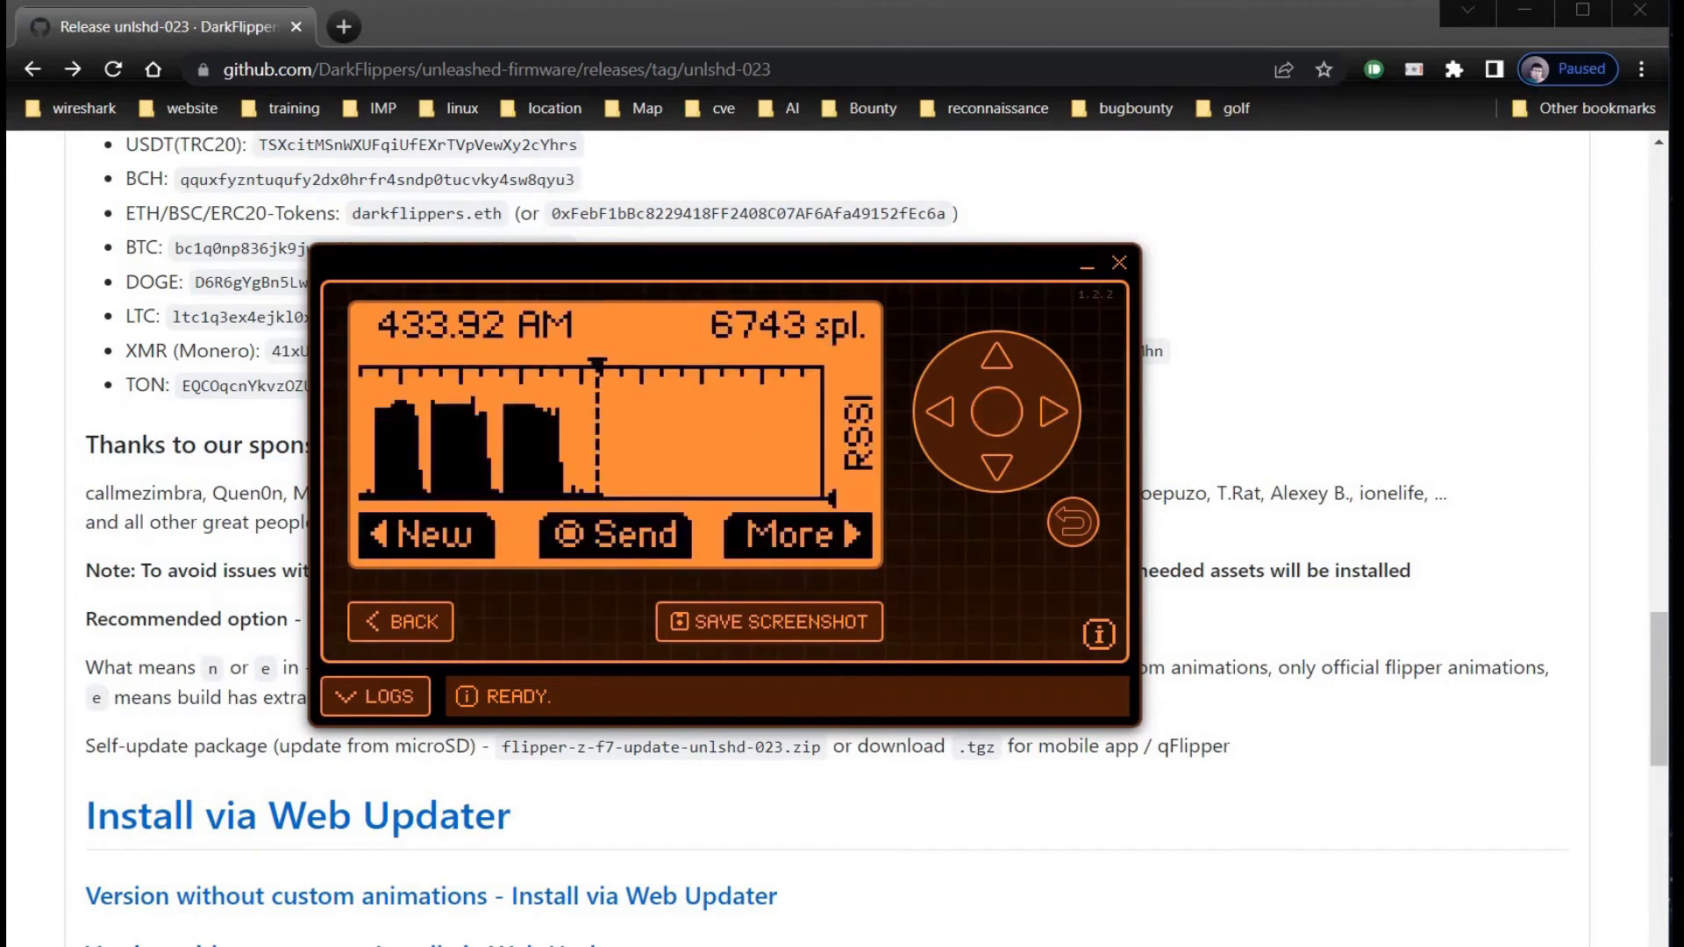
{"action": "left_click", "coordinate": [999, 470]}
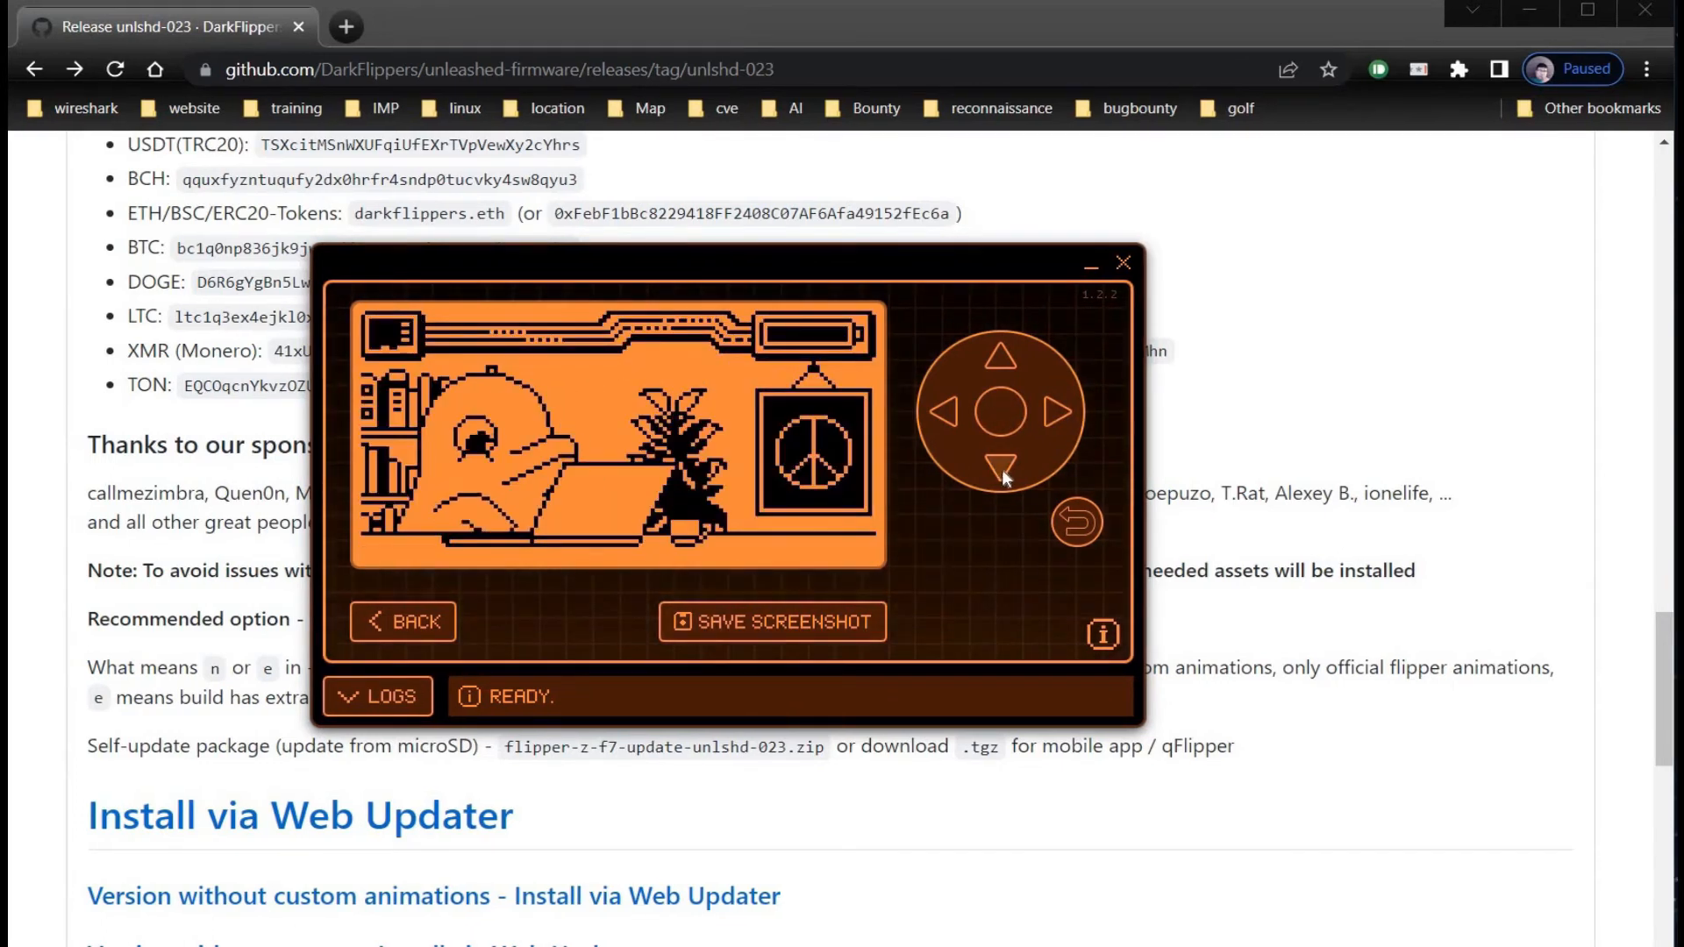
Browse the saved Sub-GHz signals and check the Mn signal's actions menu.
{"action": "left_click", "coordinate": [998, 406]}
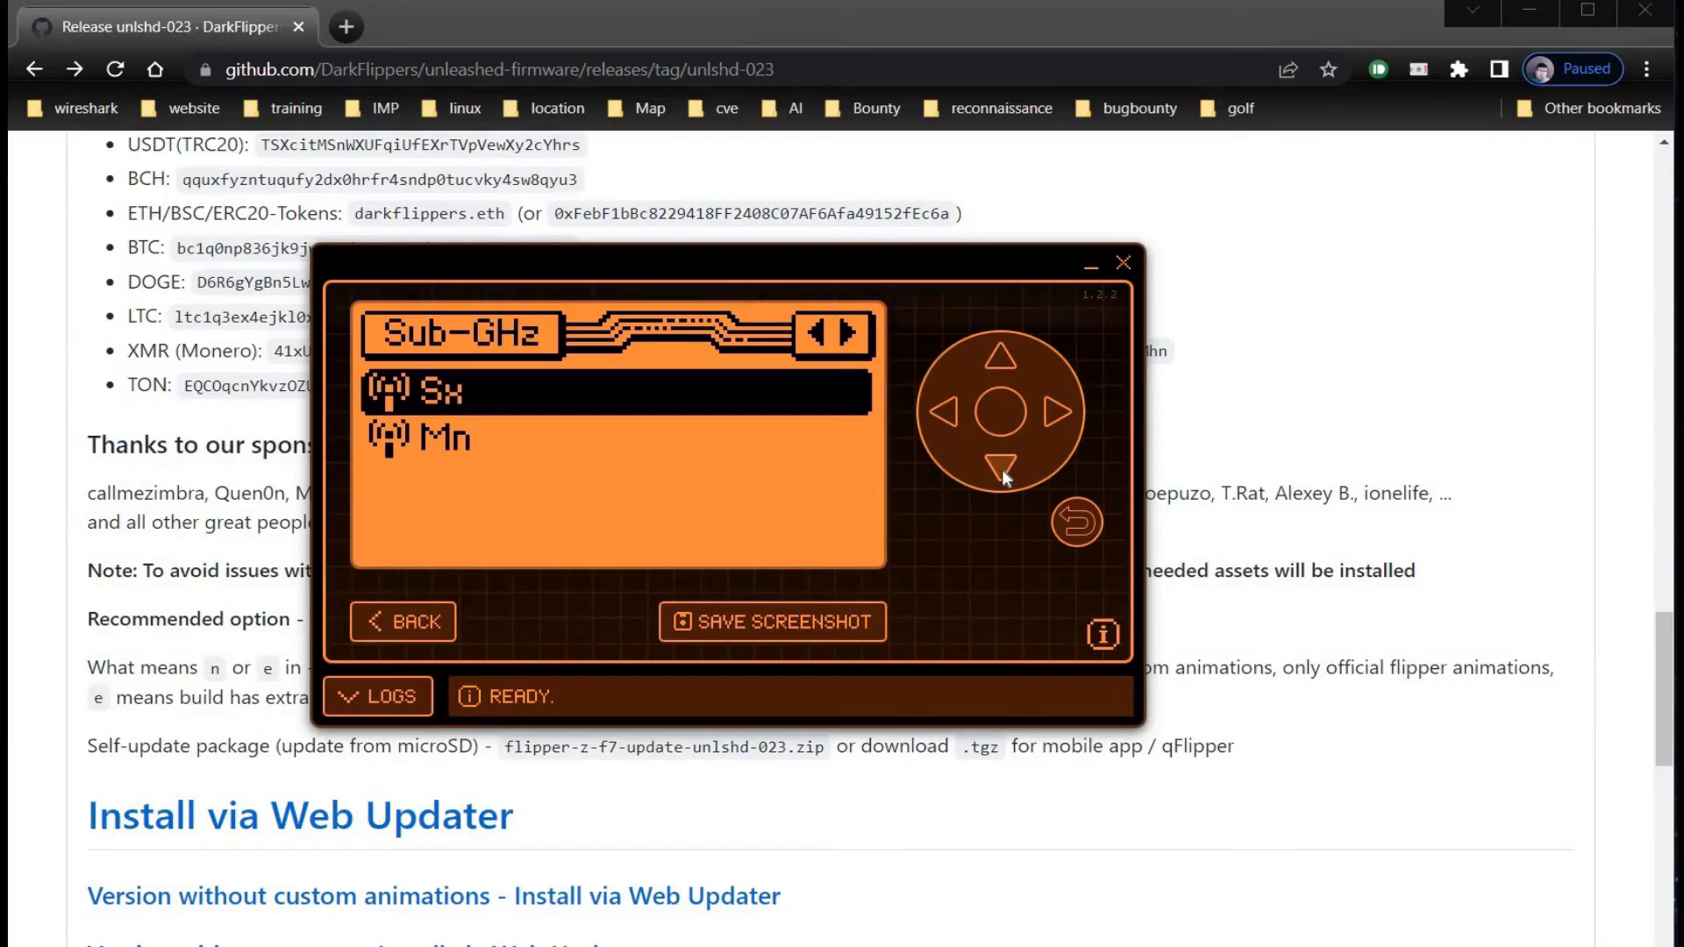
{"action": "left_click", "coordinate": [998, 470]}
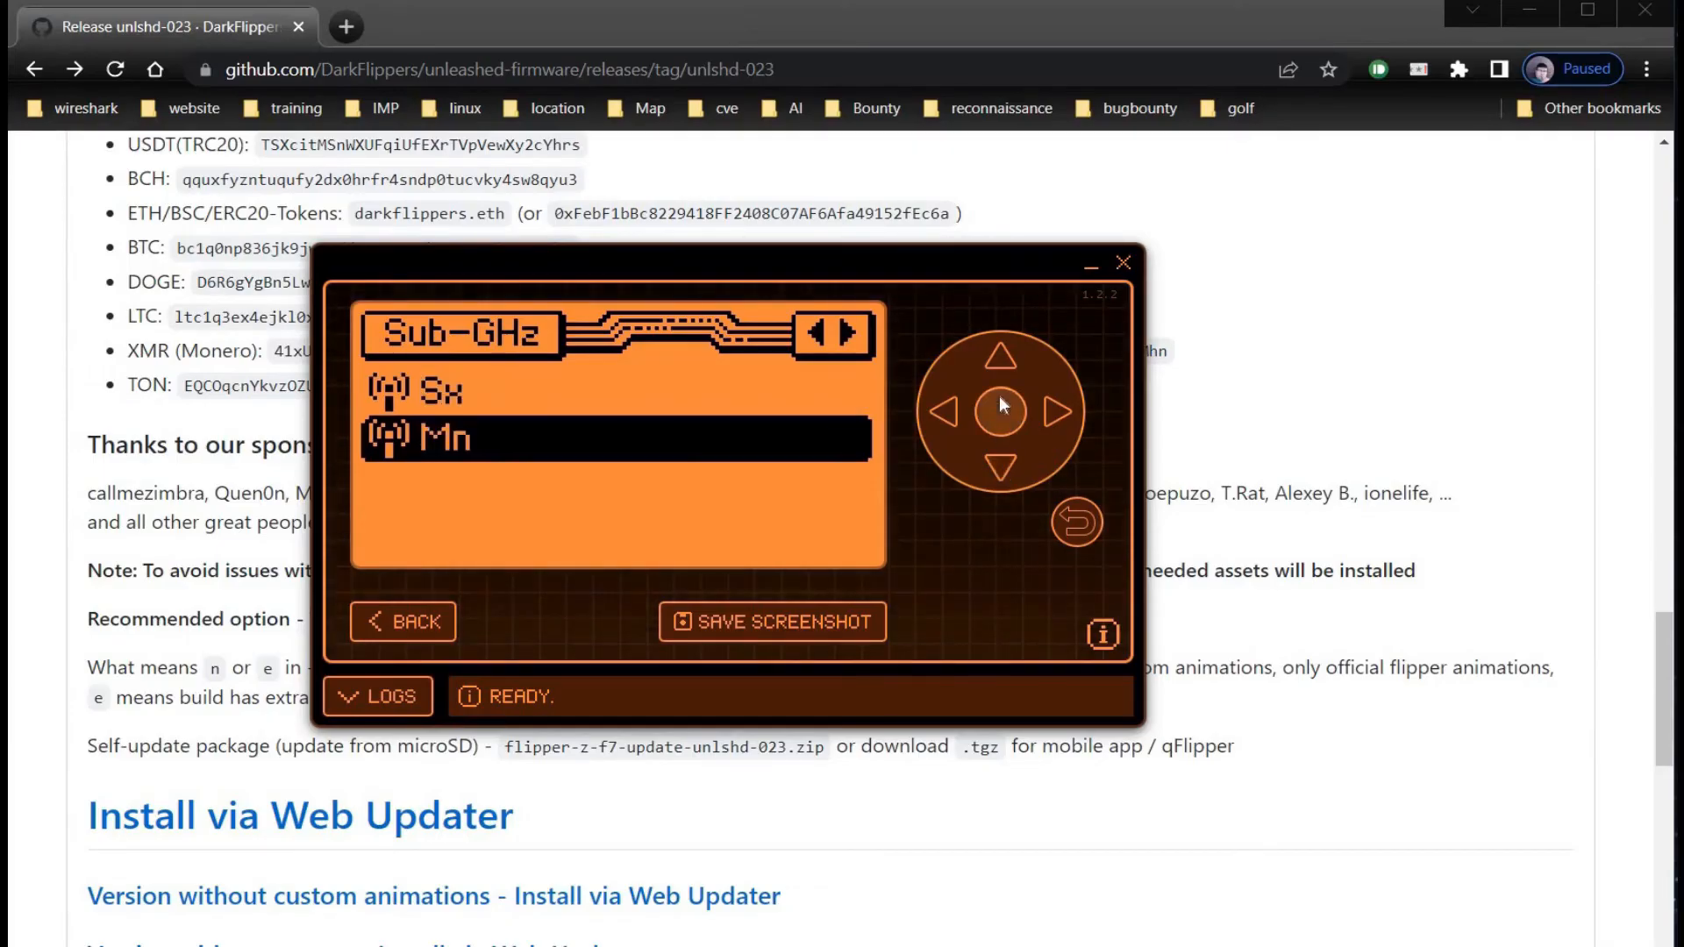
{"action": "left_click", "coordinate": [998, 405]}
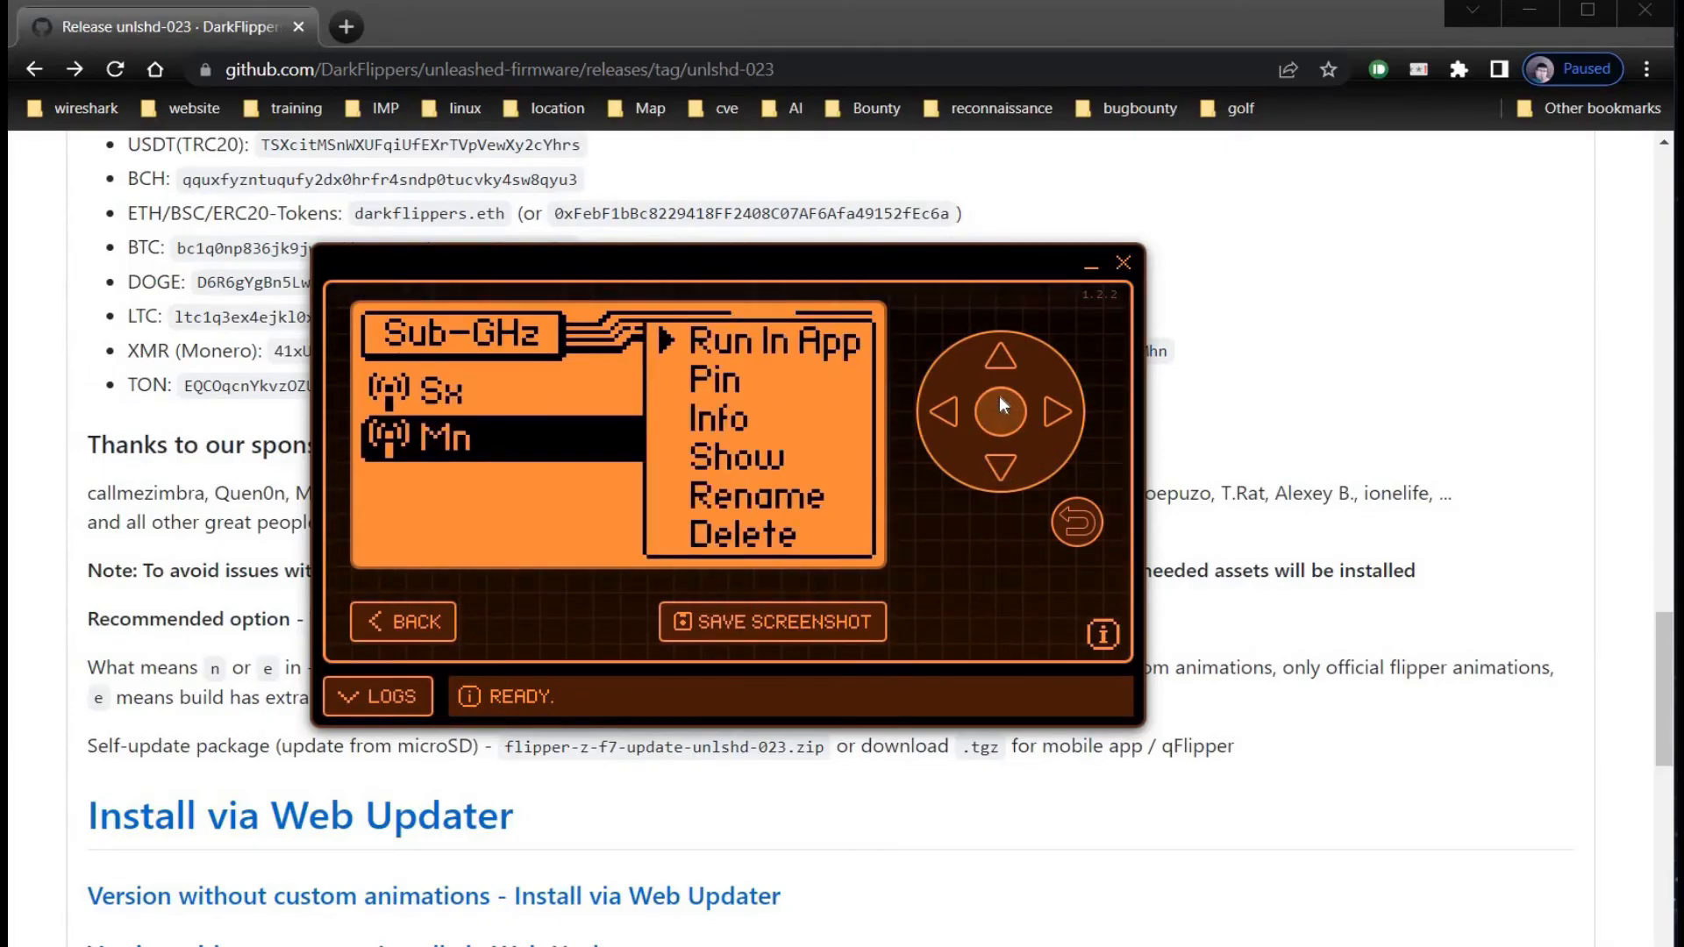
{"action": "left_click", "coordinate": [998, 409]}
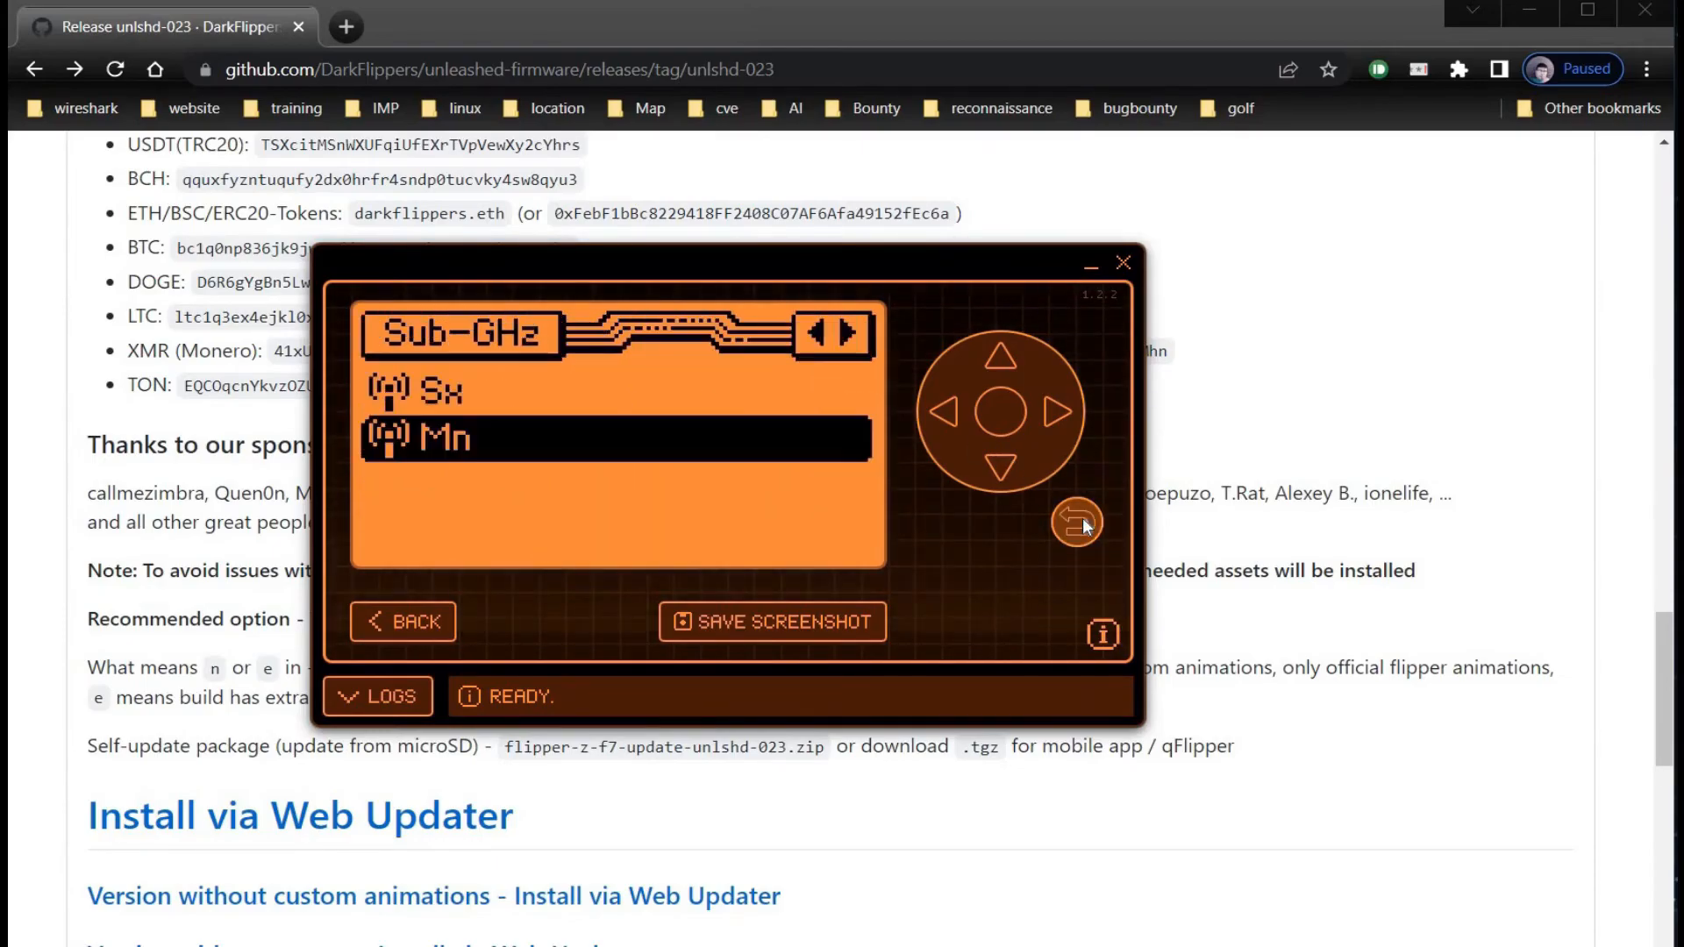
Open the Sx KeeLoq Pantera signal, transmit it twice, then hide qFlipper.
{"action": "left_click", "coordinate": [1003, 358]}
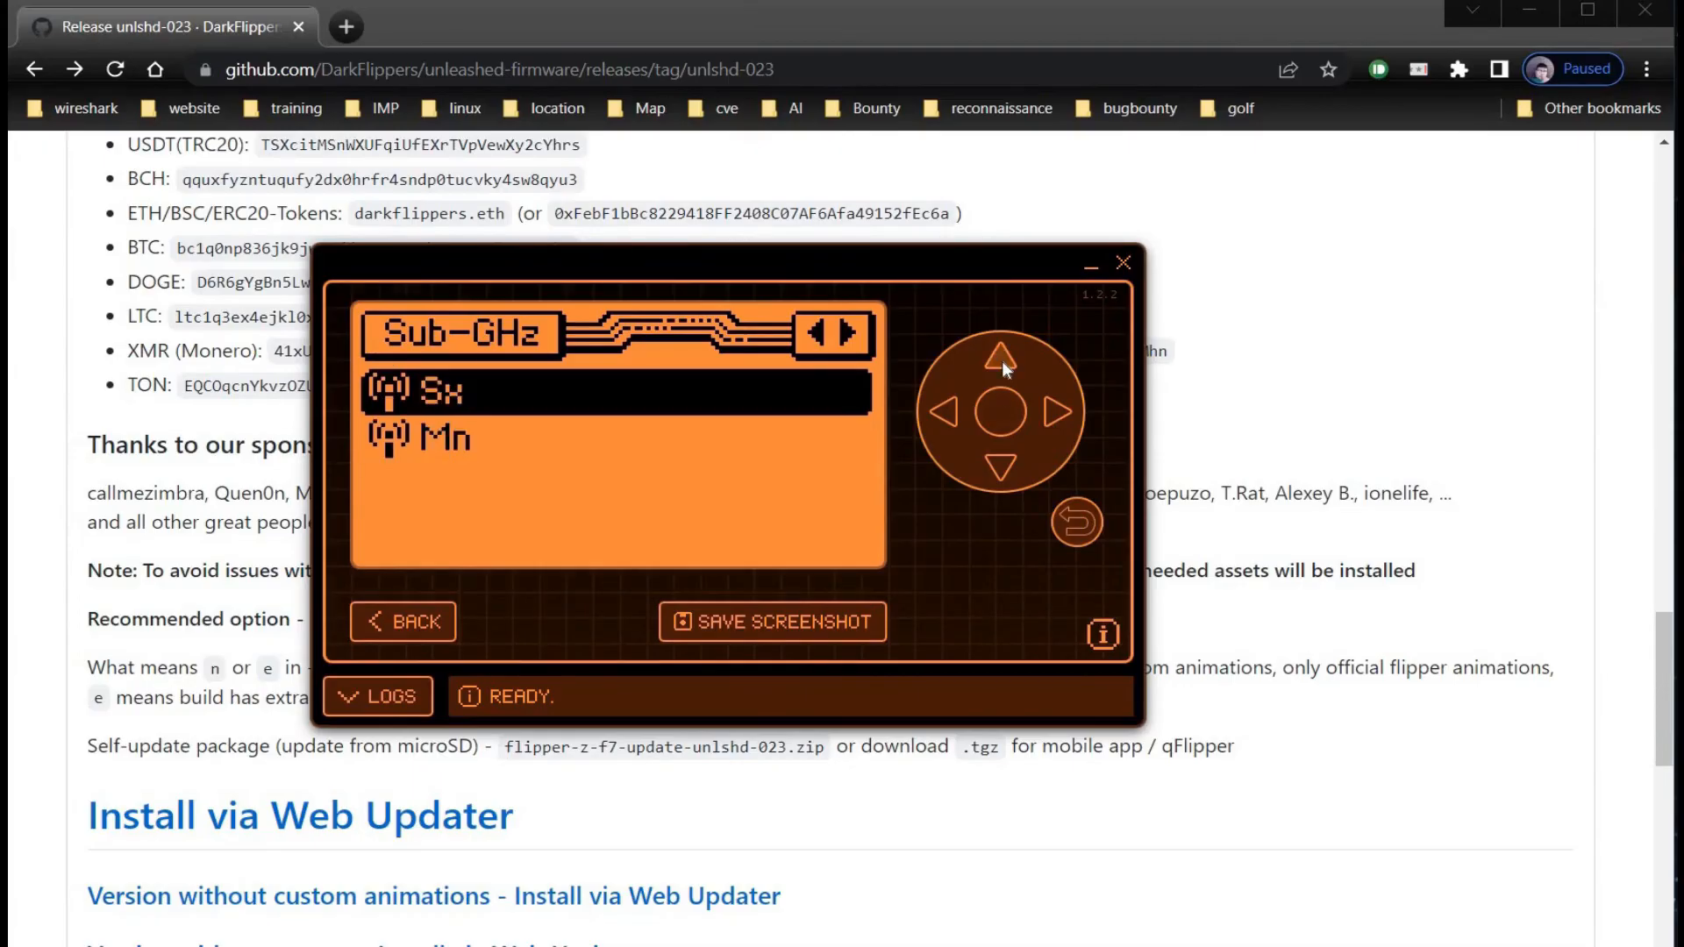
{"action": "left_click", "coordinate": [998, 405]}
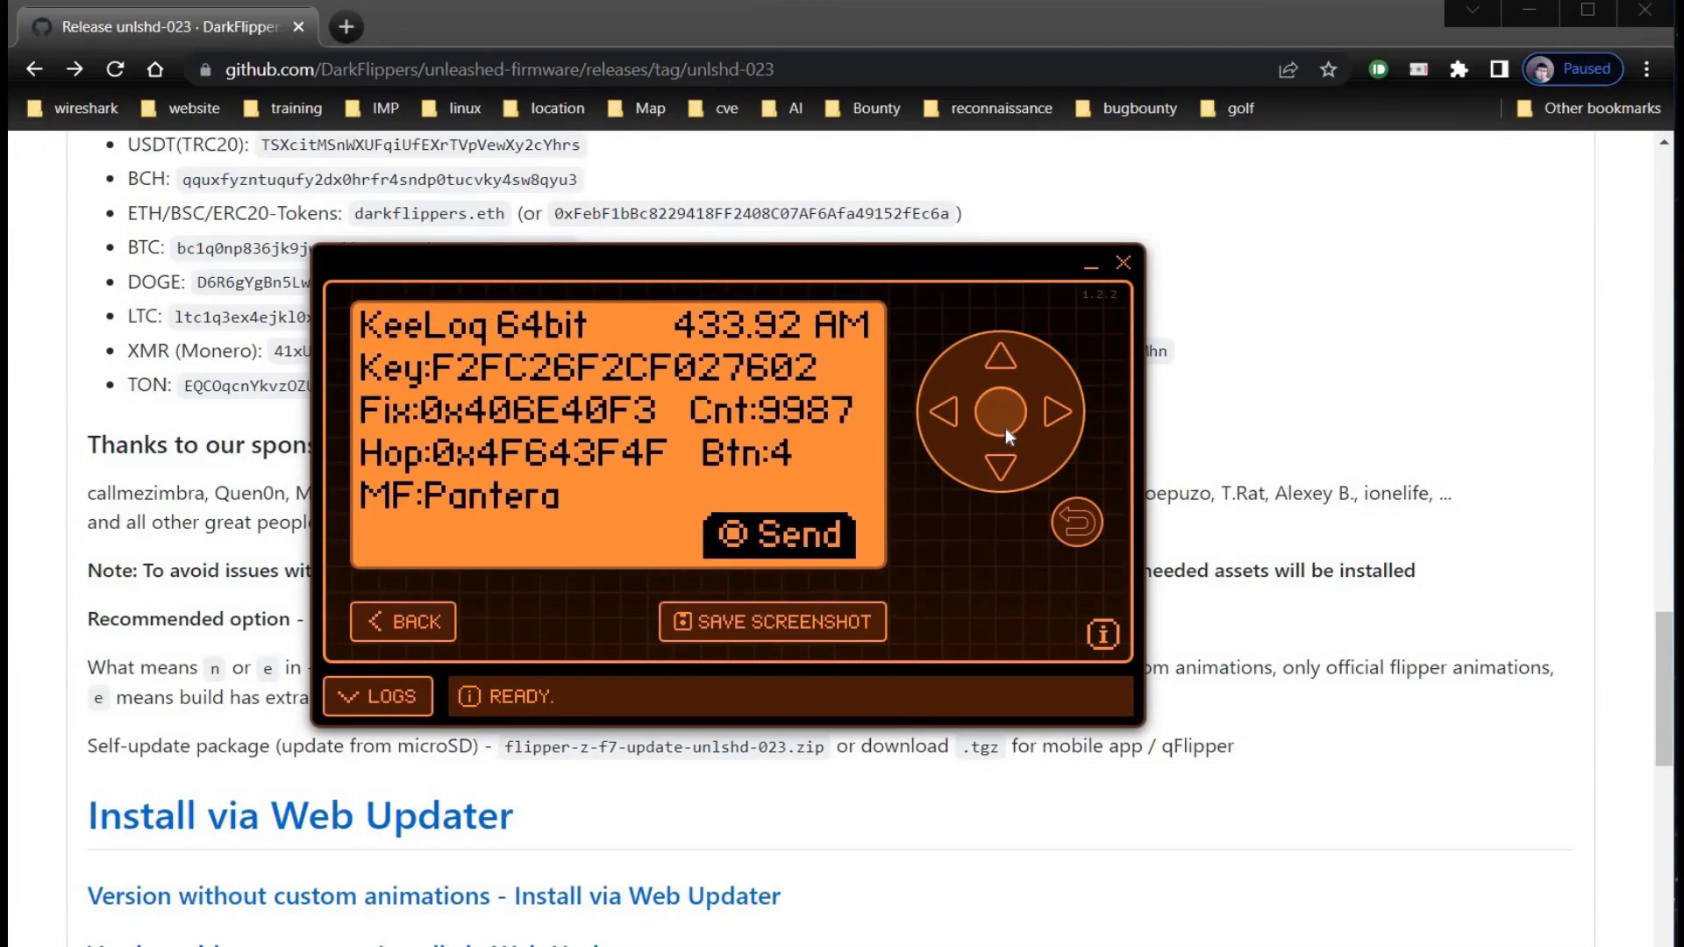
{"action": "left_click", "coordinate": [998, 407]}
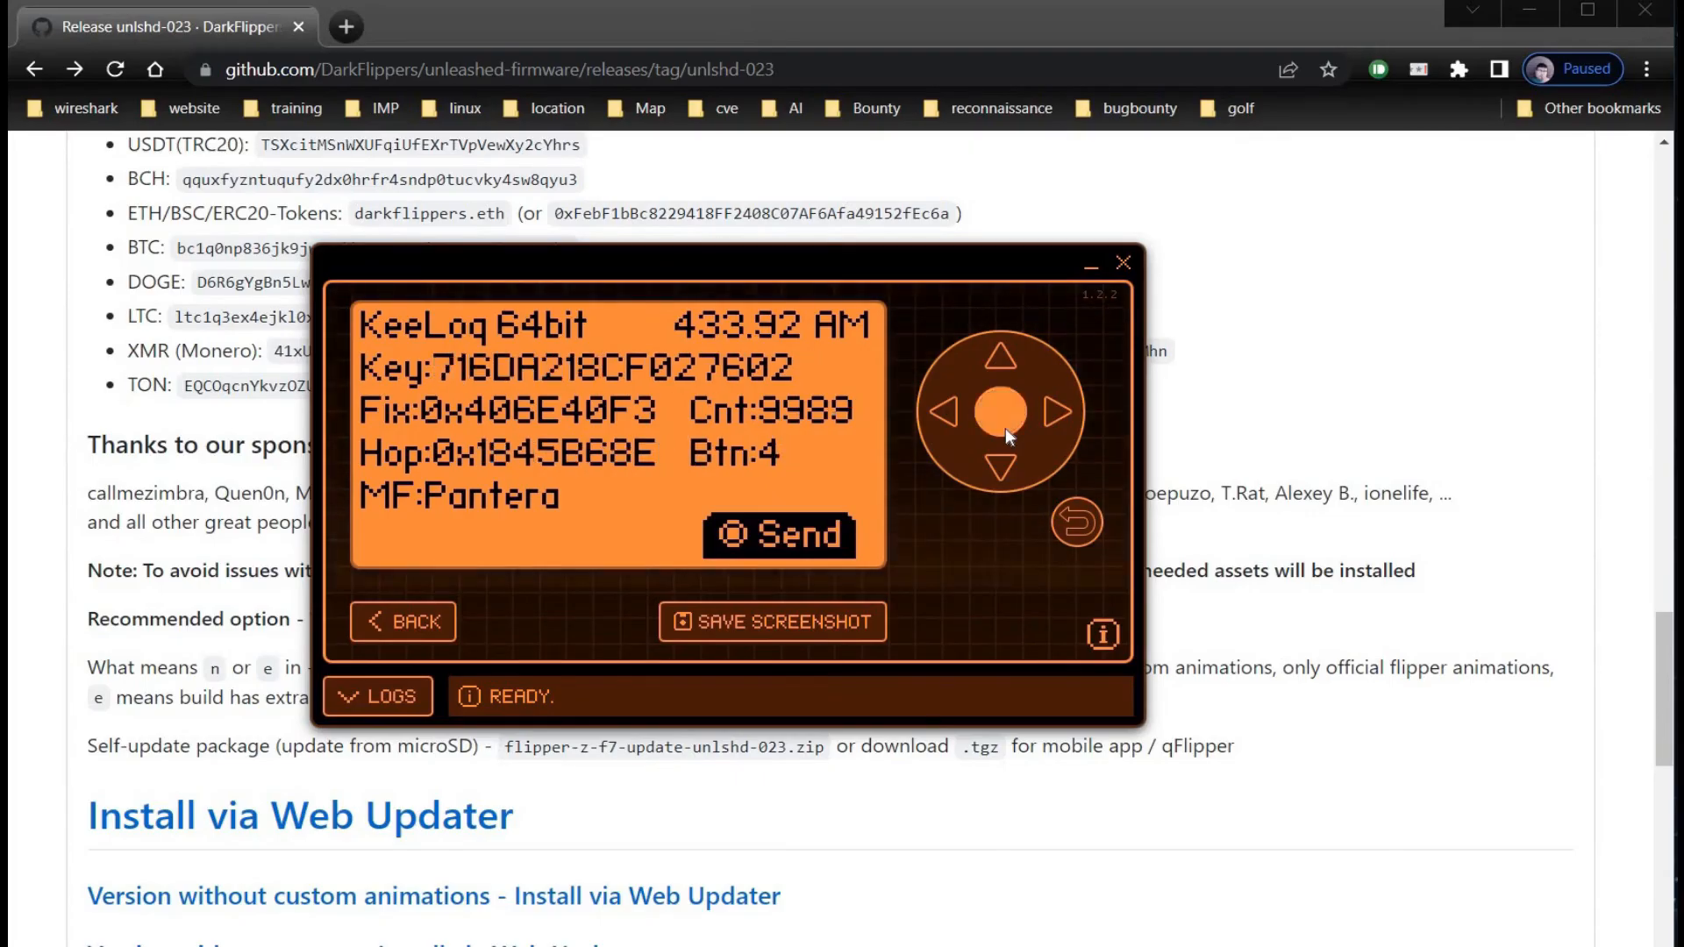
{"action": "left_click", "coordinate": [998, 409]}
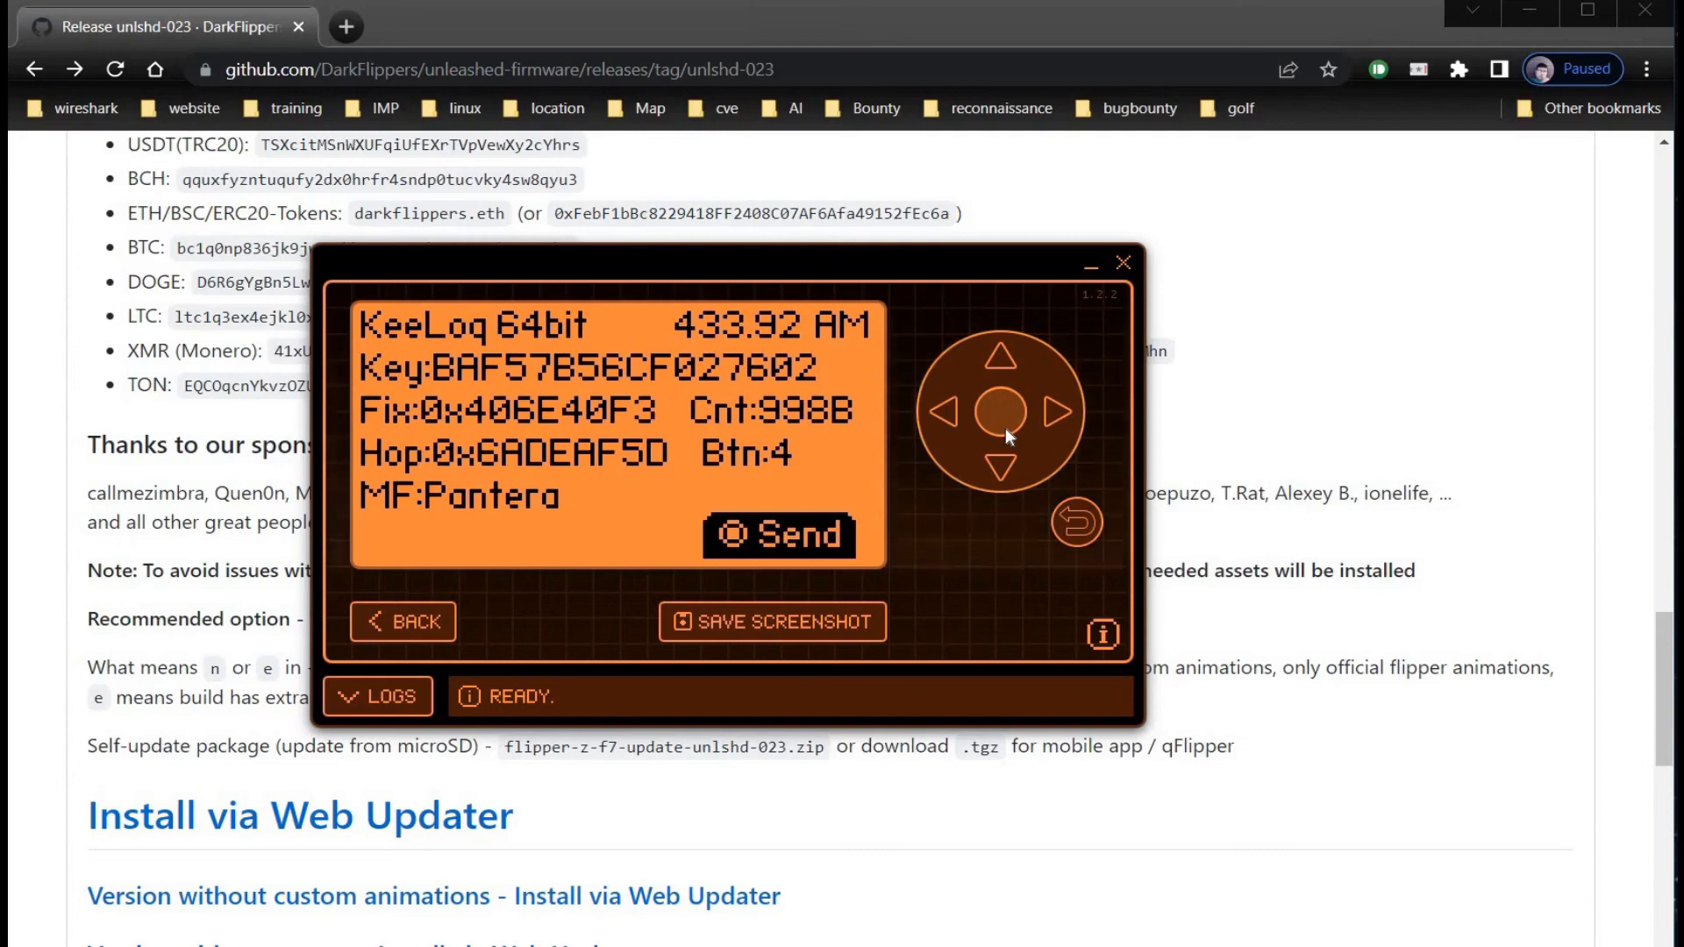
{"action": "mouse_move", "coordinate": [1068, 291]}
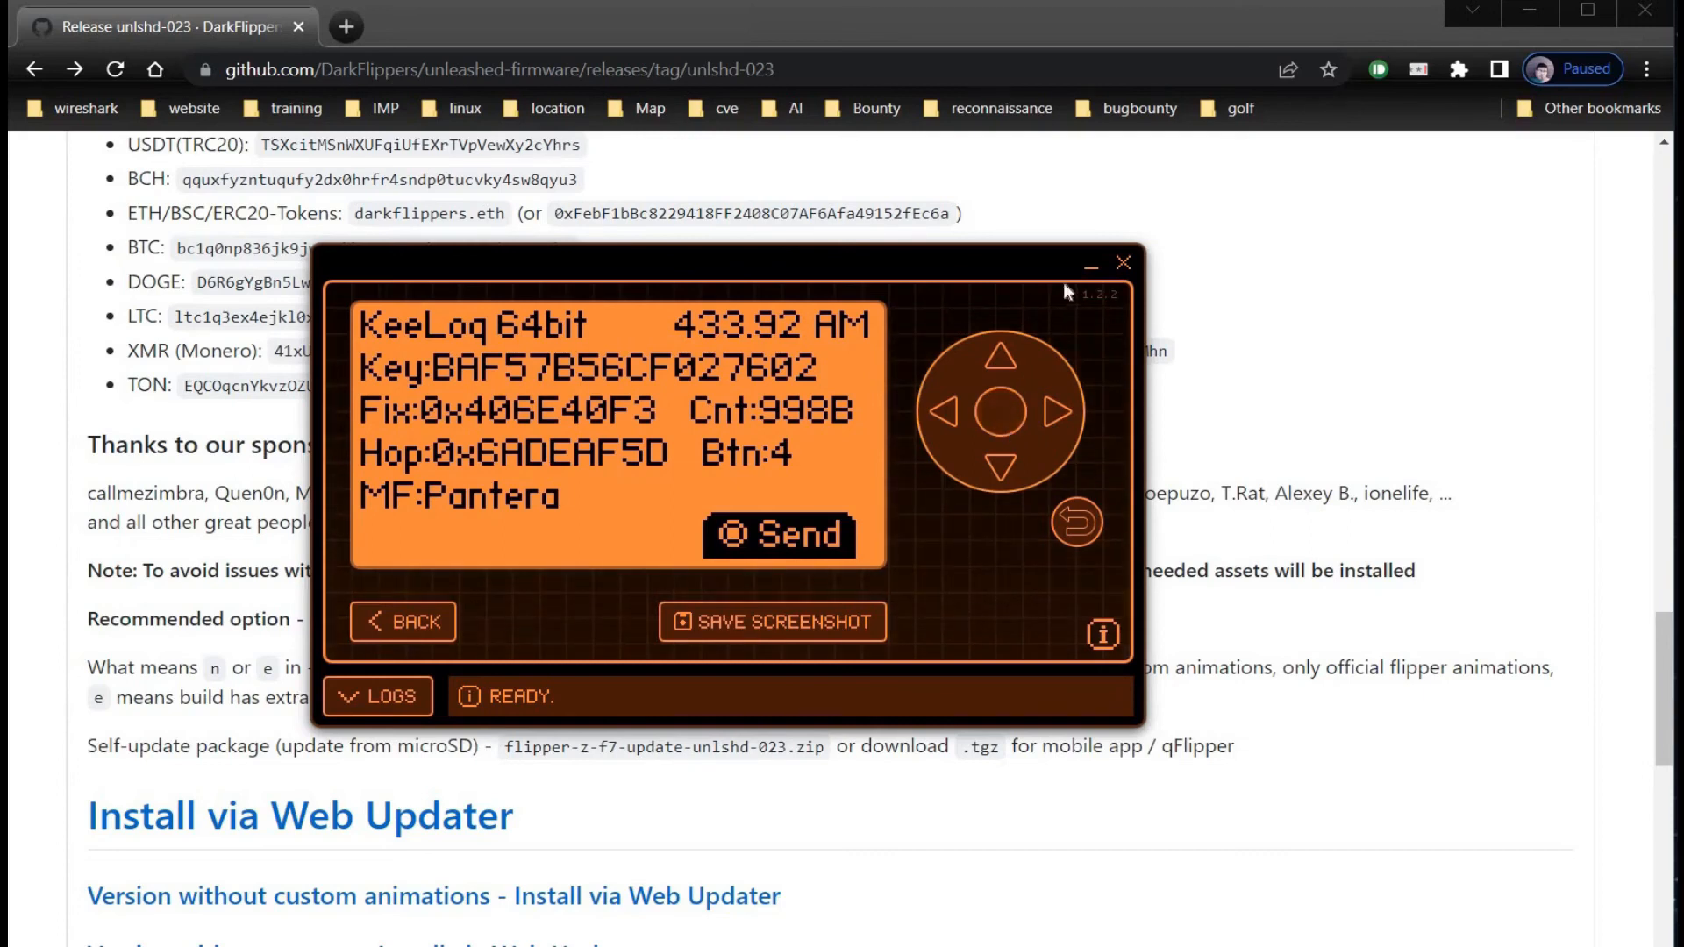
{"action": "mouse_move", "coordinate": [1087, 265]}
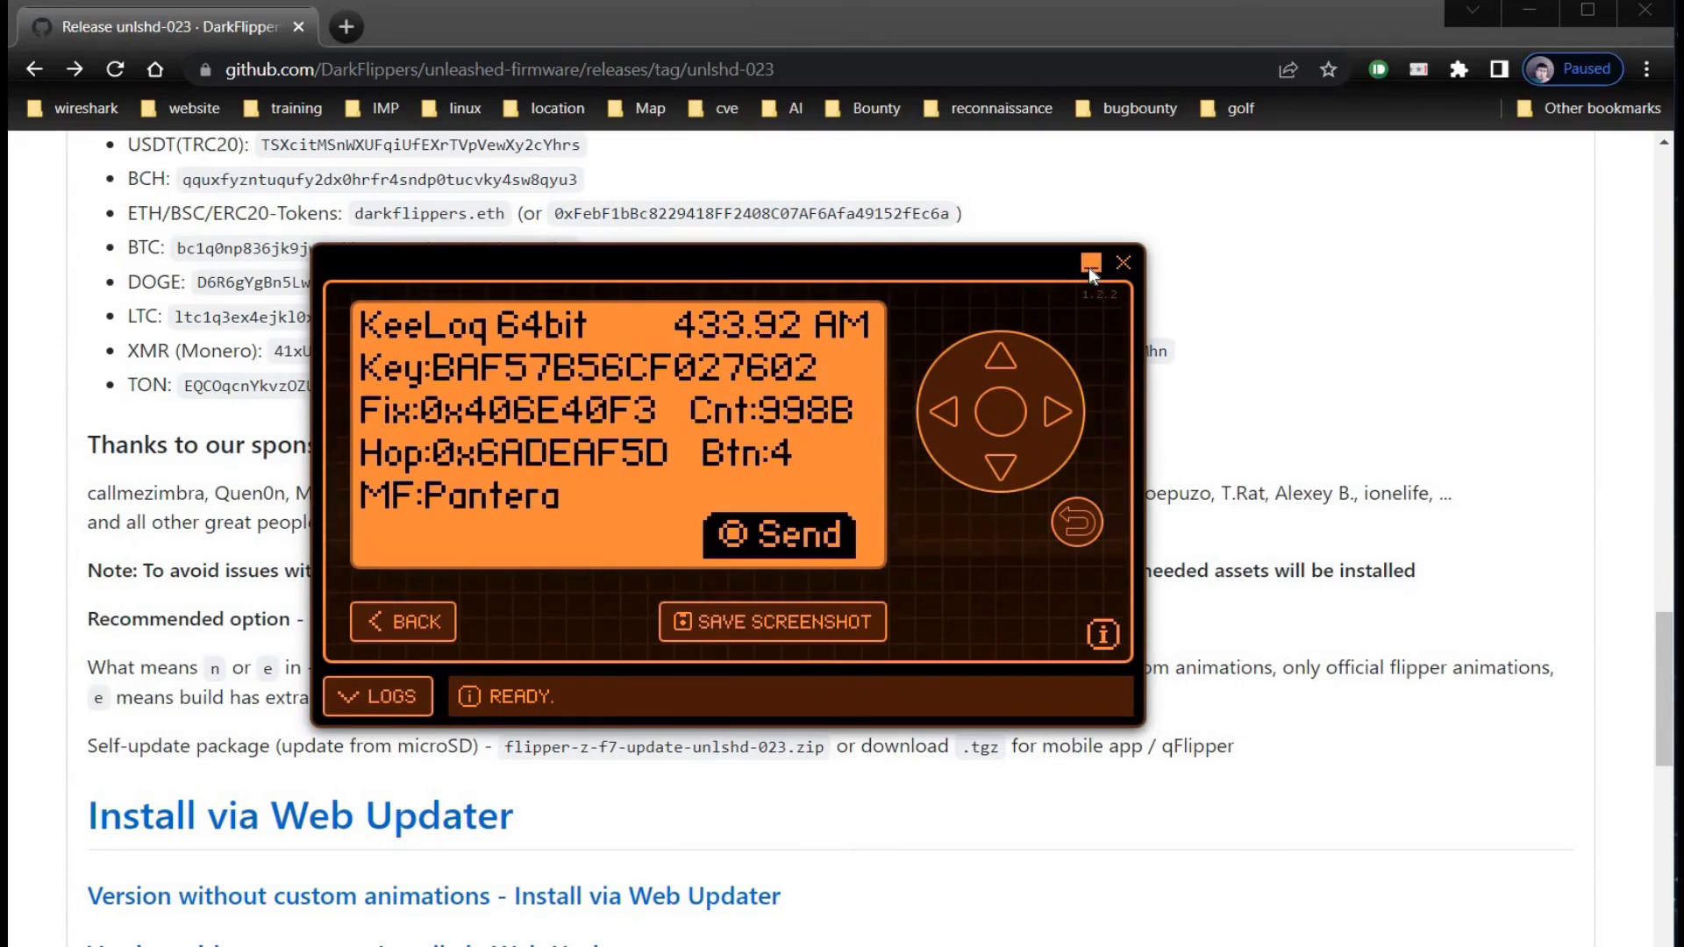
{"action": "left_click", "coordinate": [1122, 261]}
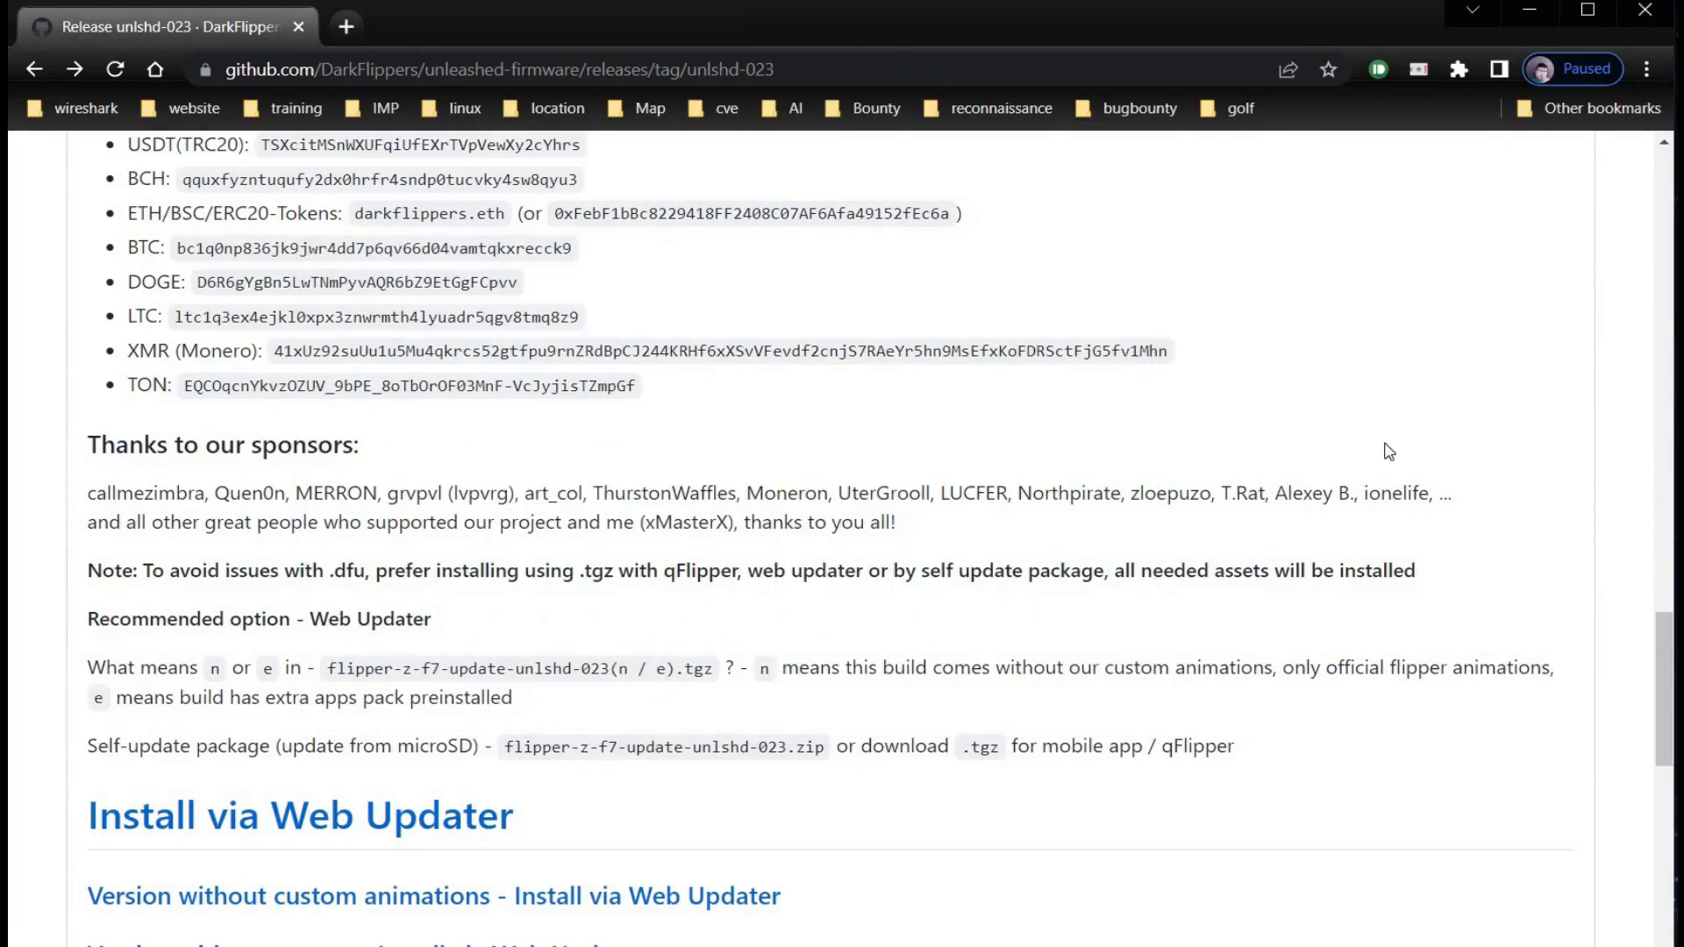
Open the unleashed-firmware repository and view the ReadMe's What's changed list.
{"action": "scroll", "scroll_direction": "up", "scroll_amount": 3}
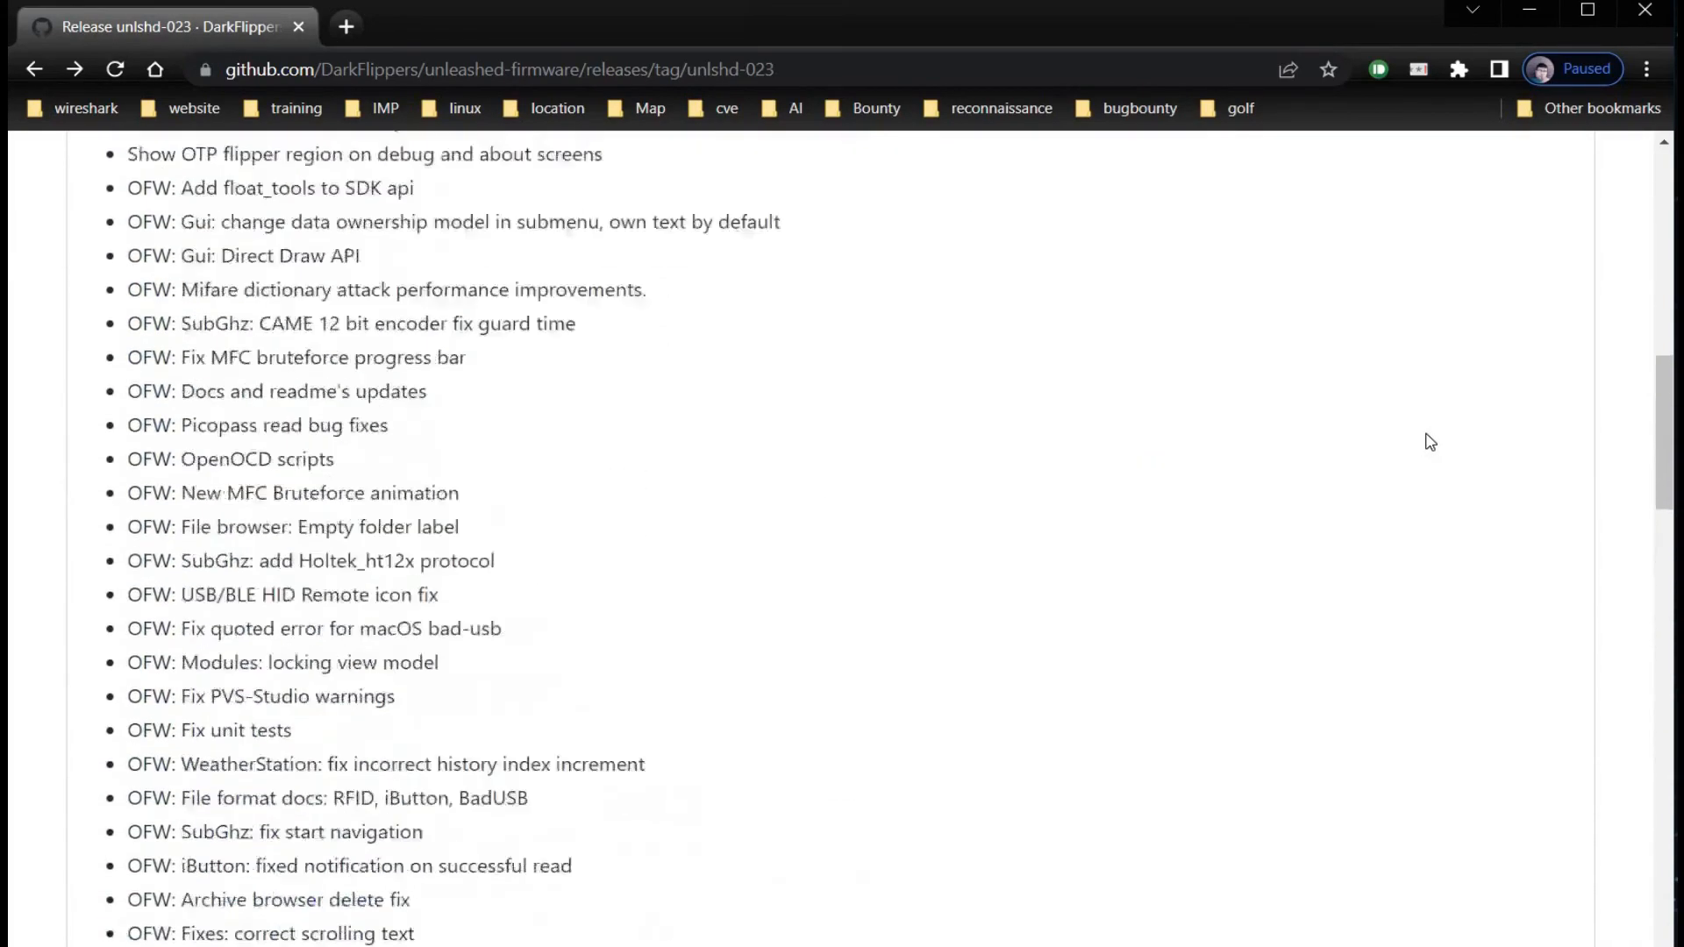
{"action": "scroll", "scroll_direction": "up", "scroll_amount": 3}
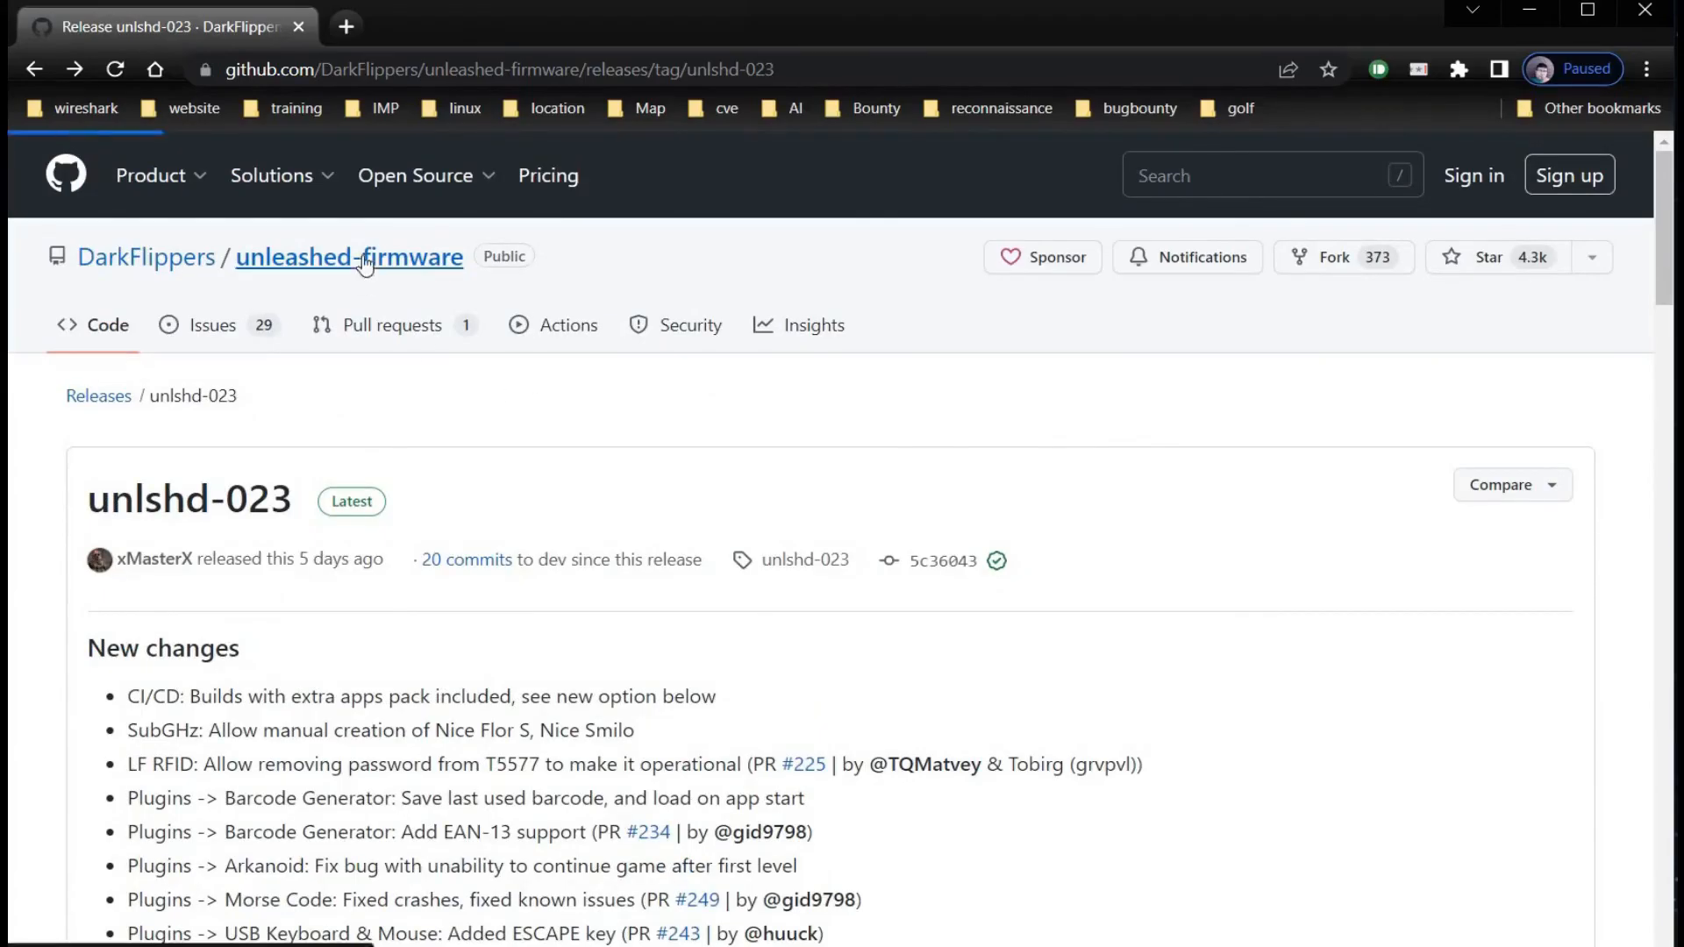
{"action": "left_click", "coordinate": [350, 256]}
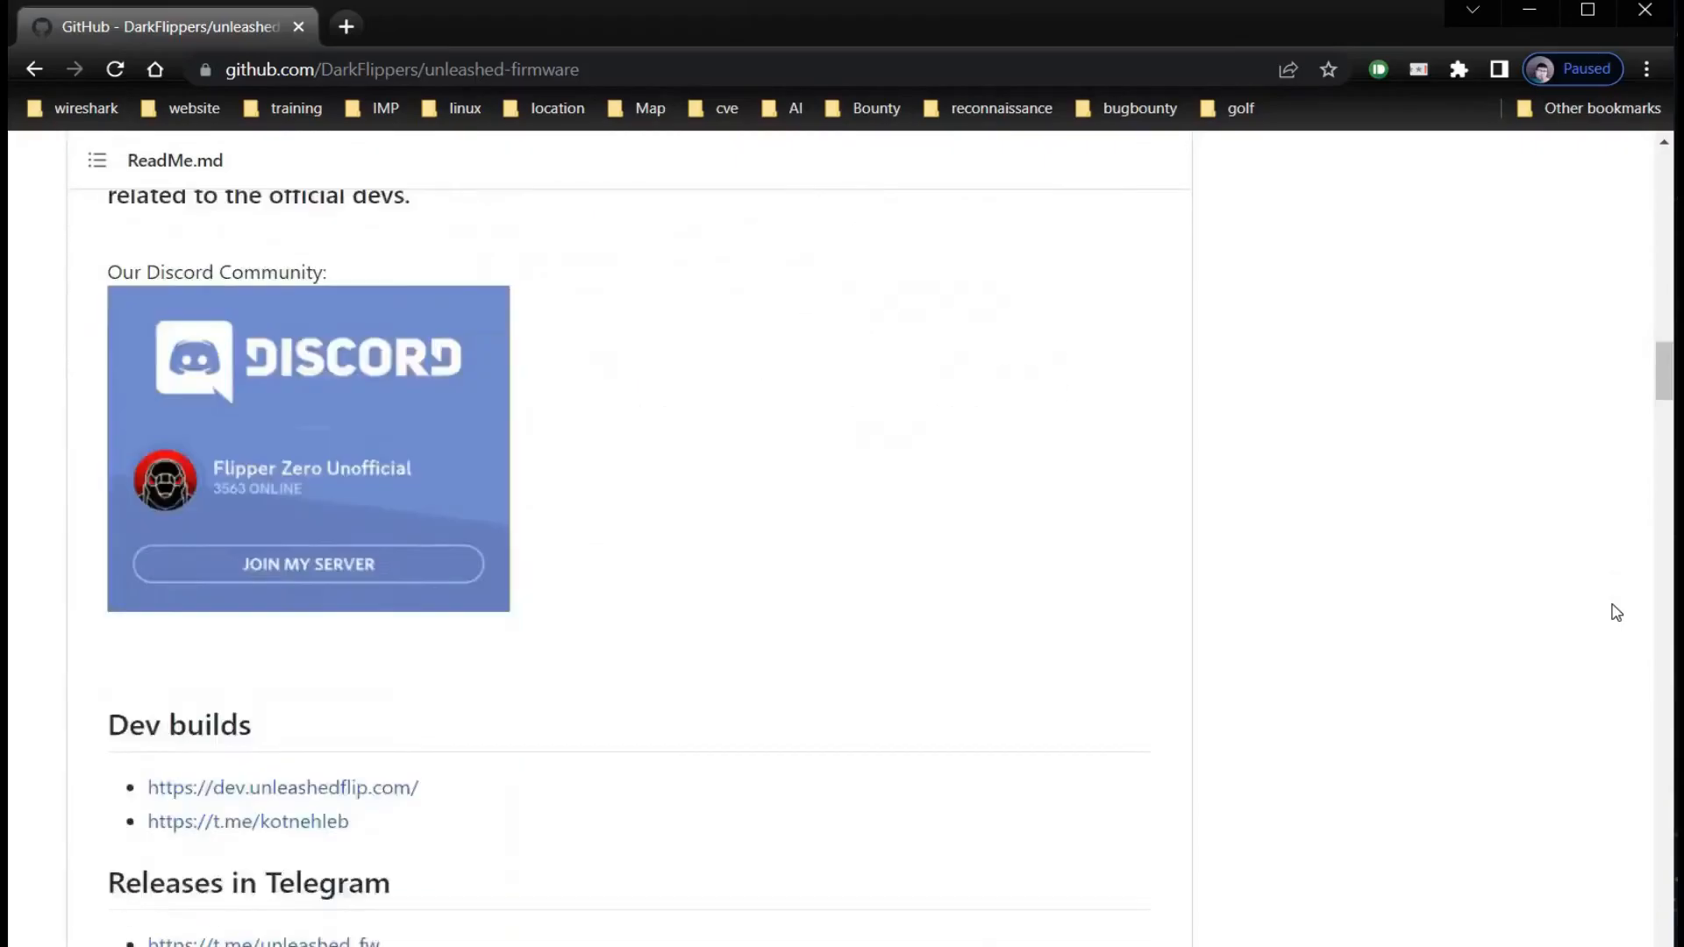
{"action": "scroll", "scroll_direction": "down", "scroll_amount": 3}
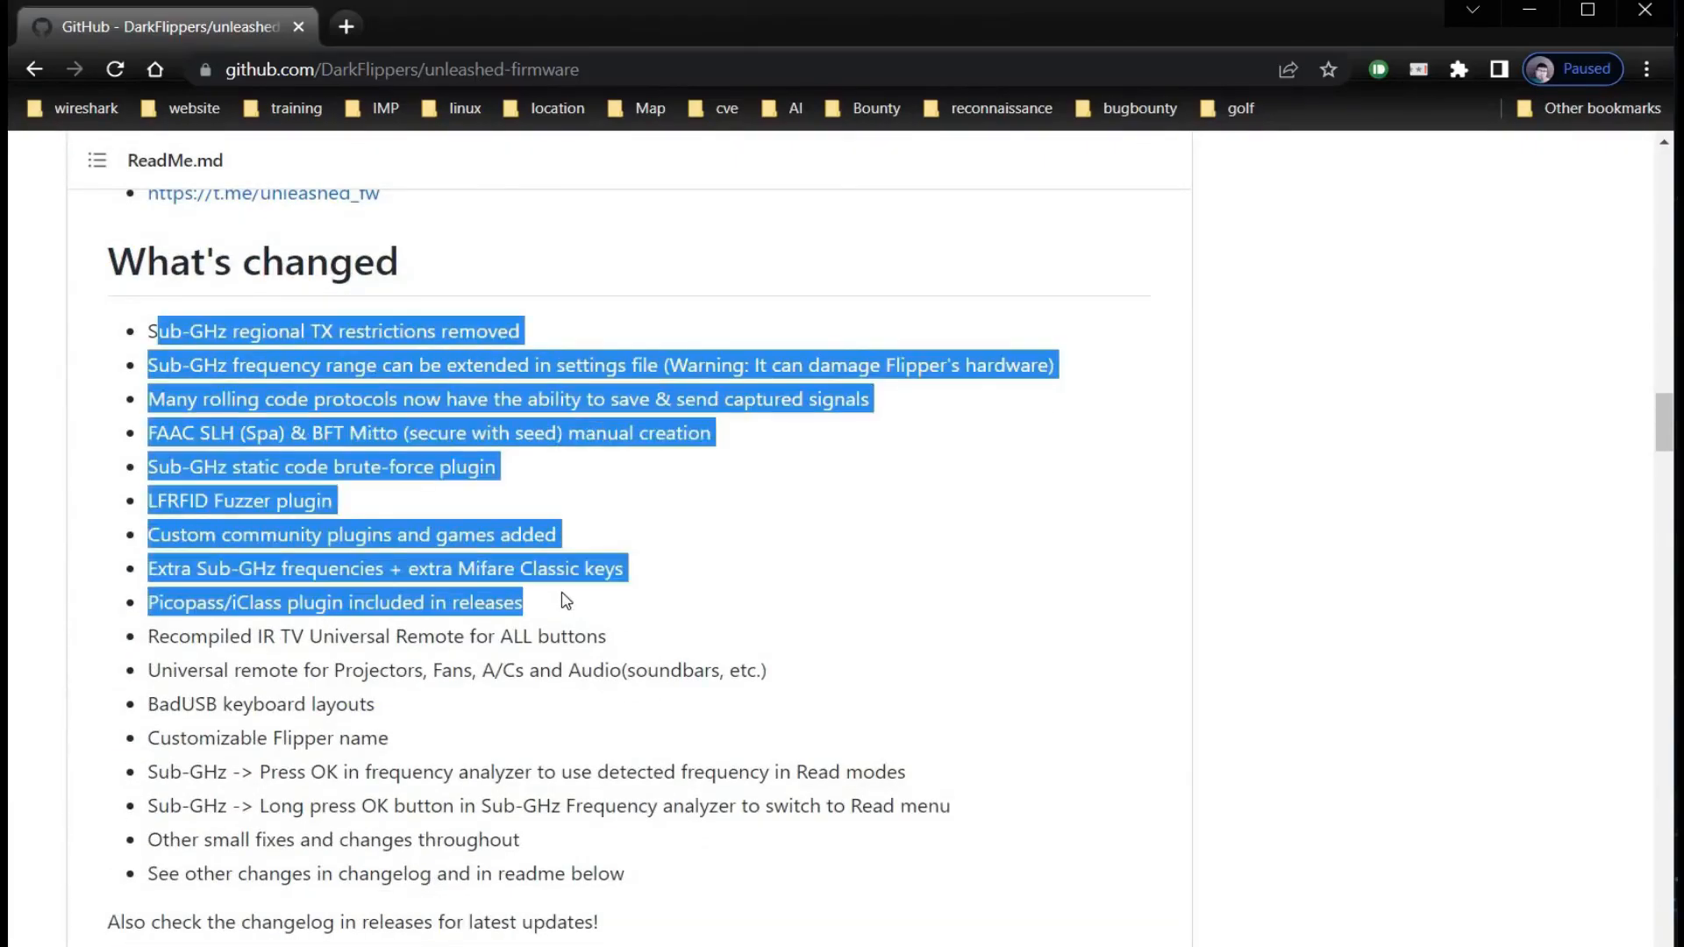
{"action": "mouse_move", "coordinate": [398, 623]}
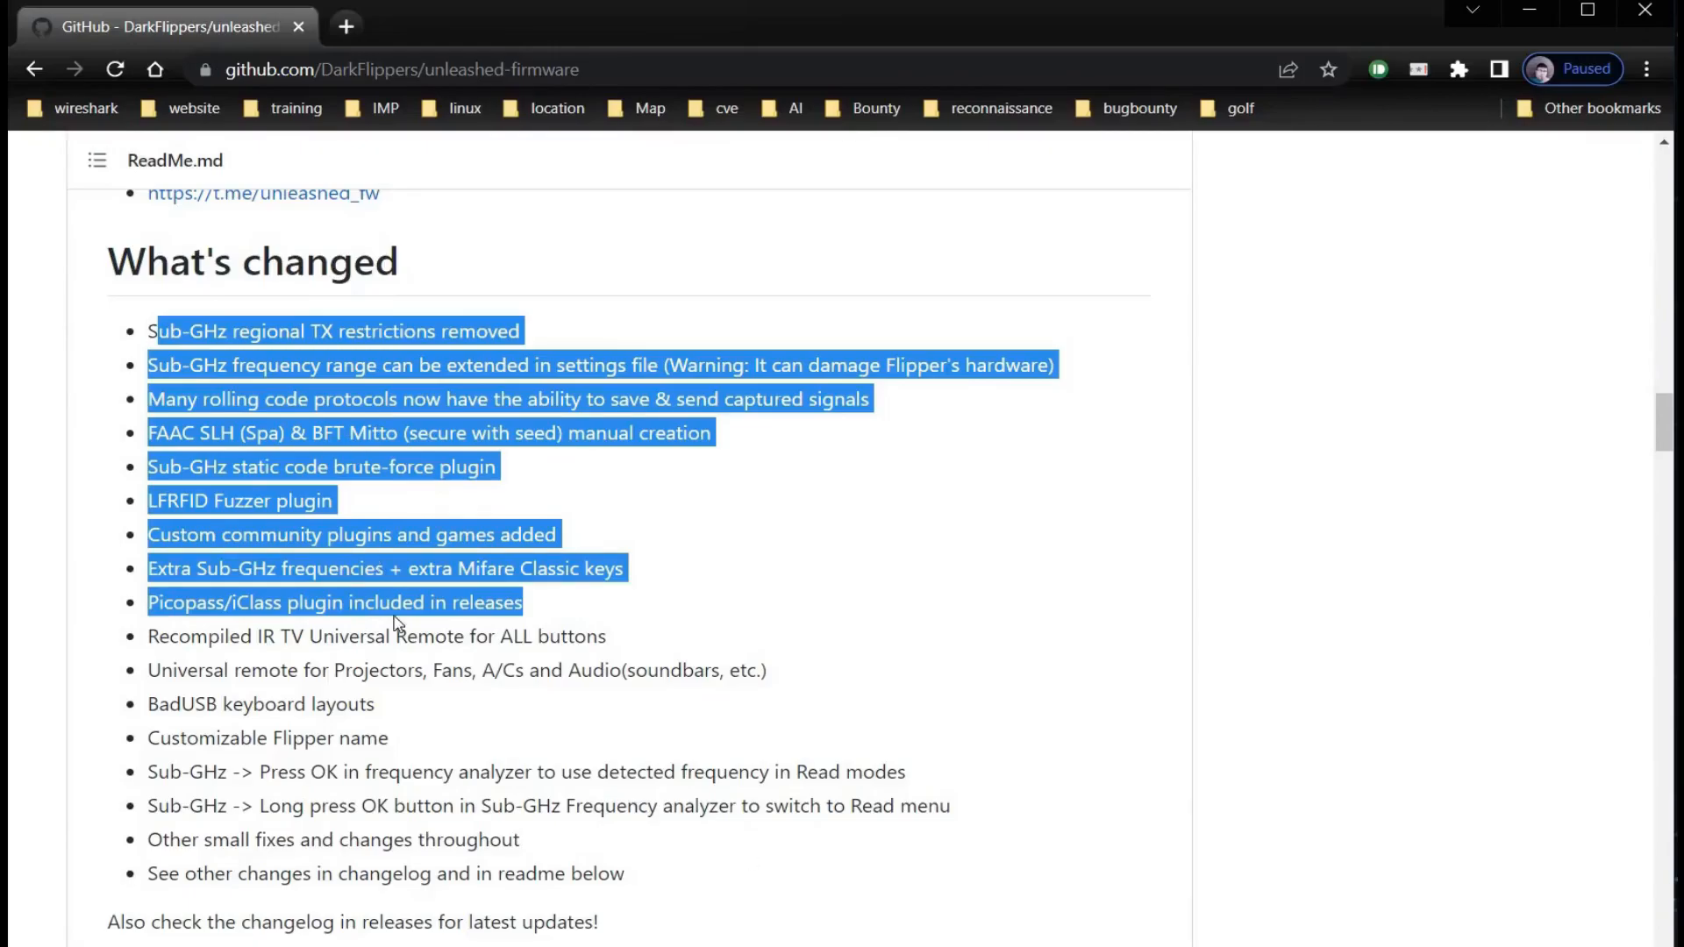
{"action": "mouse_move", "coordinate": [1312, 788]}
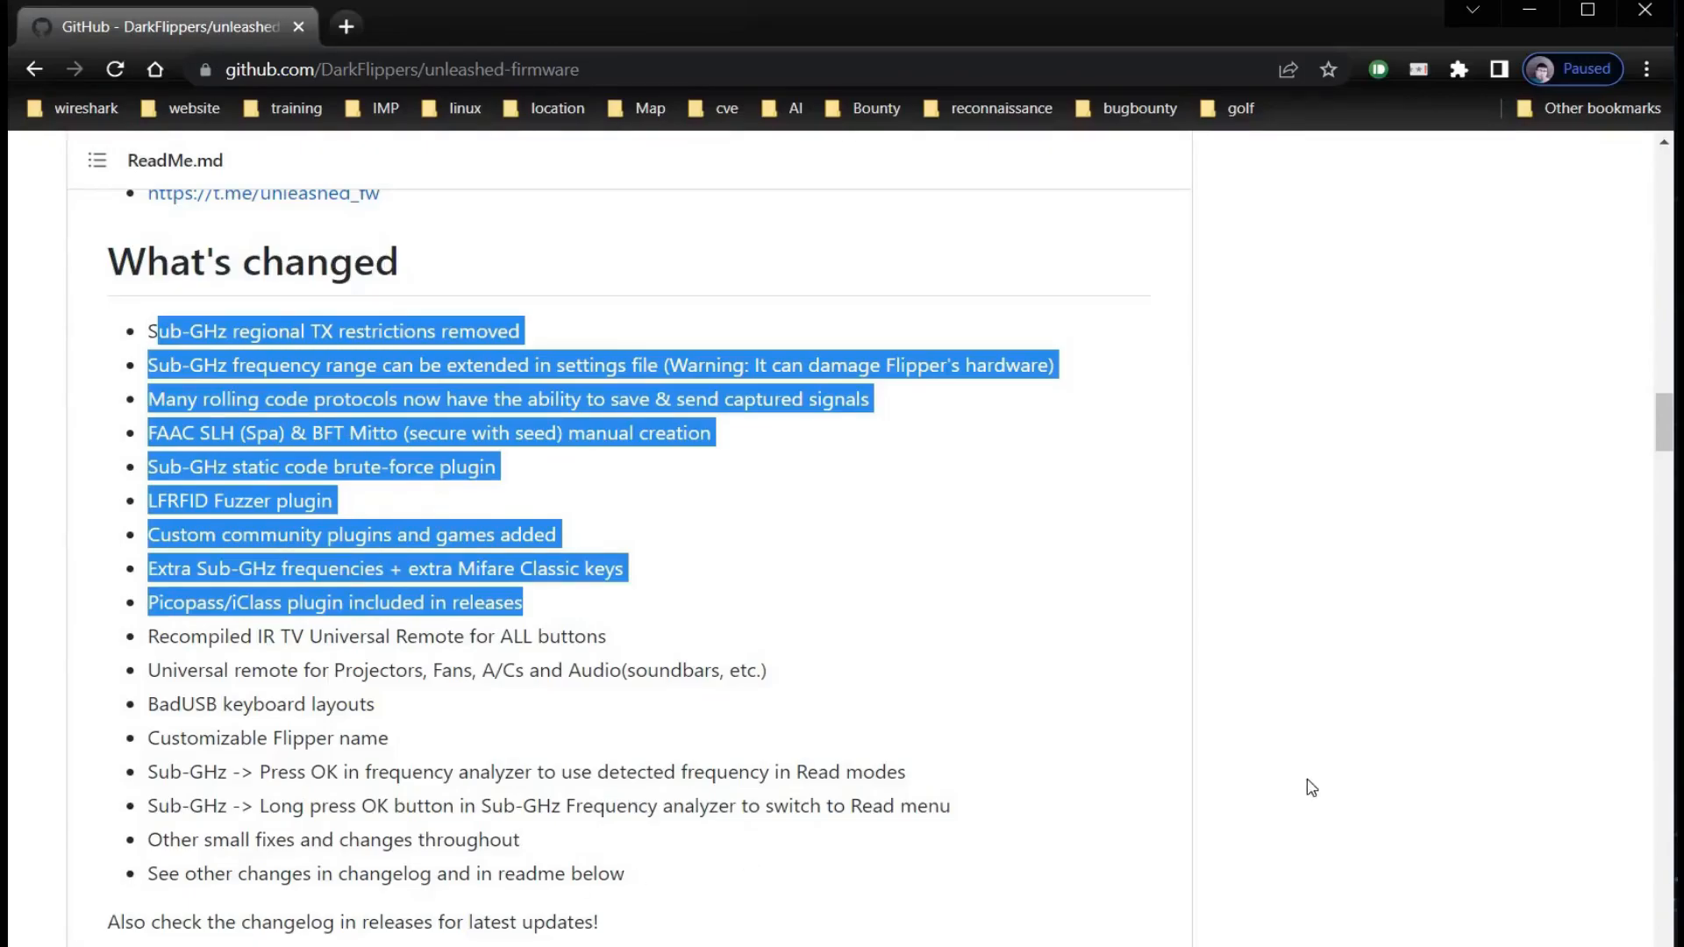
{"action": "left_click", "coordinate": [1311, 787]}
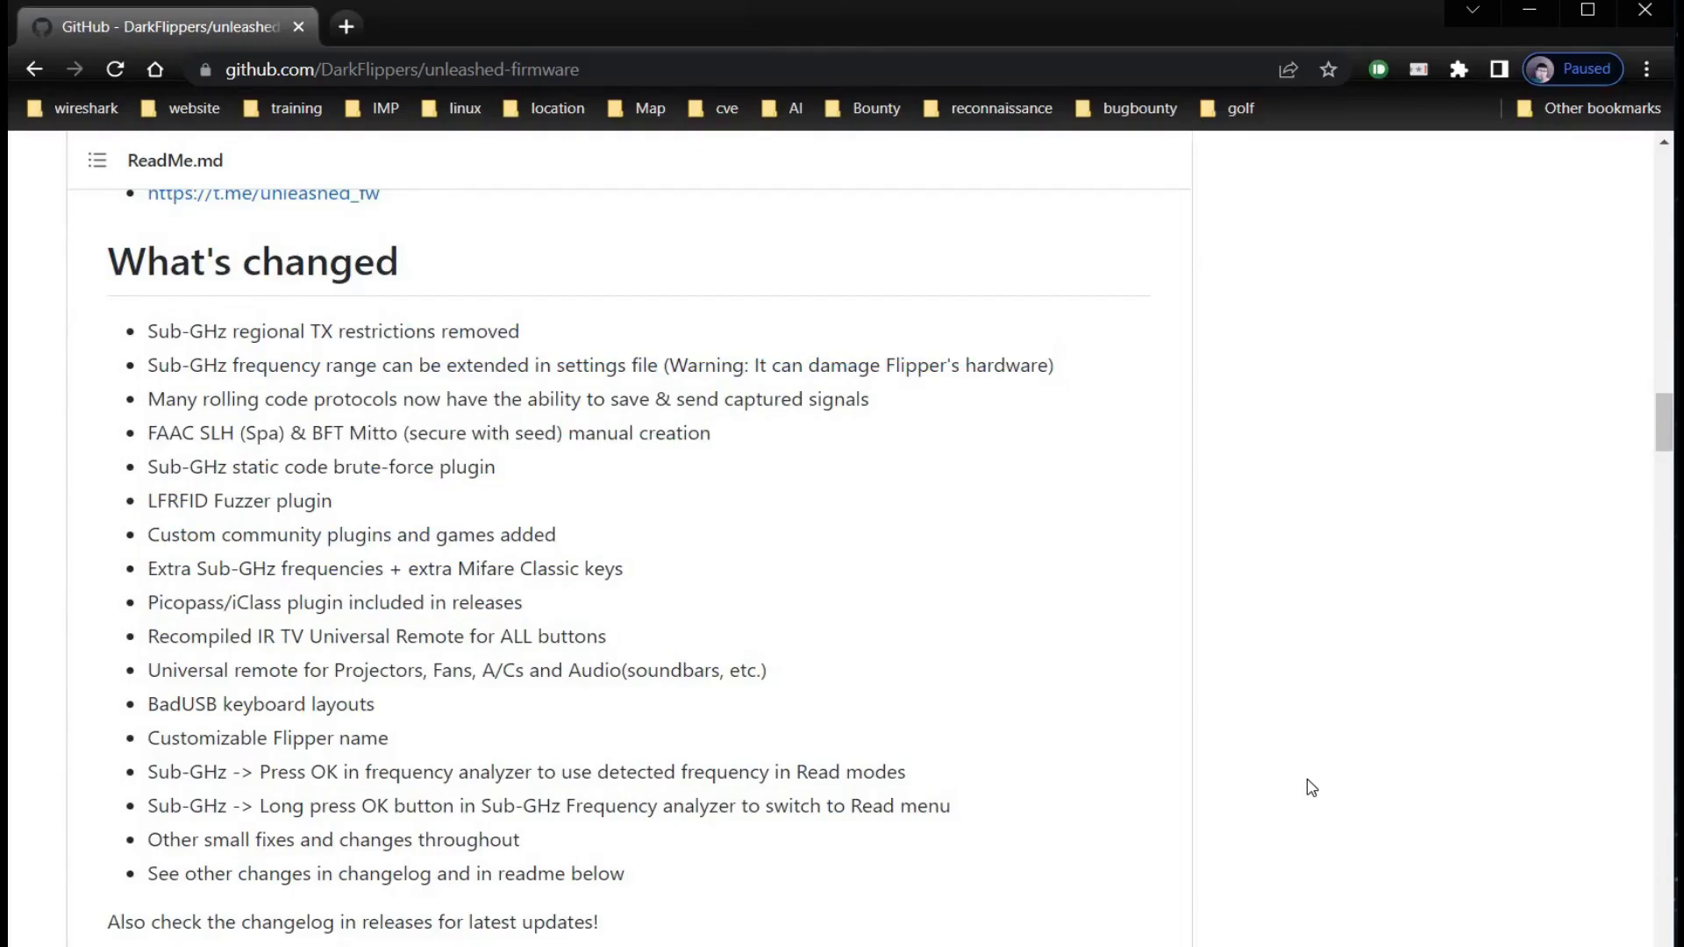
{"action": "mouse_move", "coordinate": [608, 749]}
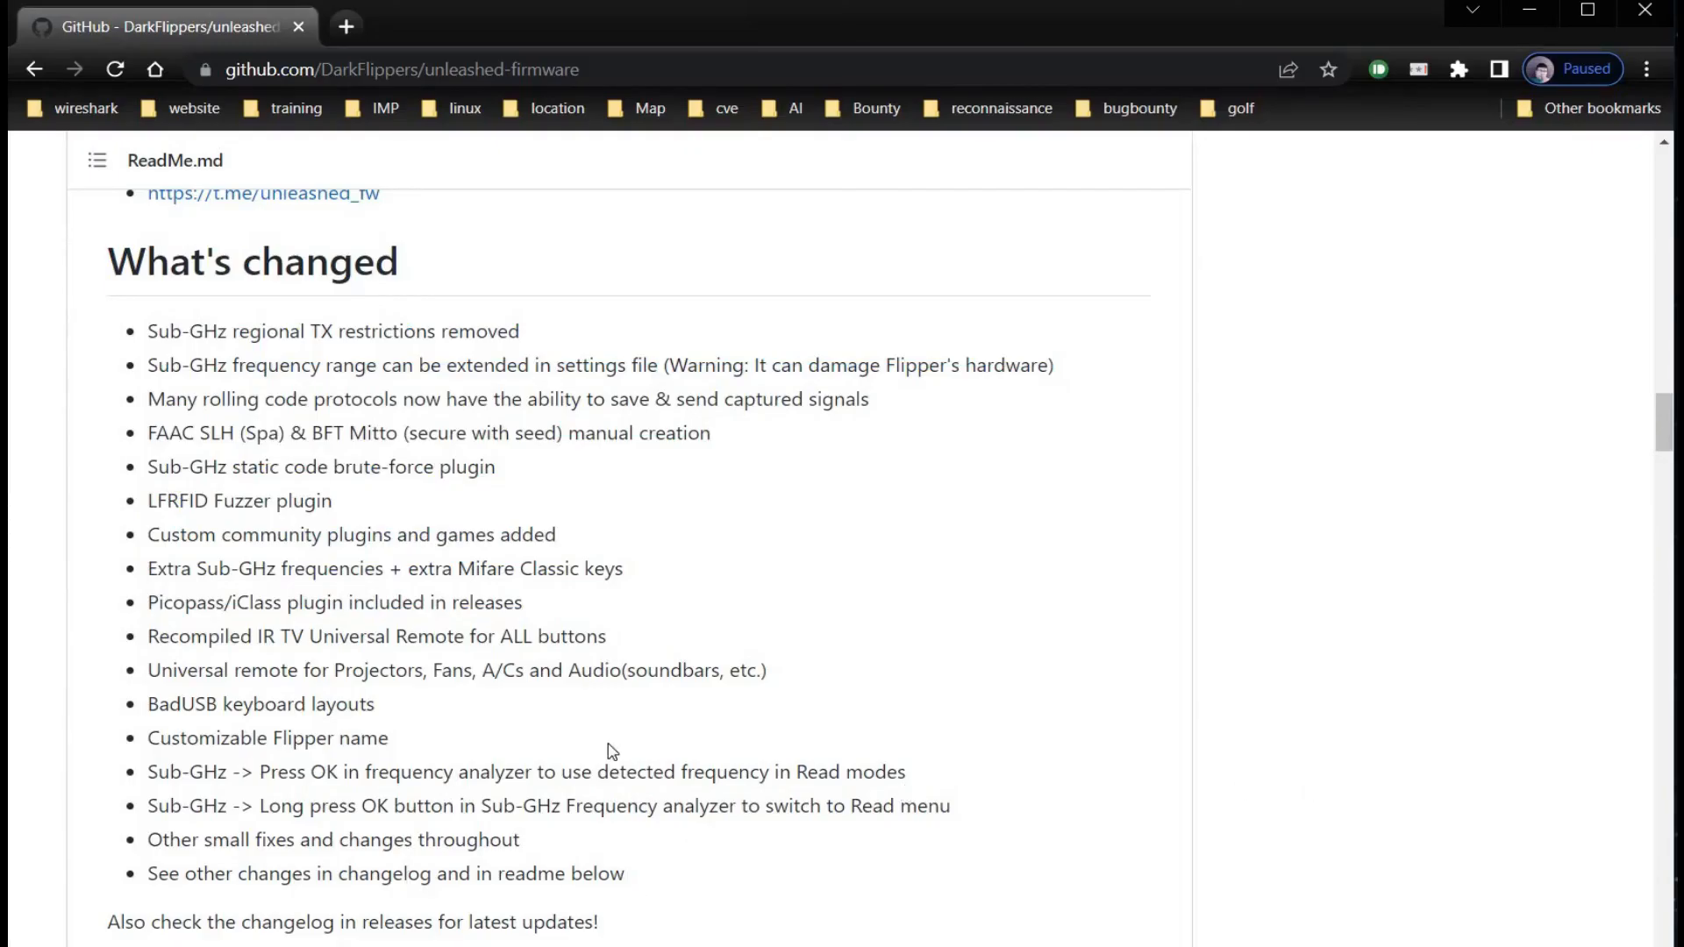
{"action": "mouse_move", "coordinate": [1289, 791]}
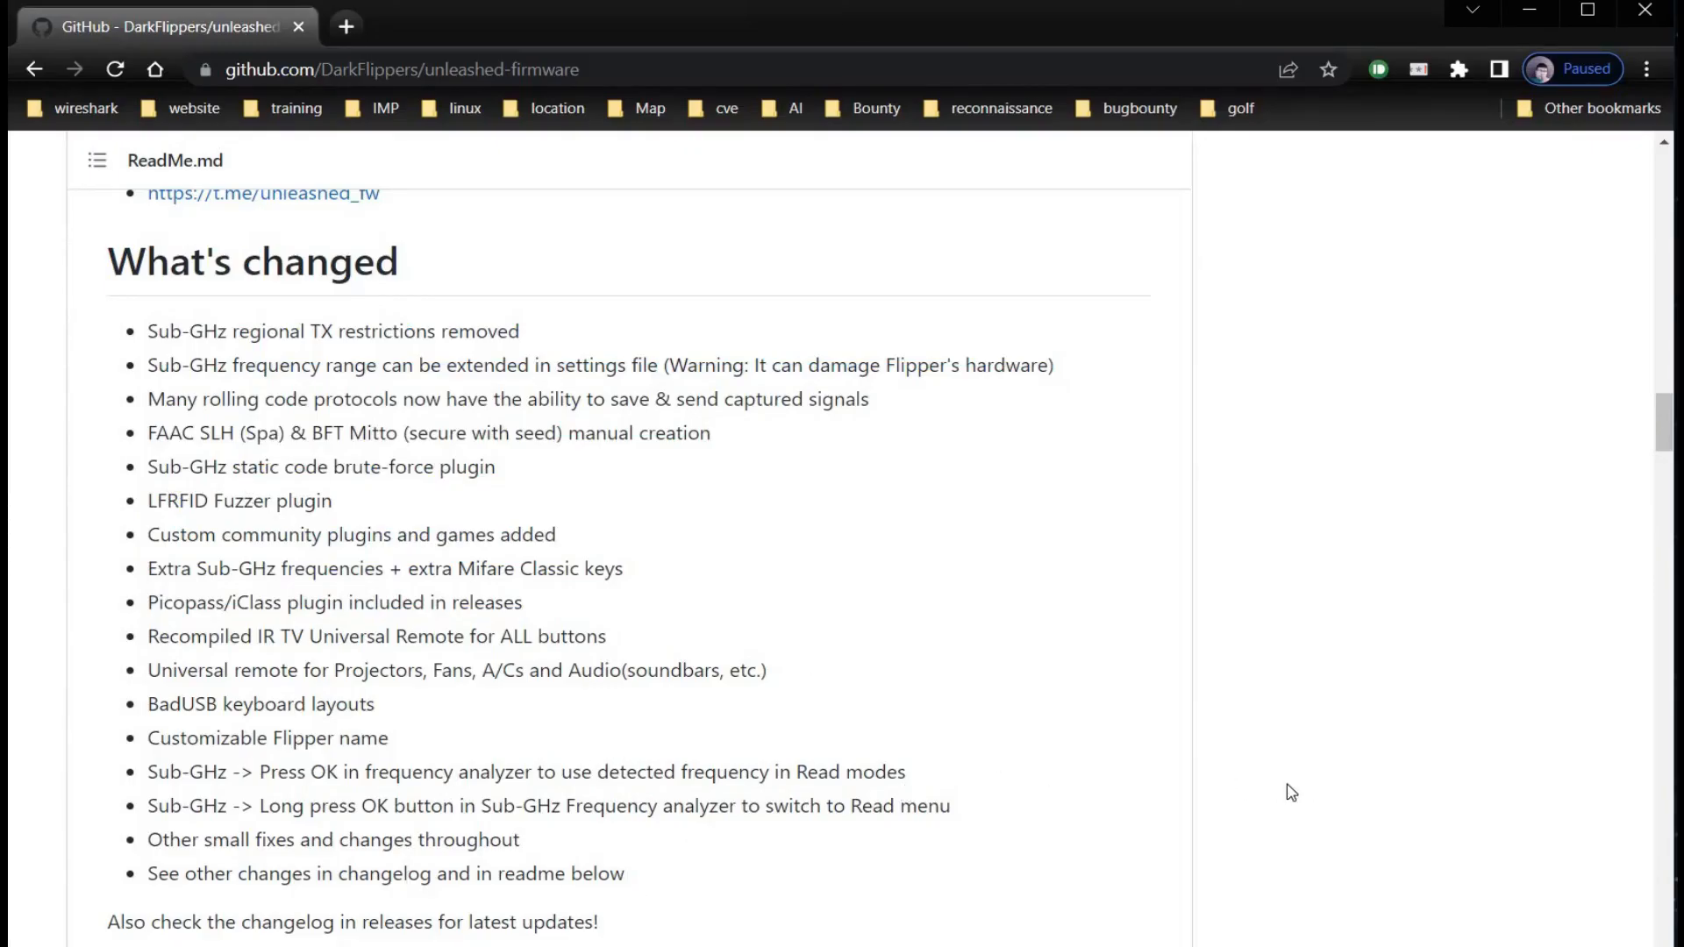